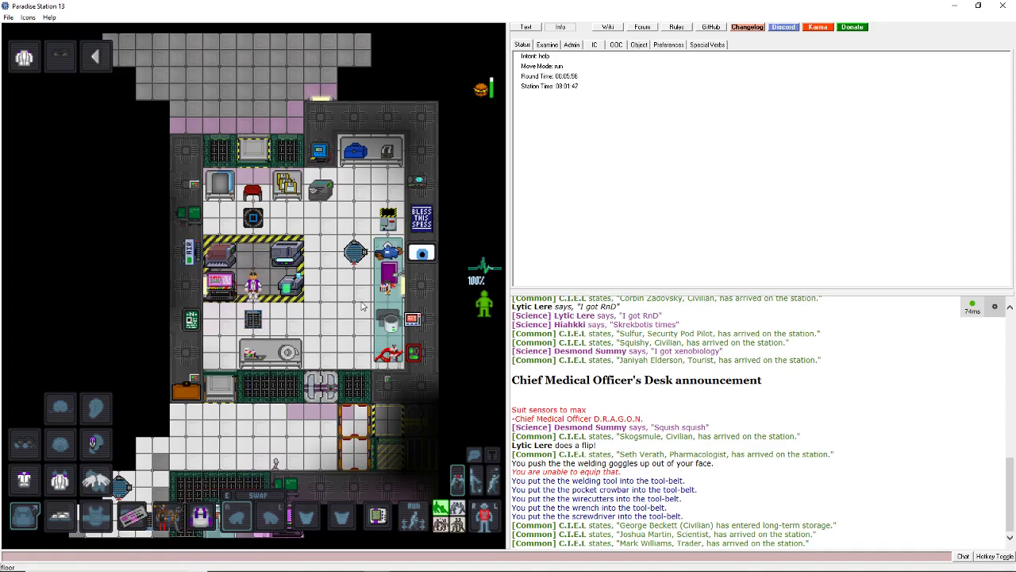
{"action": "mouse_move", "coordinate": [358, 306]}
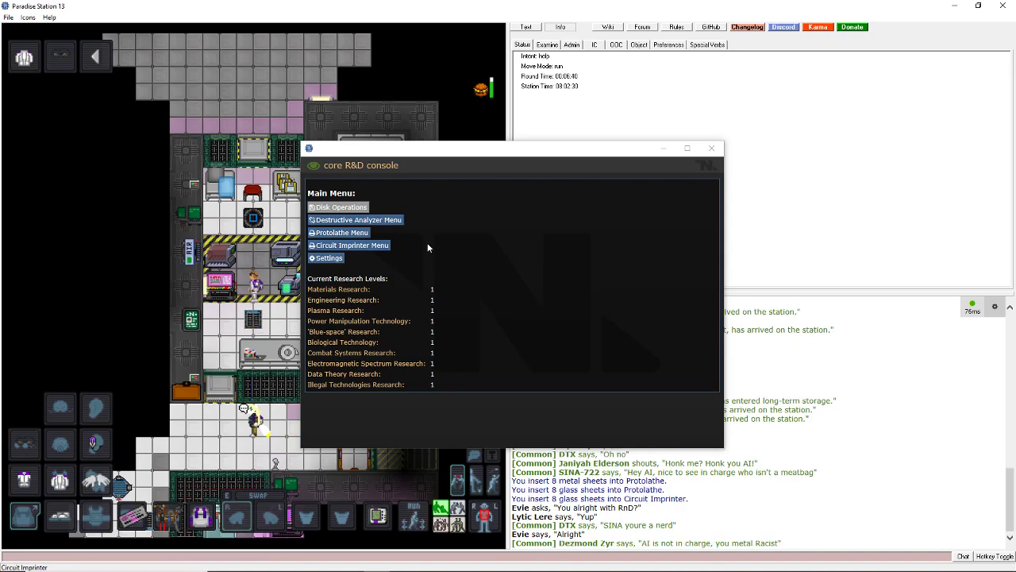
{"action": "mouse_move", "coordinate": [427, 265]}
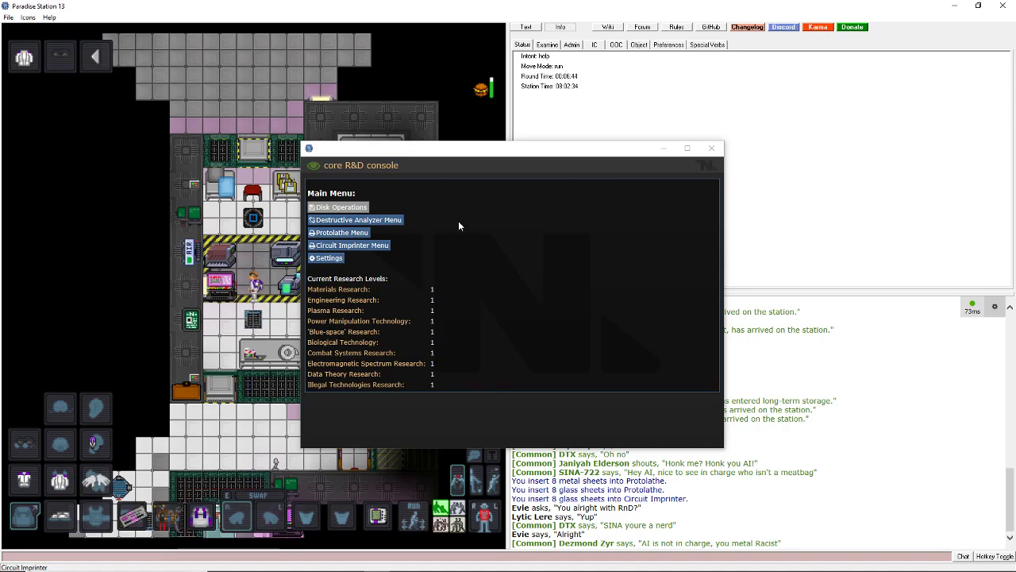
{"action": "mouse_move", "coordinate": [418, 240]}
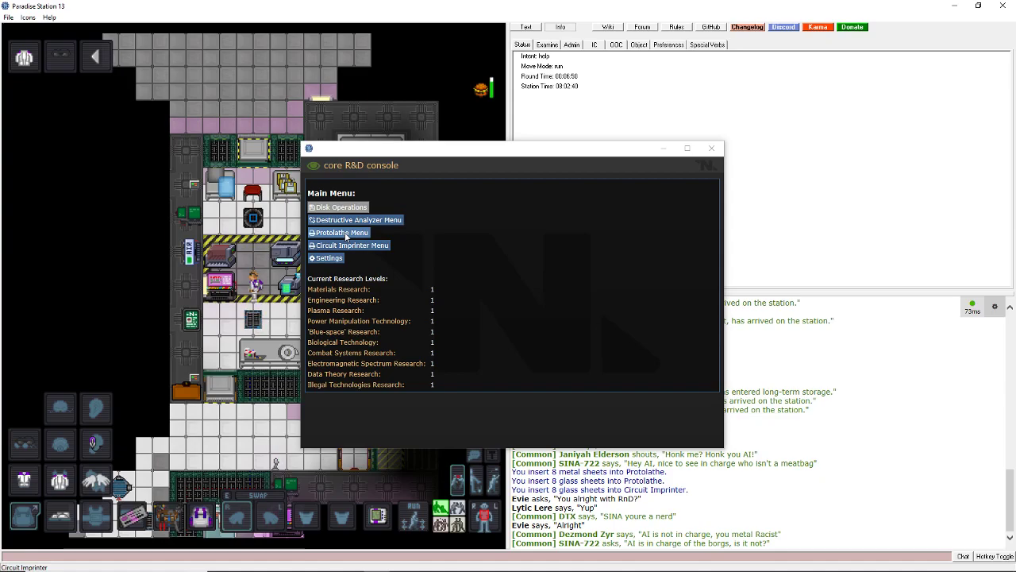
Deconstruct the power cell, matter bin and pistol magazine in the Destructive Analyzer.
{"action": "left_click", "coordinate": [710, 148]}
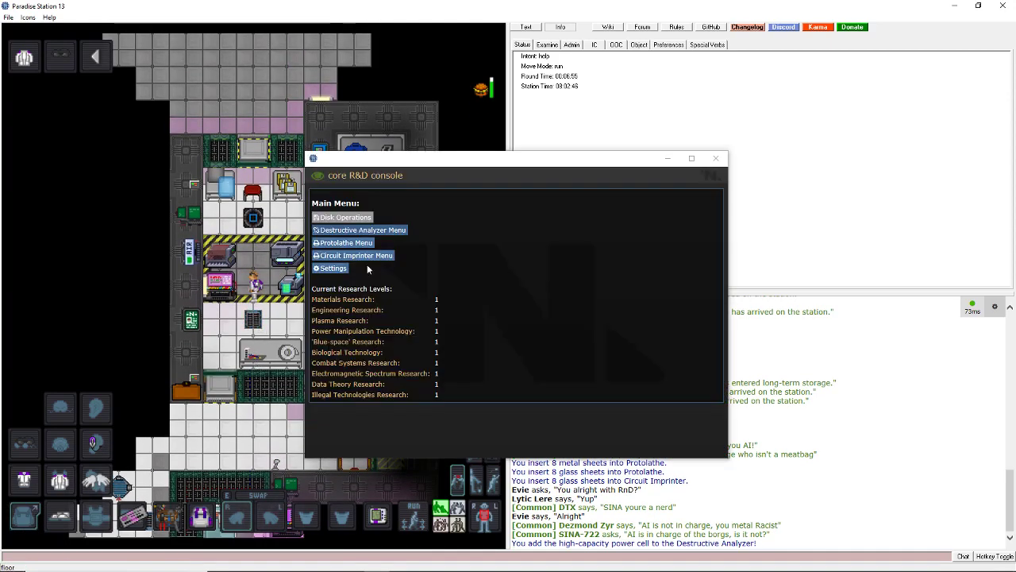
{"action": "left_click", "coordinate": [362, 230]}
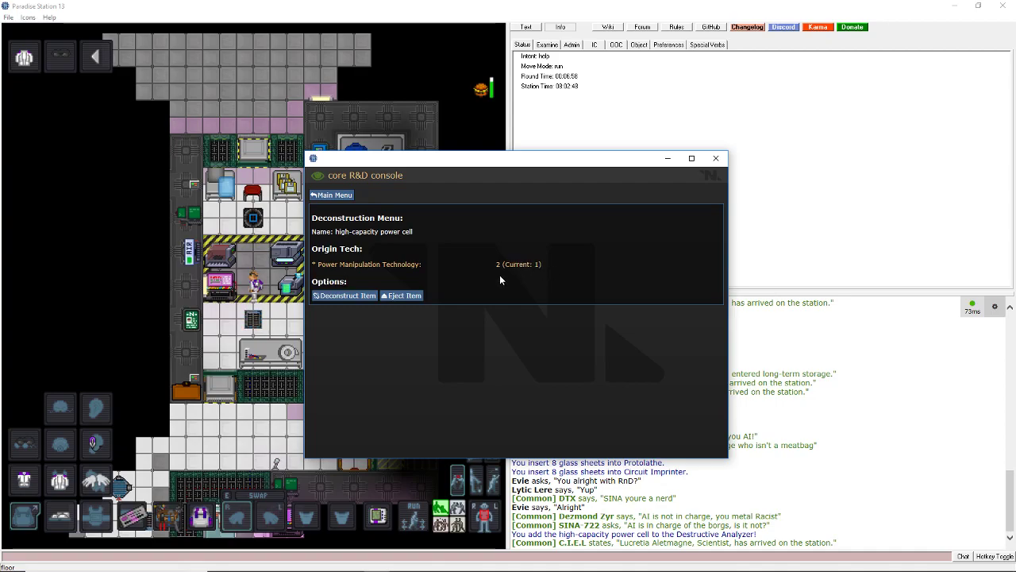
{"action": "left_click", "coordinate": [344, 294]}
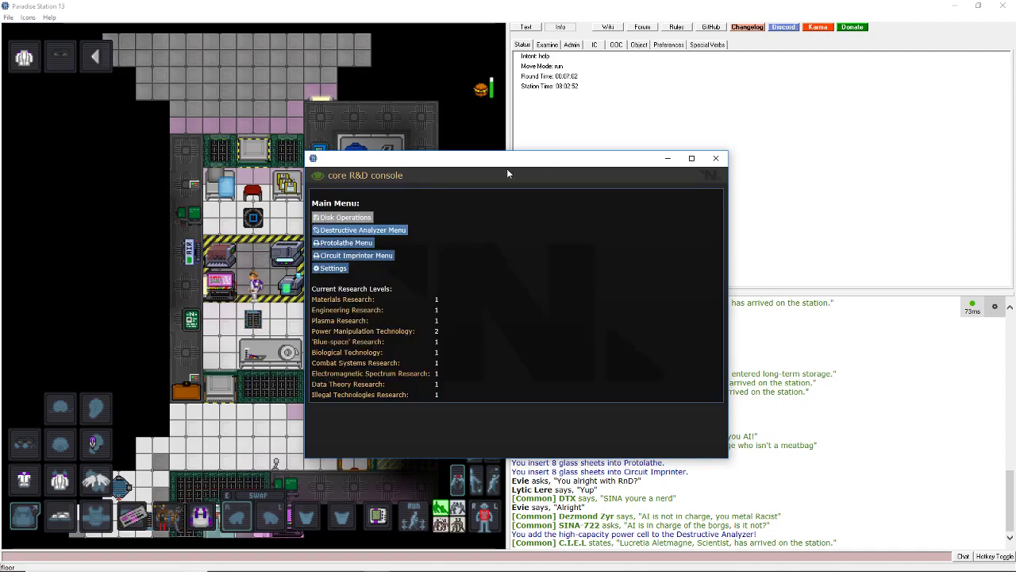
{"action": "left_click", "coordinate": [715, 158]}
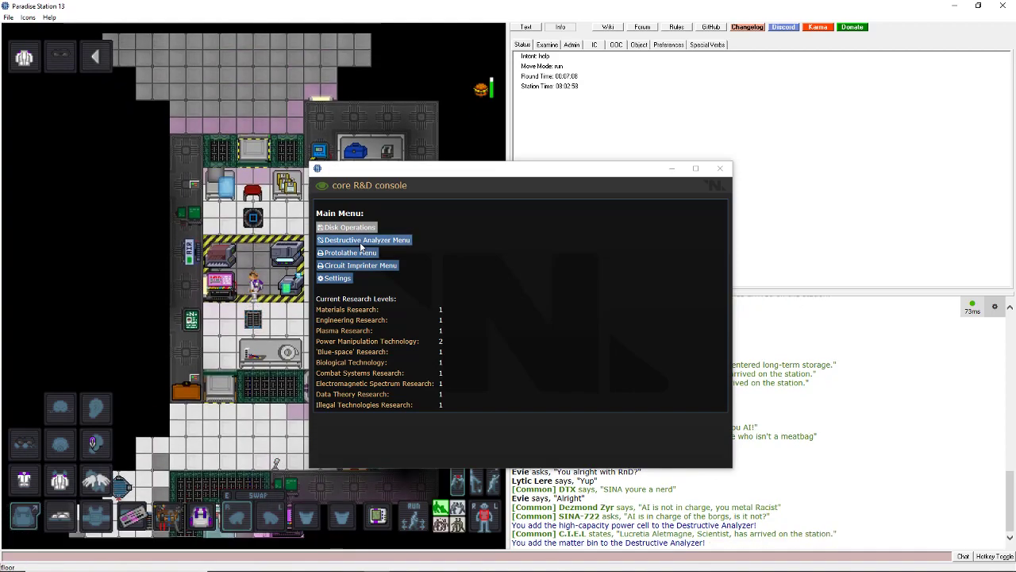
{"action": "left_click", "coordinate": [367, 239]}
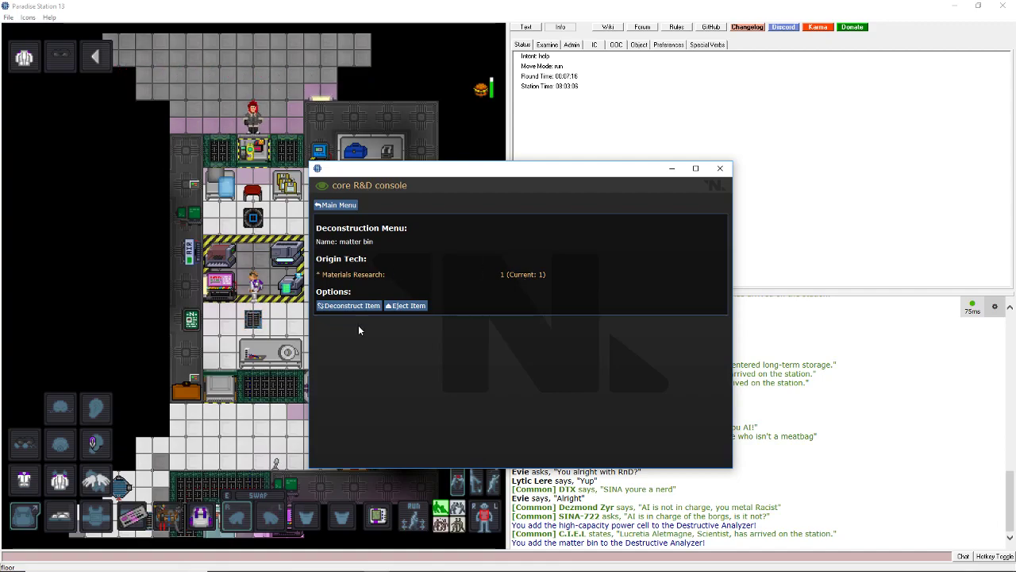
{"action": "left_click", "coordinate": [349, 305]}
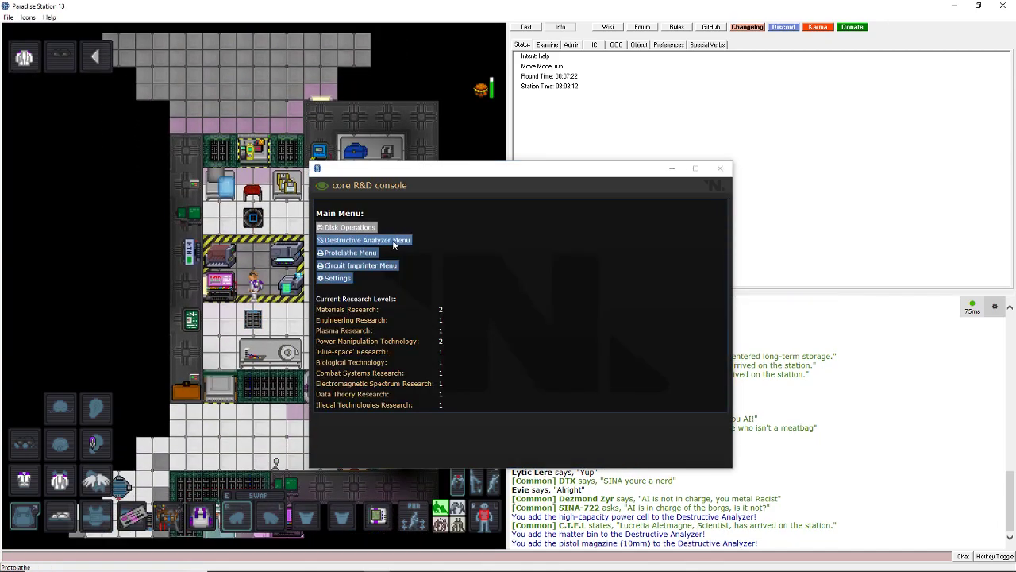
{"action": "mouse_move", "coordinate": [463, 322]}
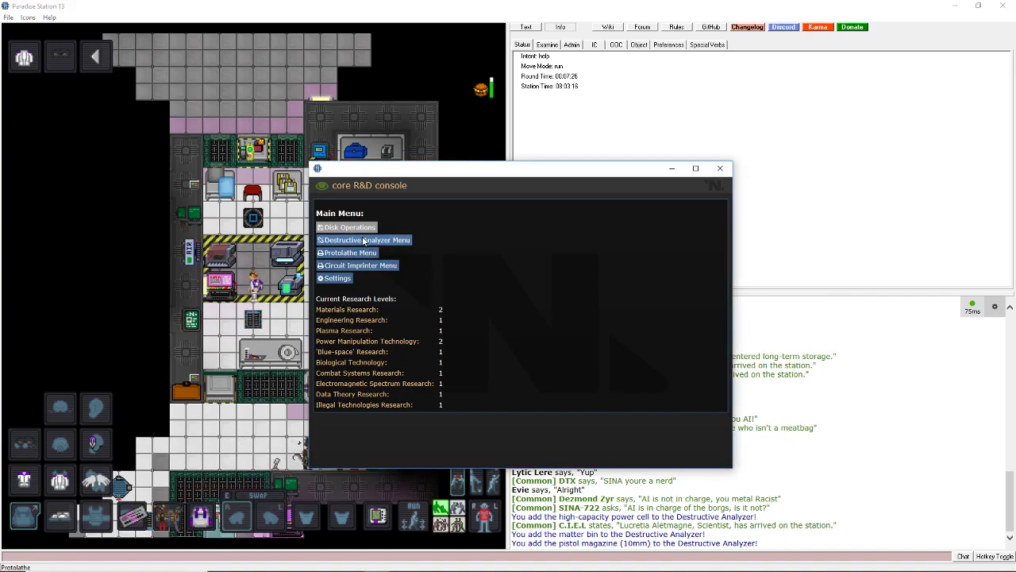
{"action": "left_click", "coordinate": [368, 239]}
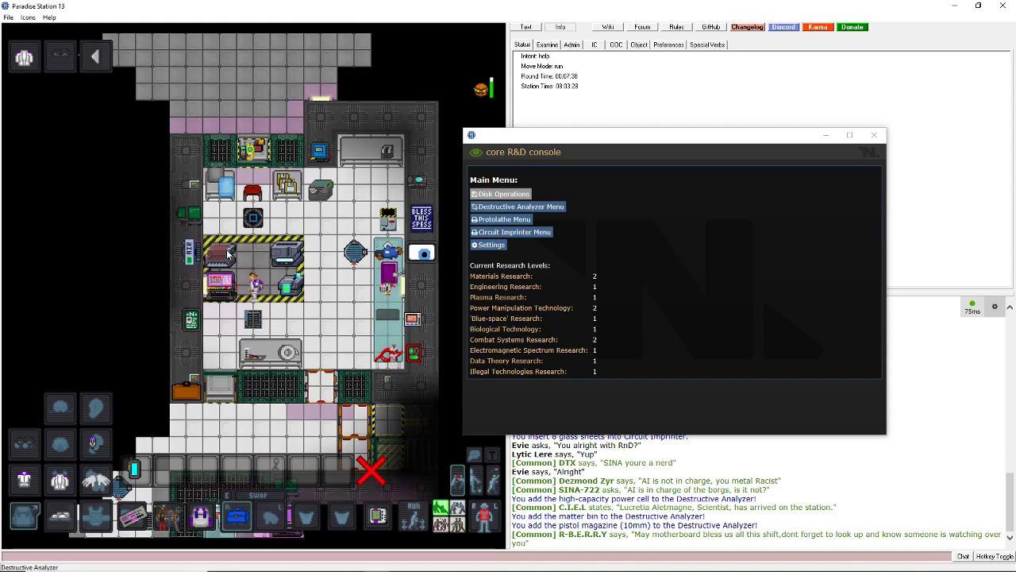
Analyze the mechanical toolbox, then print a high-capacity power cell and load it.
{"action": "left_click", "coordinate": [518, 207]}
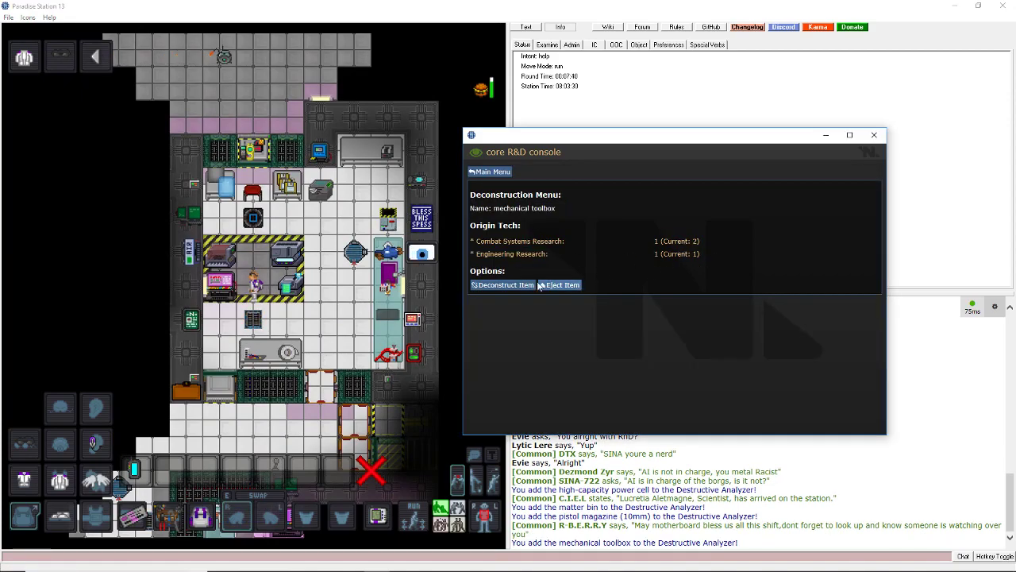
{"action": "left_click", "coordinate": [503, 284]}
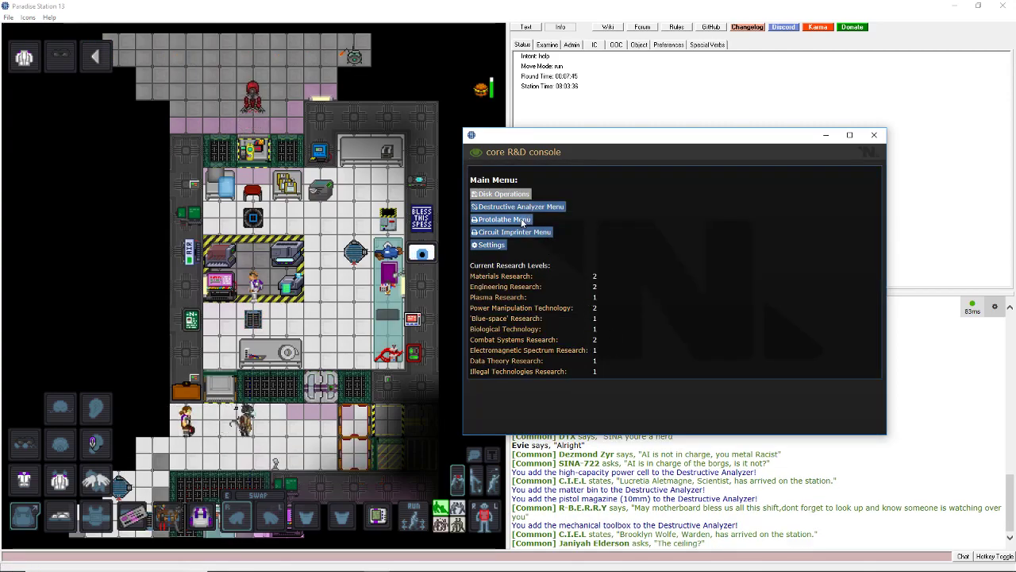
{"action": "left_click", "coordinate": [503, 219]}
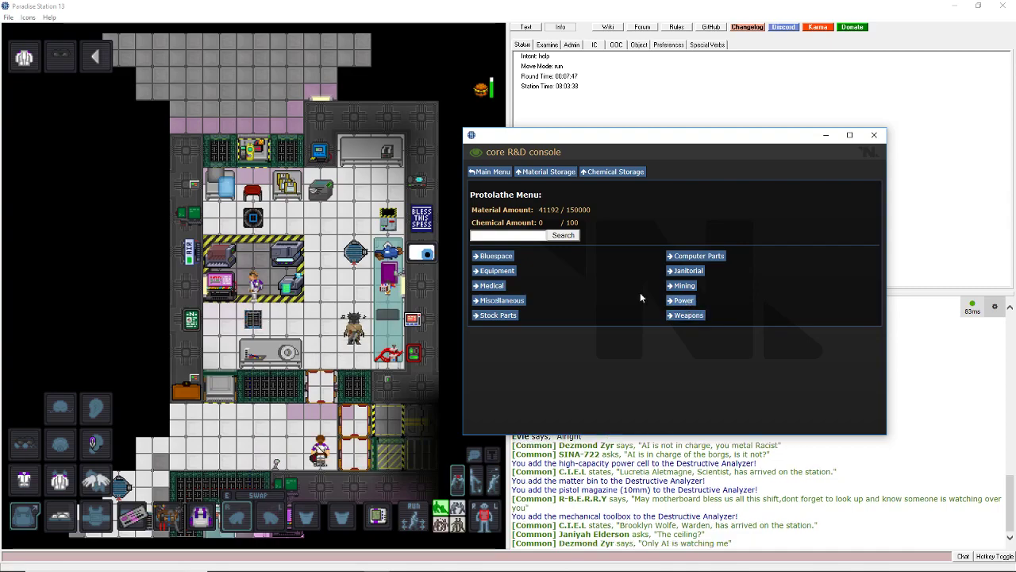
{"action": "left_click", "coordinate": [680, 299]}
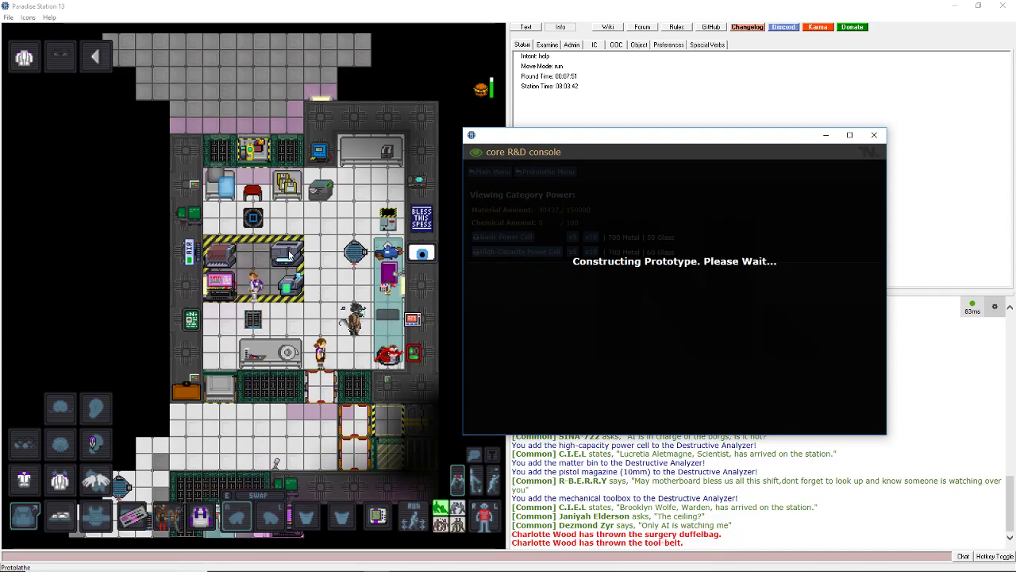
{"action": "left_click", "coordinate": [492, 171]}
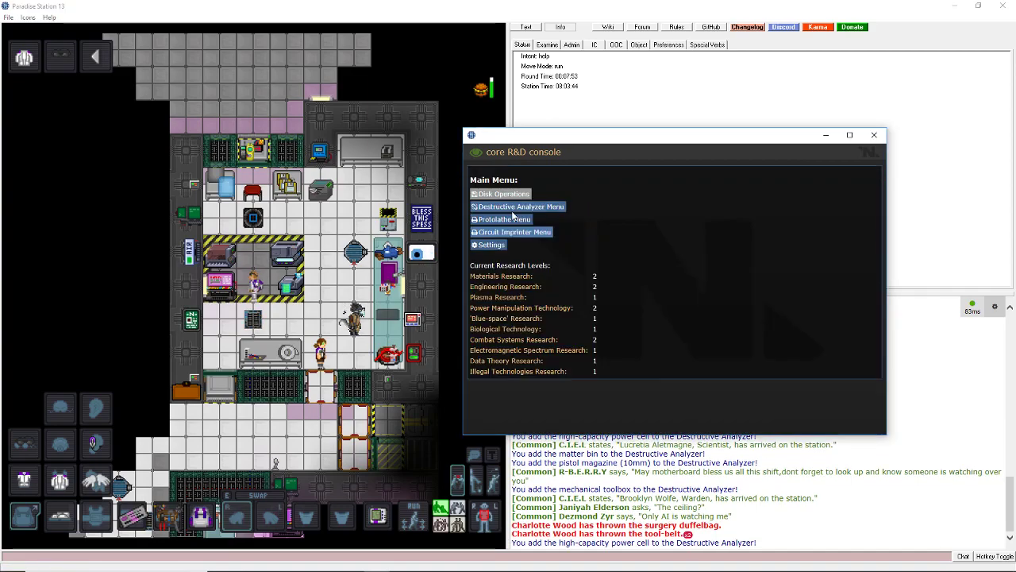
{"action": "left_click", "coordinate": [521, 206]}
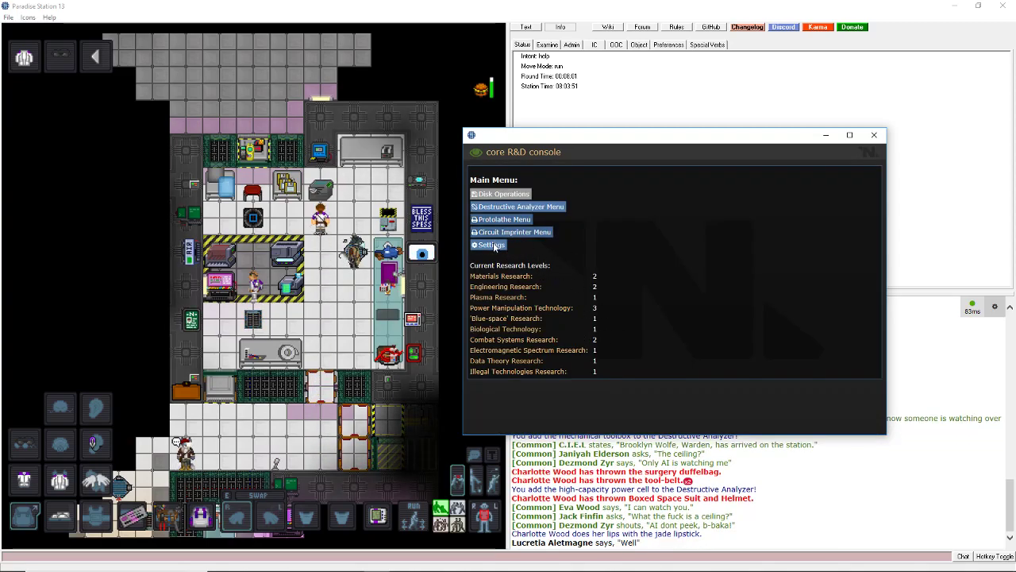
Move between console menus and print a storage drive from the Computer Parts designs.
{"action": "left_click", "coordinate": [489, 245]}
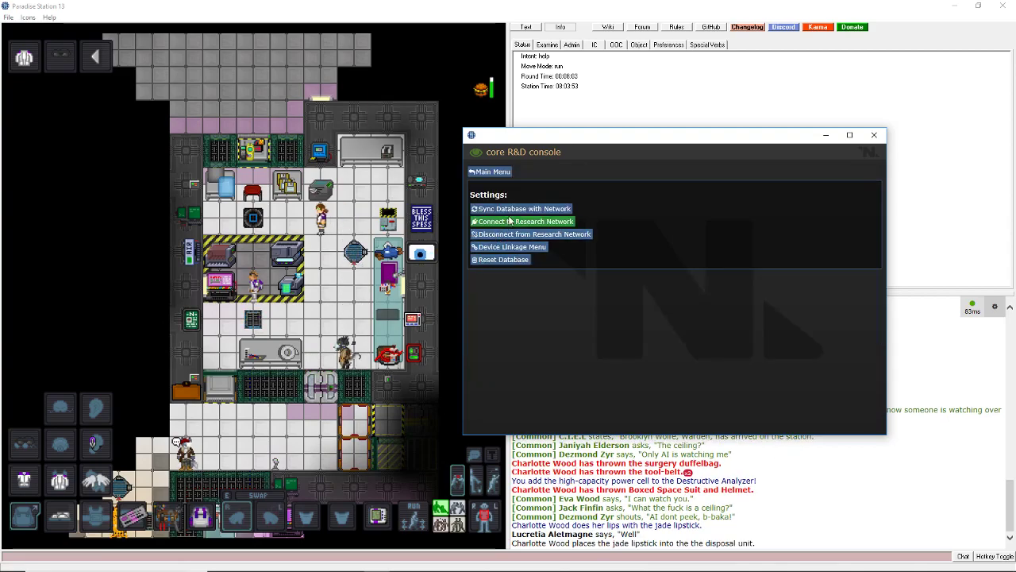
{"action": "left_click", "coordinate": [493, 171]}
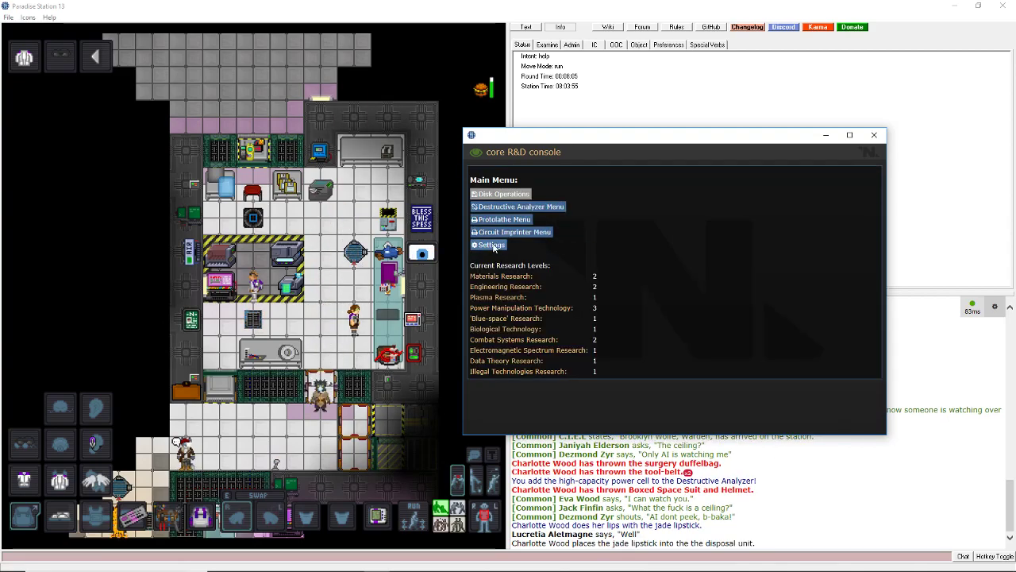
{"action": "left_click", "coordinate": [490, 245]}
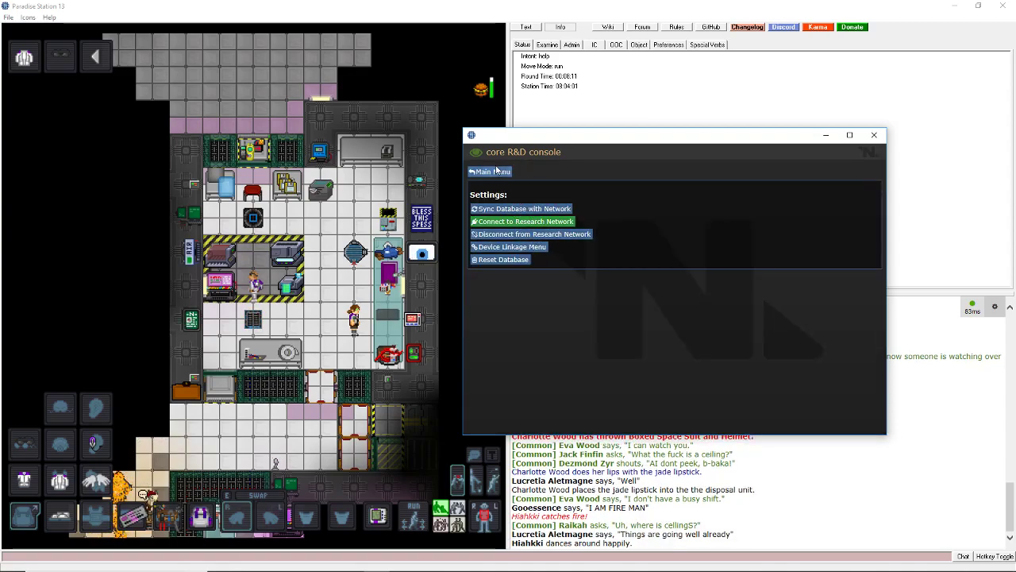
{"action": "left_click", "coordinate": [490, 172]}
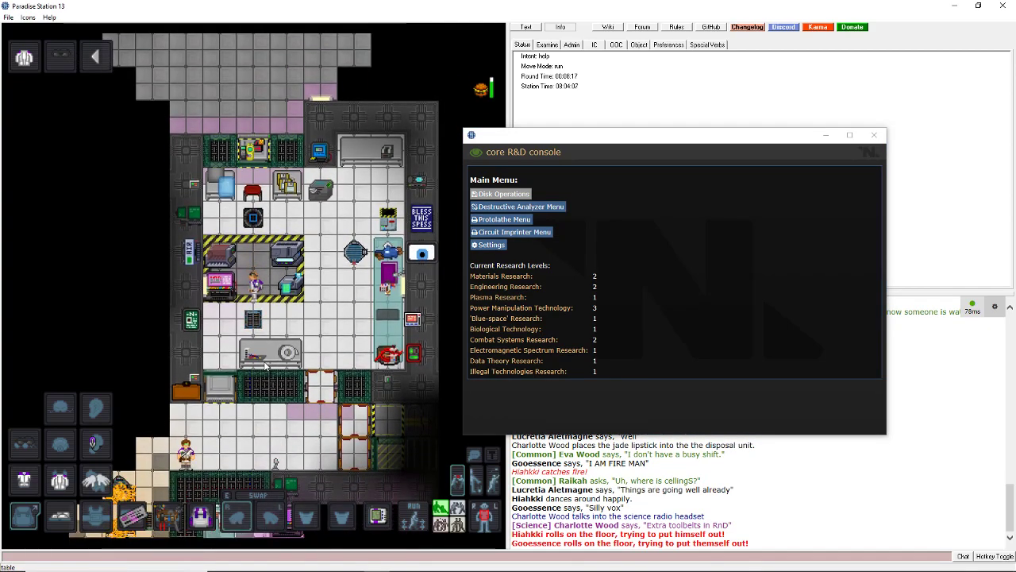
{"action": "left_click", "coordinate": [501, 219]}
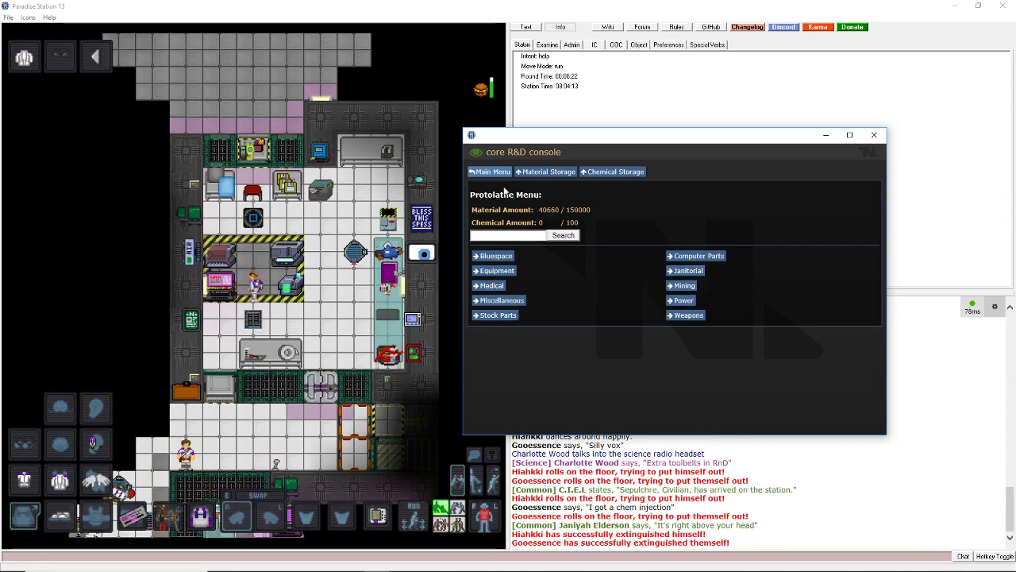
{"action": "left_click", "coordinate": [490, 171]}
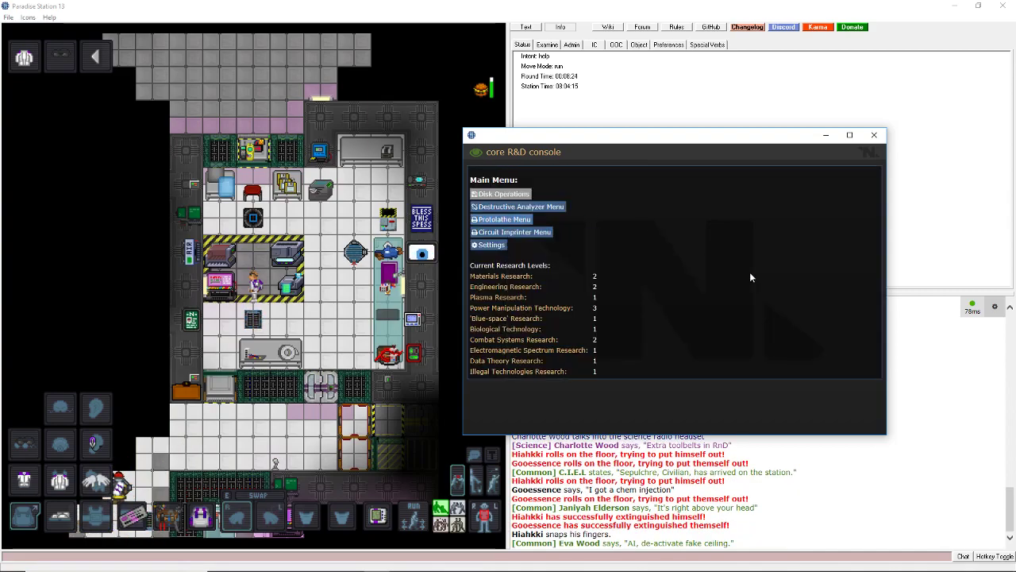
{"action": "left_click", "coordinate": [501, 218]}
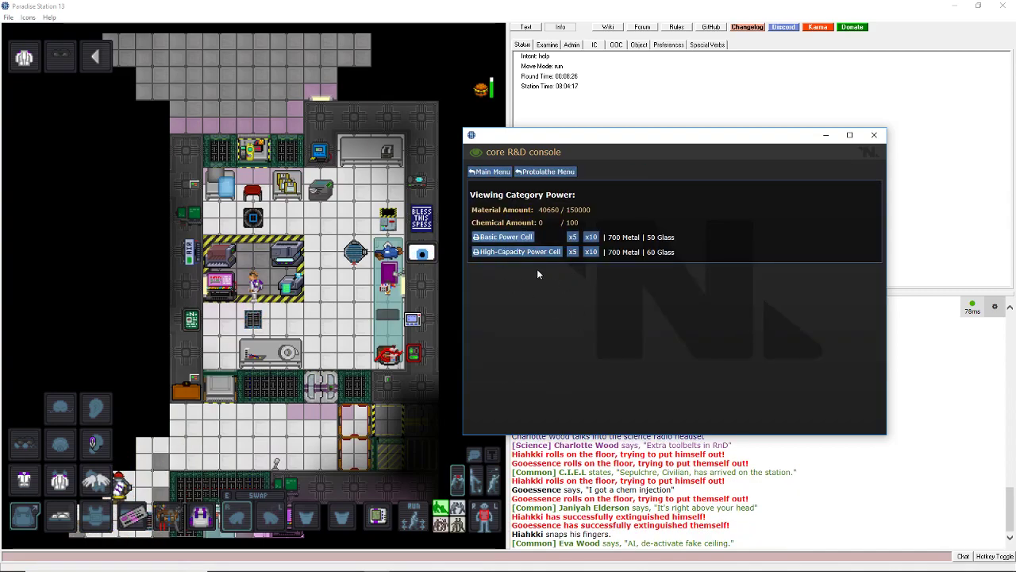
{"action": "left_click", "coordinate": [490, 172]}
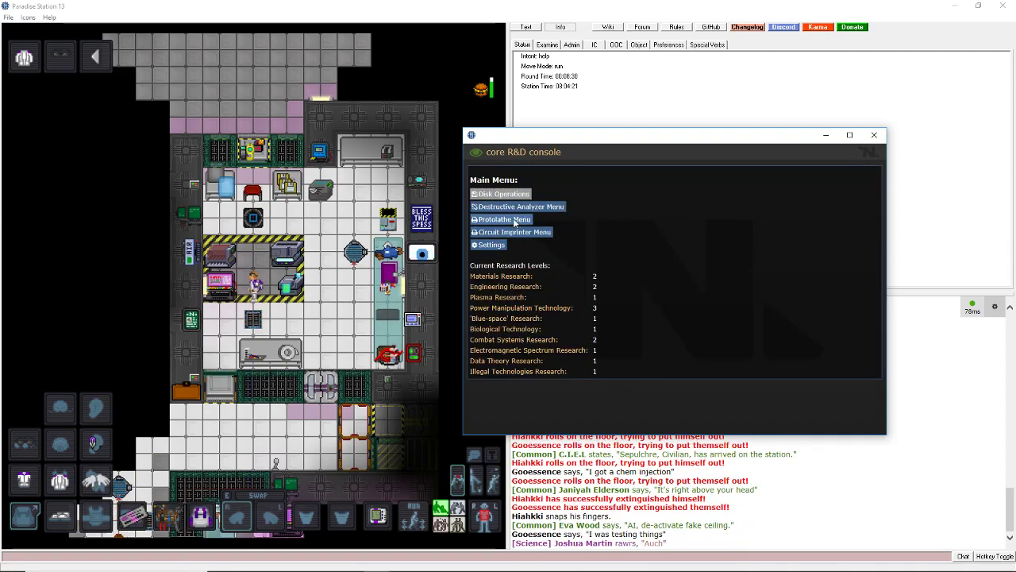
{"action": "left_click", "coordinate": [502, 219]}
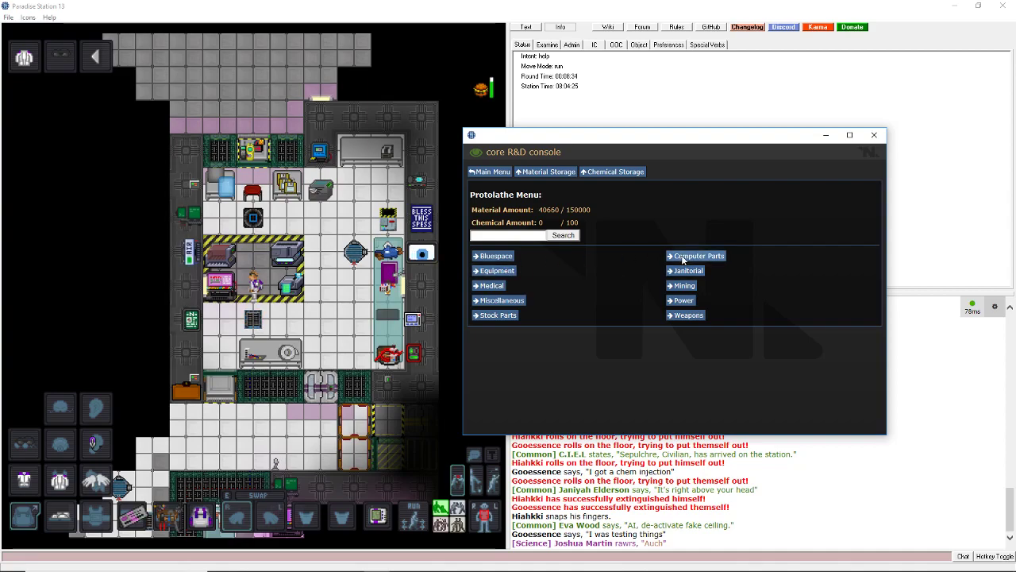
{"action": "left_click", "coordinate": [489, 172]}
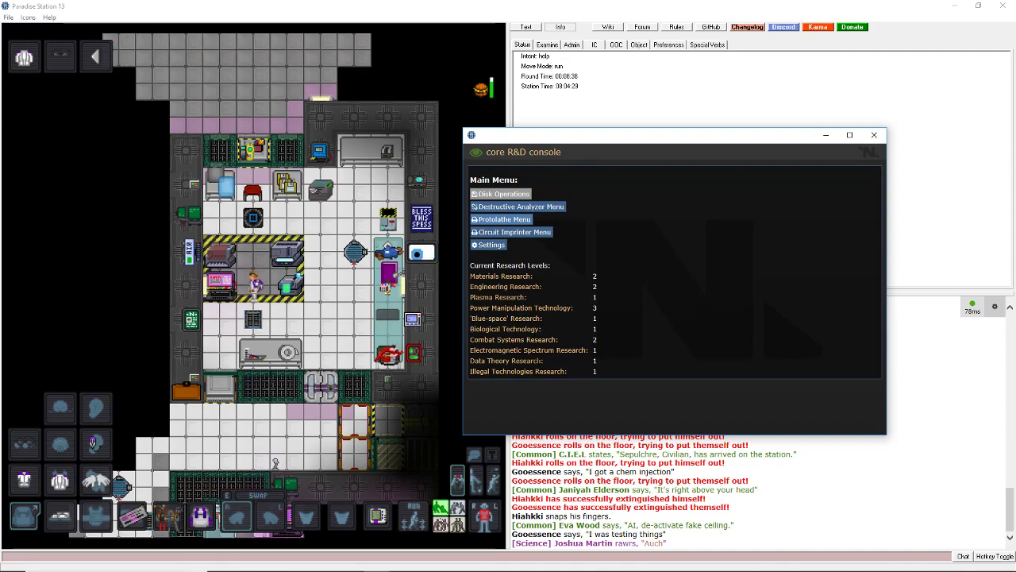
{"action": "left_click", "coordinate": [501, 219]}
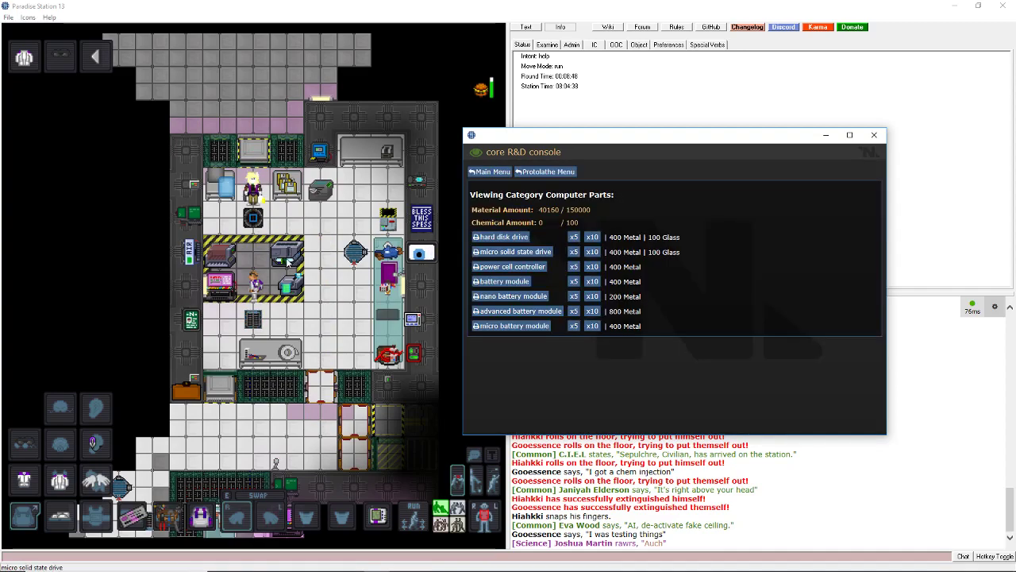
Load and break down an advanced hard disk drive for research.
{"action": "left_click", "coordinate": [489, 171]}
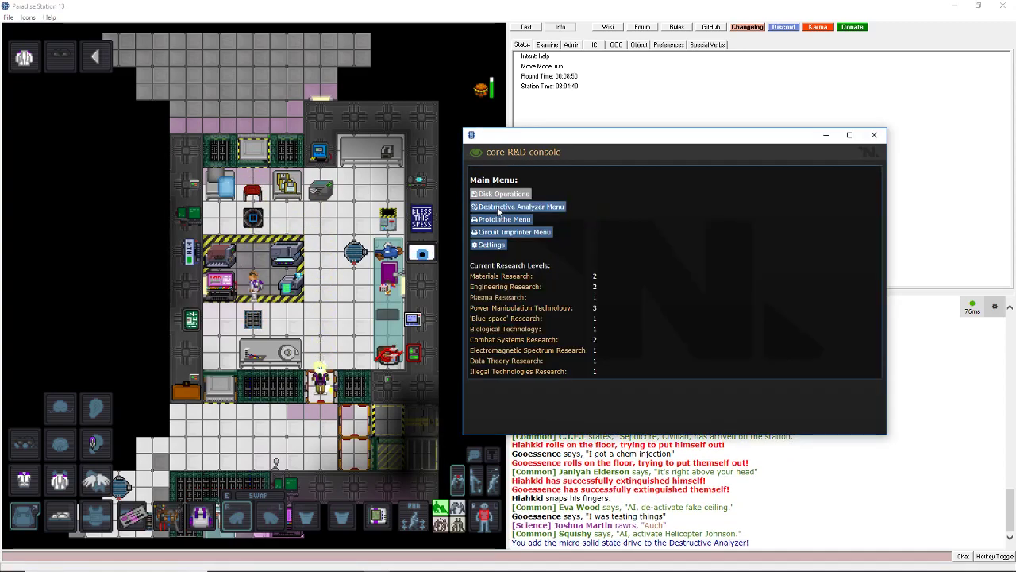
{"action": "left_click", "coordinate": [517, 207]}
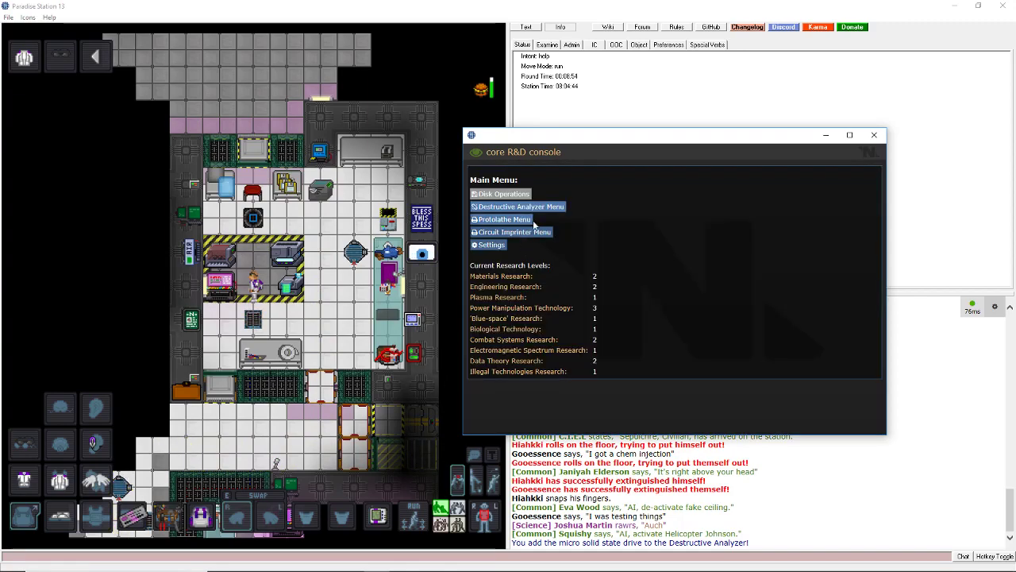
{"action": "left_click", "coordinate": [502, 219]}
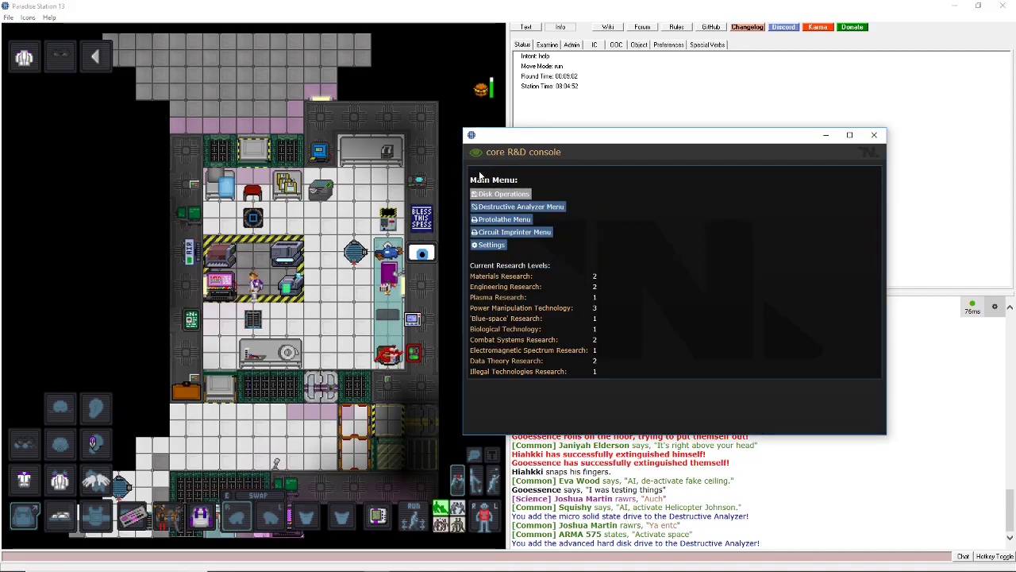
{"action": "left_click", "coordinate": [522, 207]}
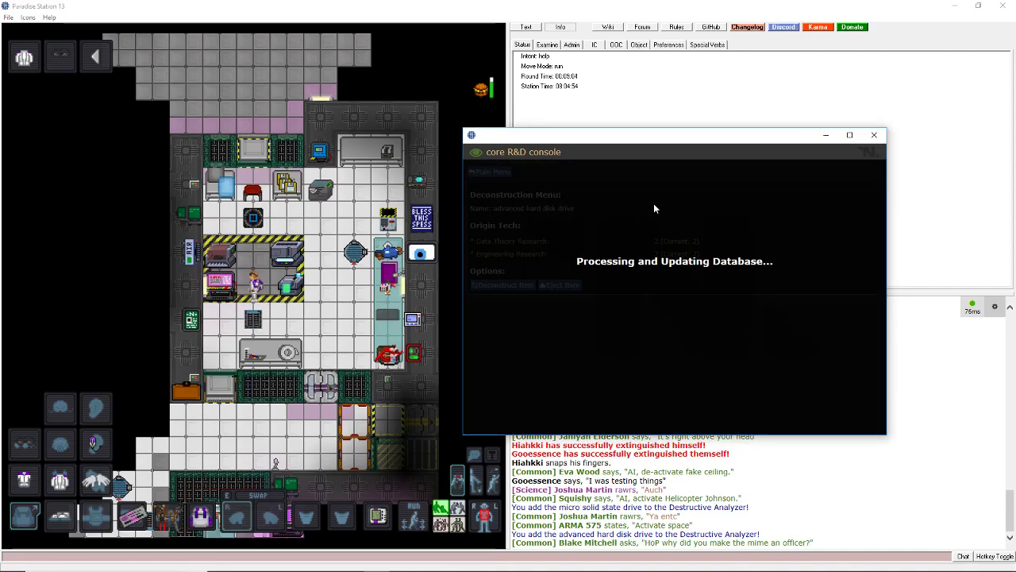
{"action": "mouse_move", "coordinate": [522, 236]}
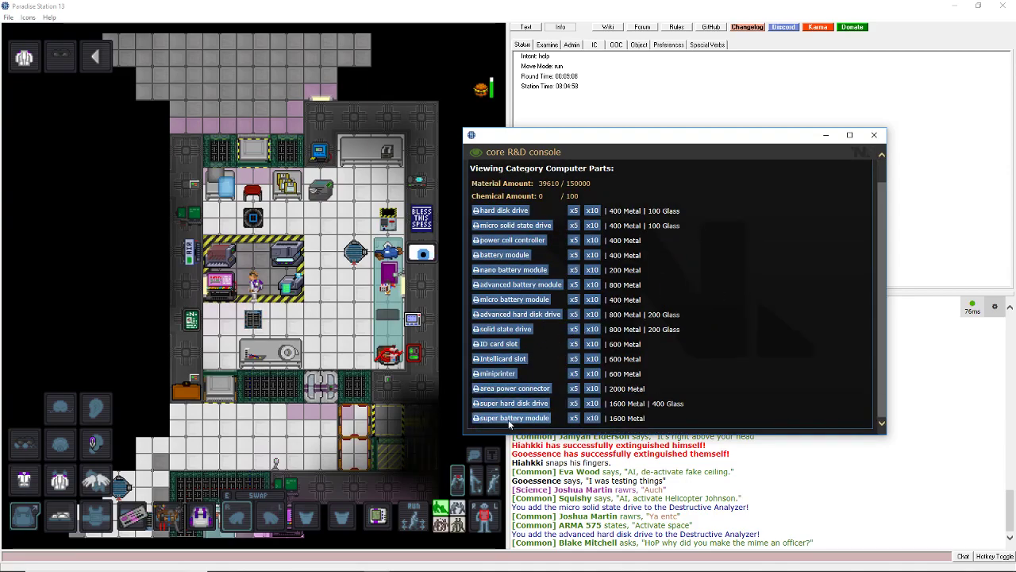
Print super and cluster hard disk drives and deconstruct the cluster drive.
{"action": "left_click", "coordinate": [574, 418]}
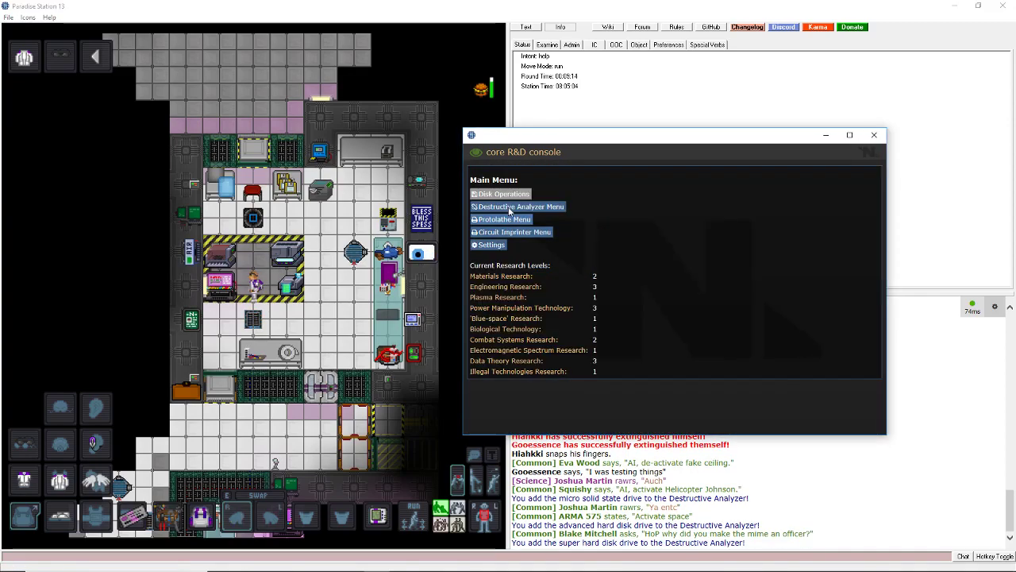
{"action": "left_click", "coordinate": [519, 207]}
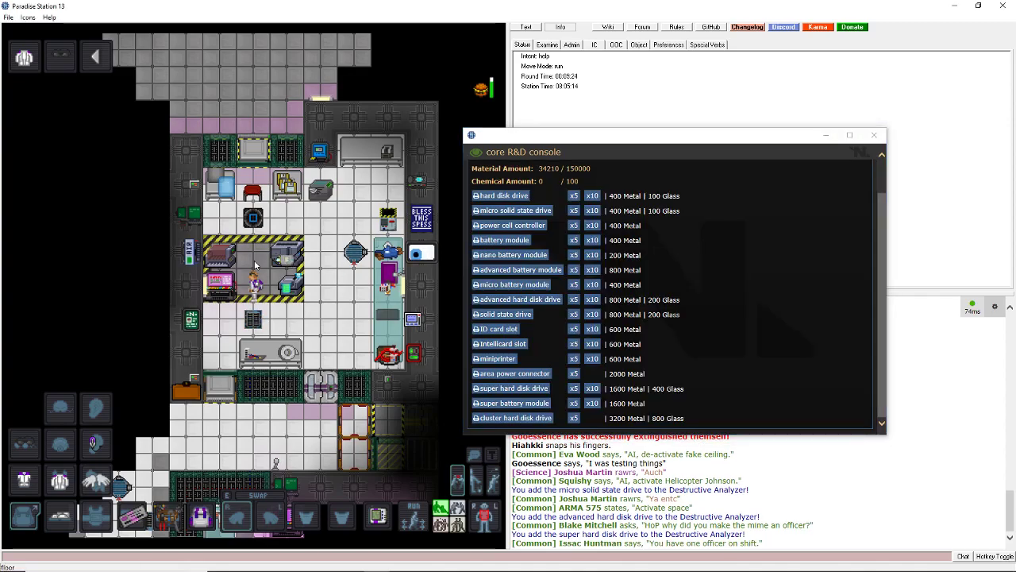
{"action": "left_click", "coordinate": [515, 418]}
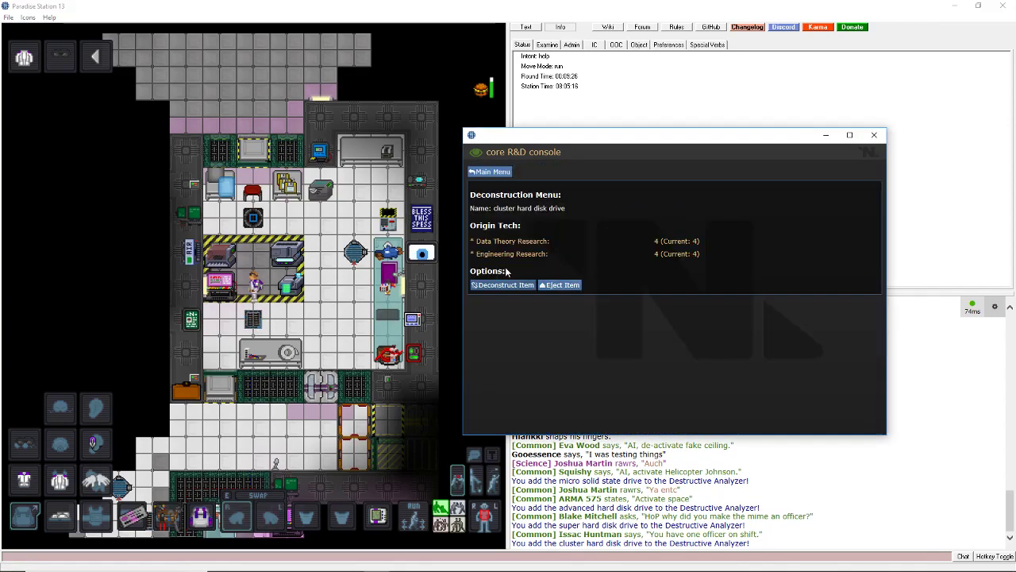
{"action": "left_click", "coordinate": [502, 284]}
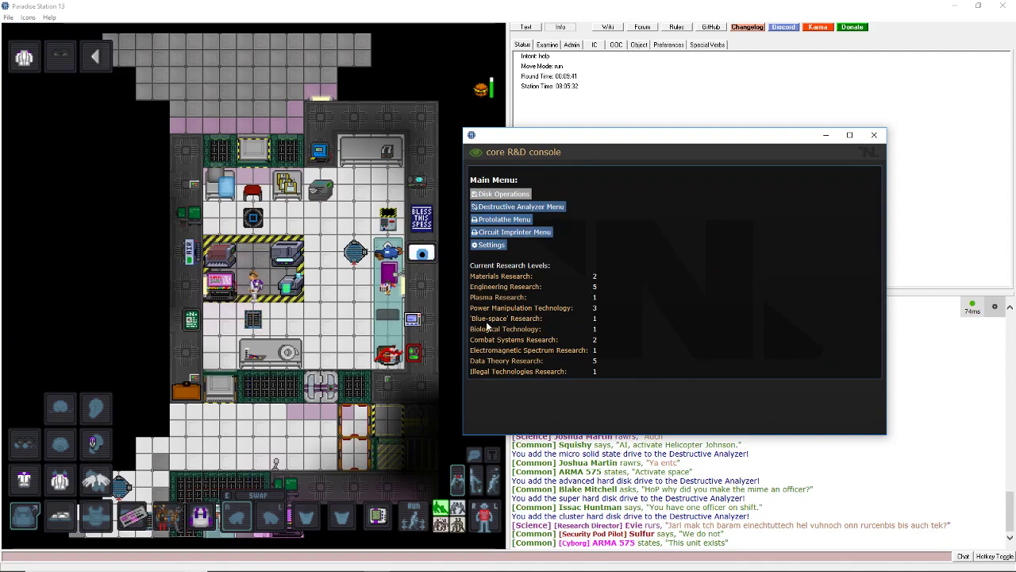
Print a Tracking Beacon from the Bluespace designs and analyze it.
{"action": "left_click", "coordinate": [504, 219]}
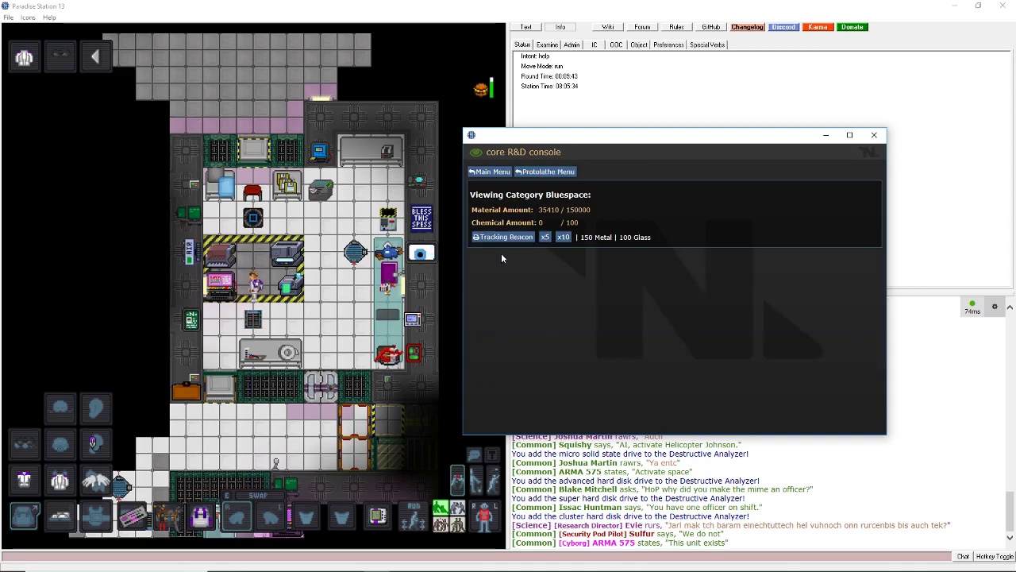
{"action": "left_click", "coordinate": [506, 236]}
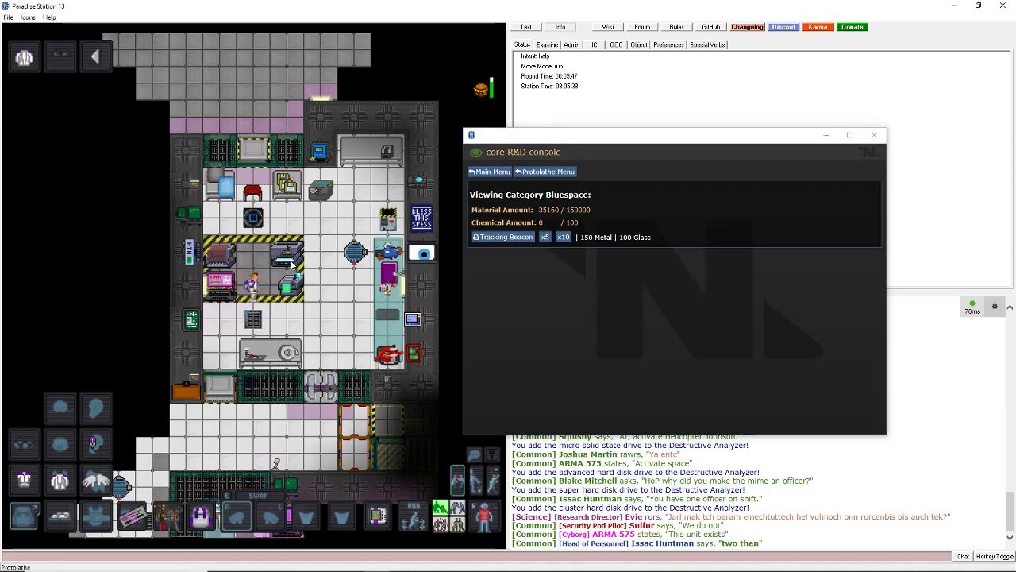
{"action": "left_click", "coordinate": [489, 171]}
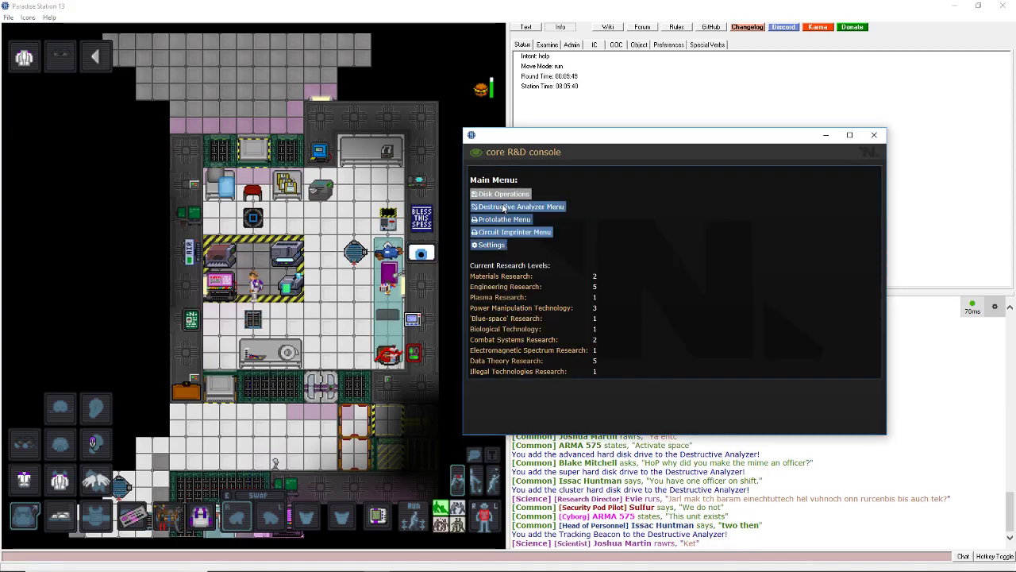
{"action": "left_click", "coordinate": [520, 206]}
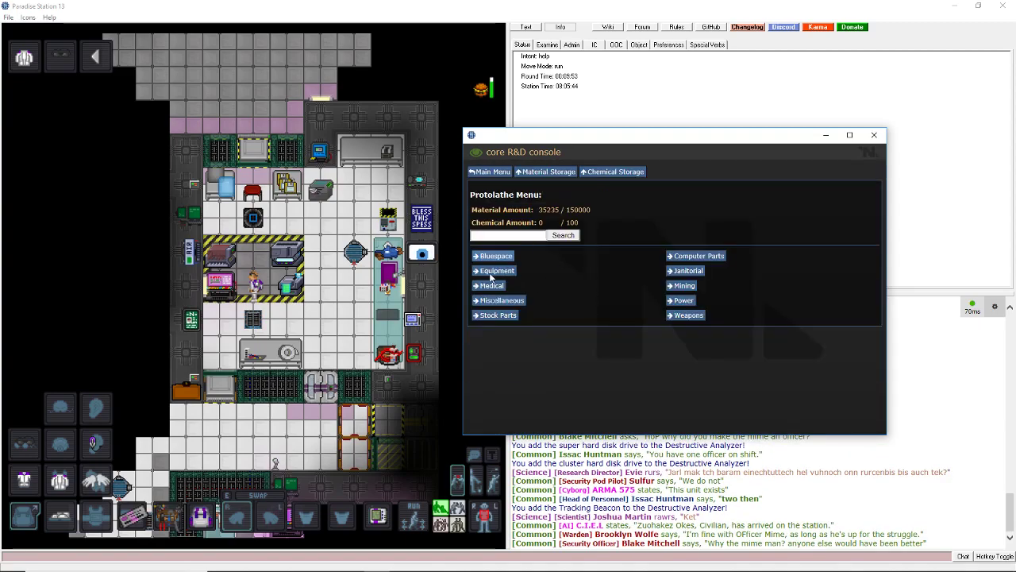
Print a GPS device from the Bluespace designs and deconstruct it.
{"action": "left_click", "coordinate": [492, 255]}
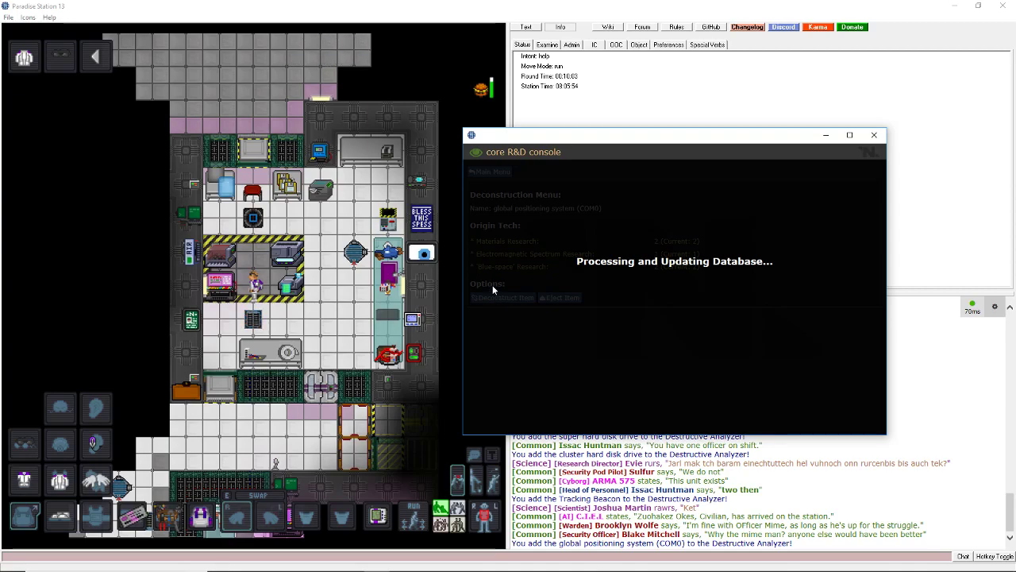
{"action": "left_click", "coordinate": [489, 172]}
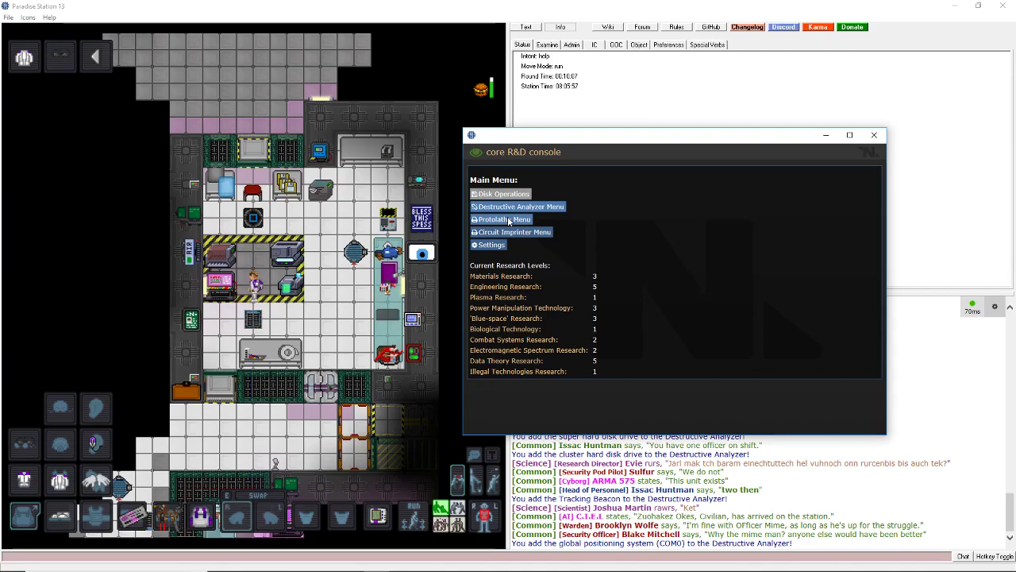
{"action": "left_click", "coordinate": [505, 218]}
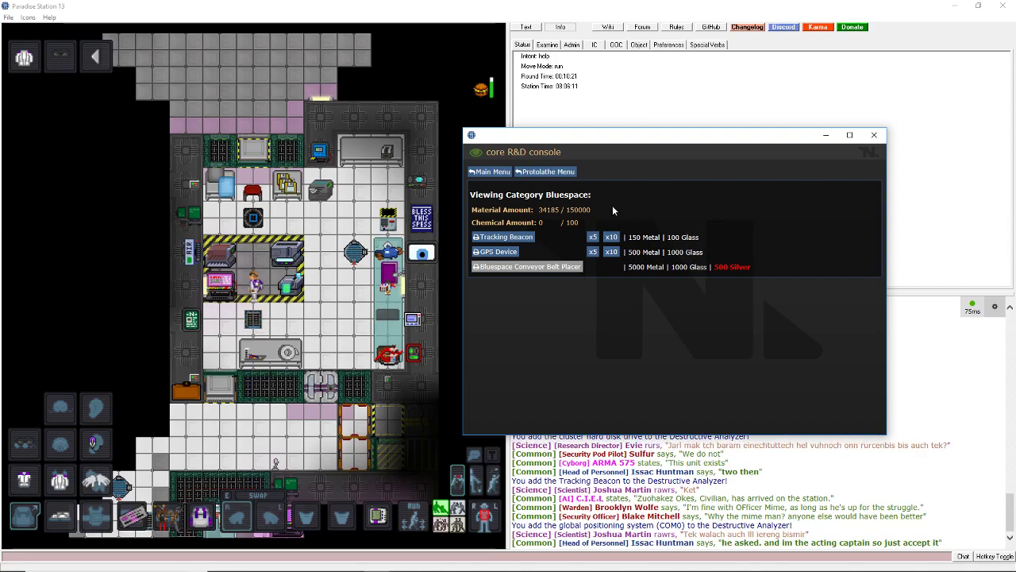
Deconstruct the loaded welding tool in the Destructive Analyzer.
{"action": "left_click", "coordinate": [489, 171]}
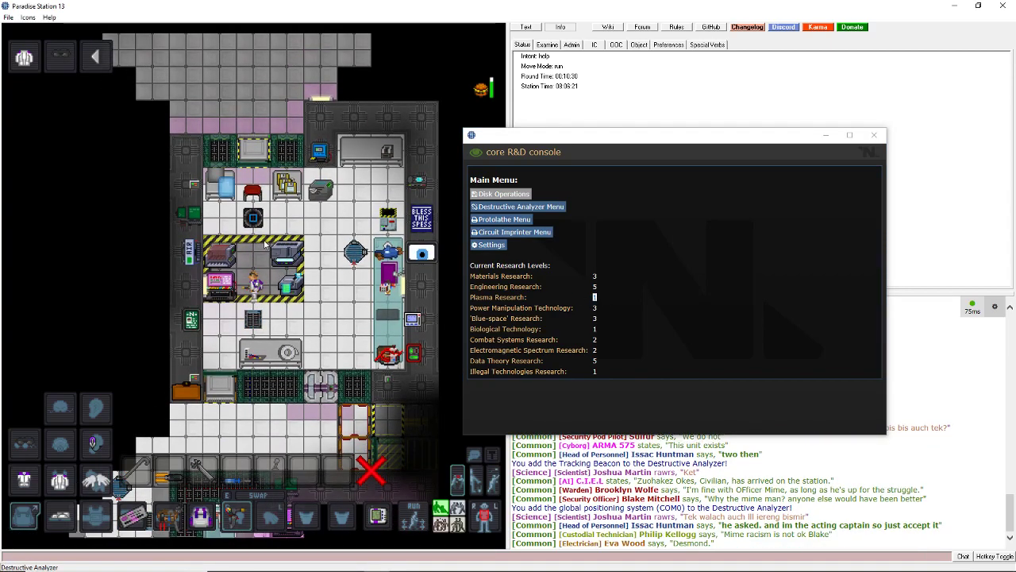
{"action": "left_click", "coordinate": [520, 206]}
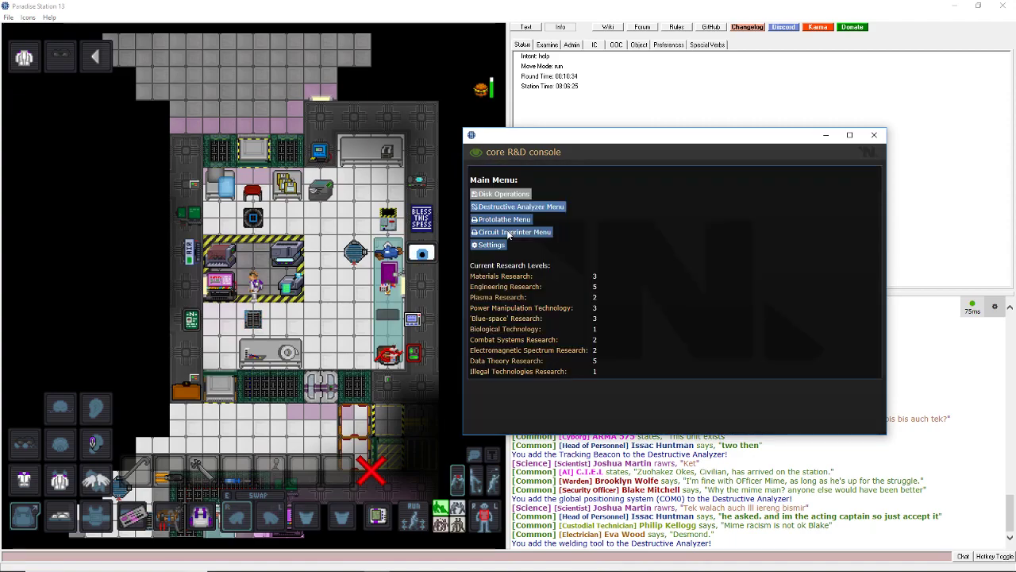
{"action": "left_click", "coordinate": [501, 219]}
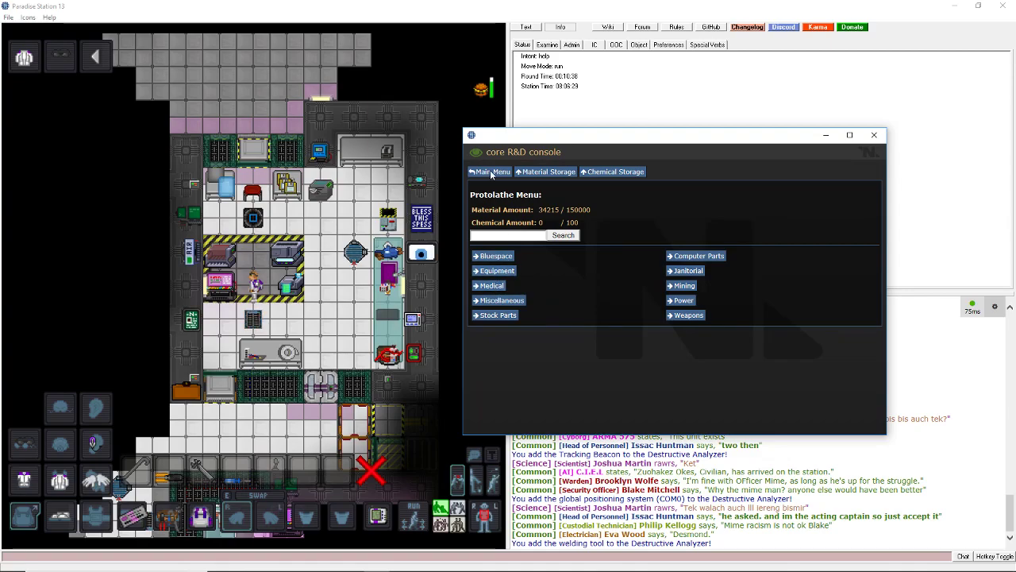
Print and break down a Reagent Scanner, then deconstruct the Health Analyzer Upgrade.
{"action": "left_click", "coordinate": [490, 172]}
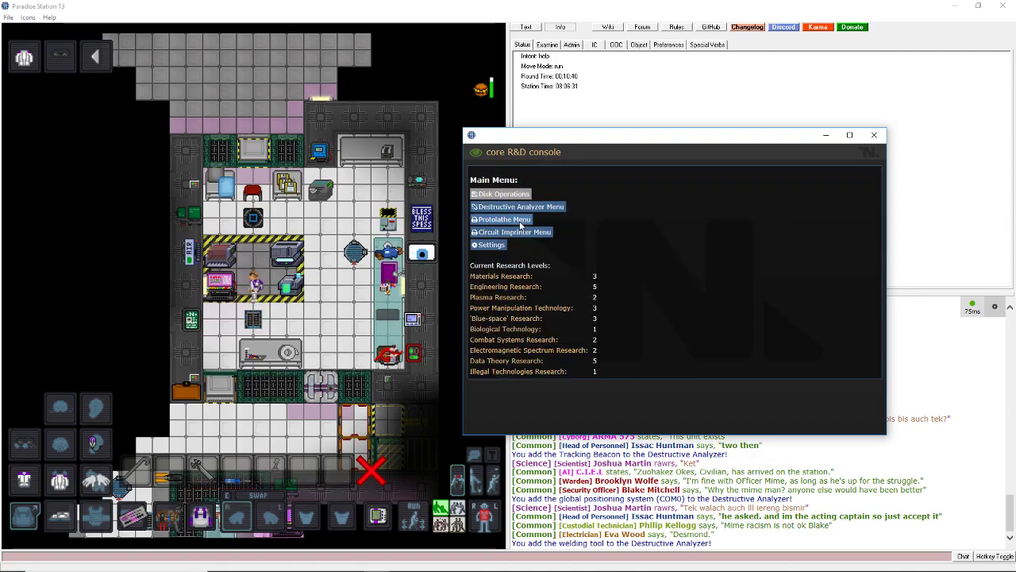
{"action": "left_click", "coordinate": [501, 219]}
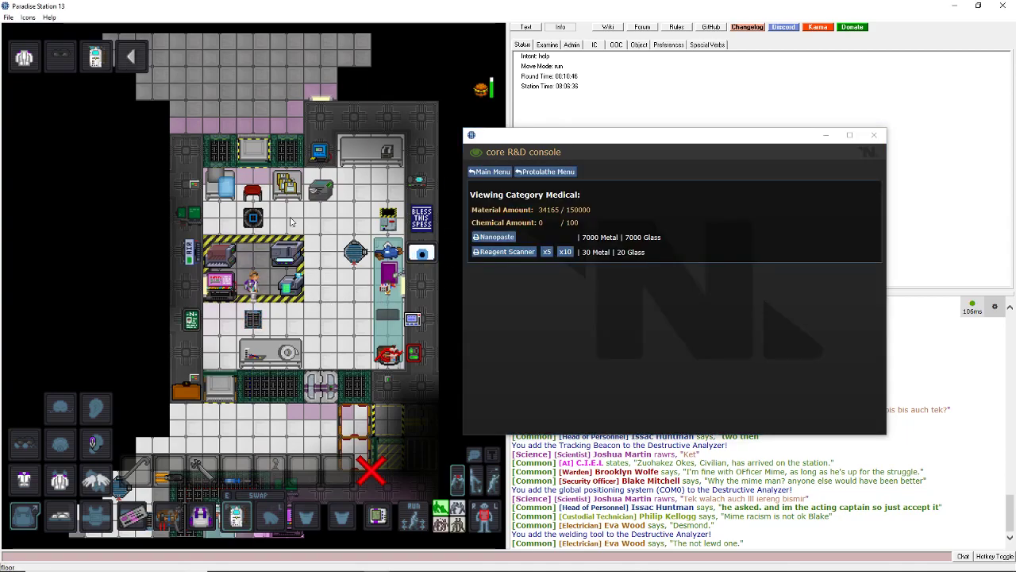
{"action": "left_click", "coordinate": [508, 252]}
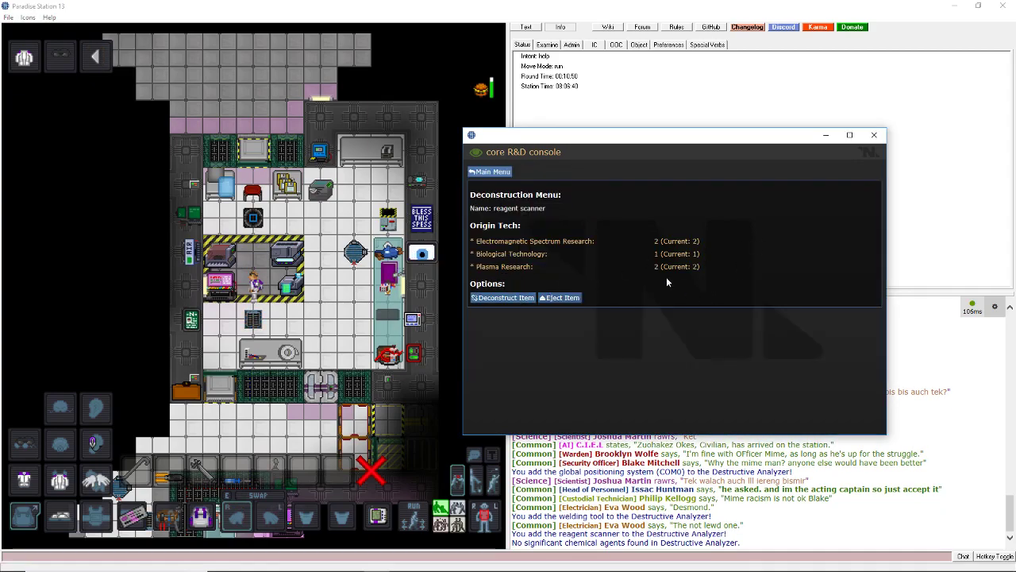
{"action": "left_click", "coordinate": [501, 297]}
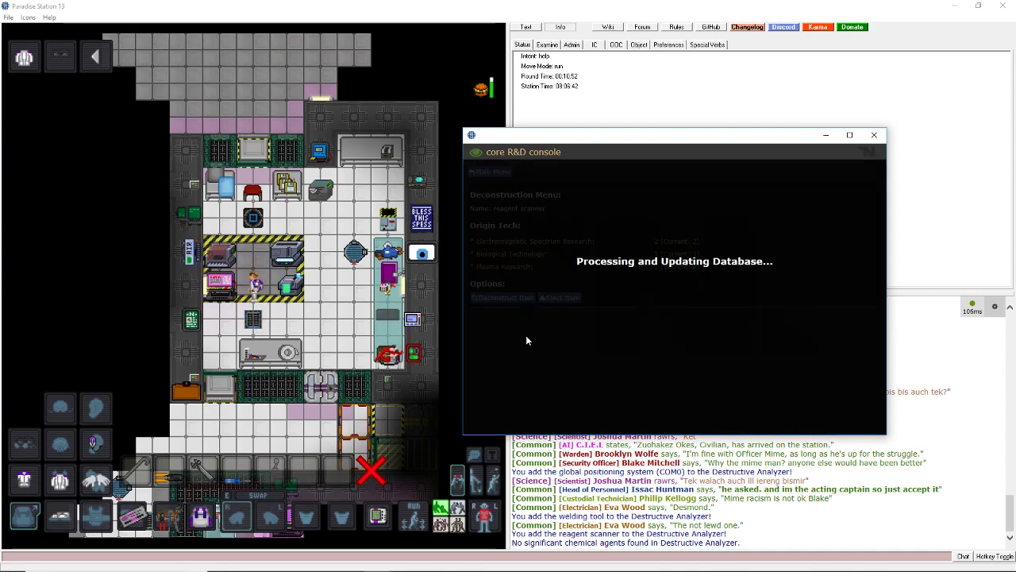
{"action": "mouse_move", "coordinate": [513, 275]}
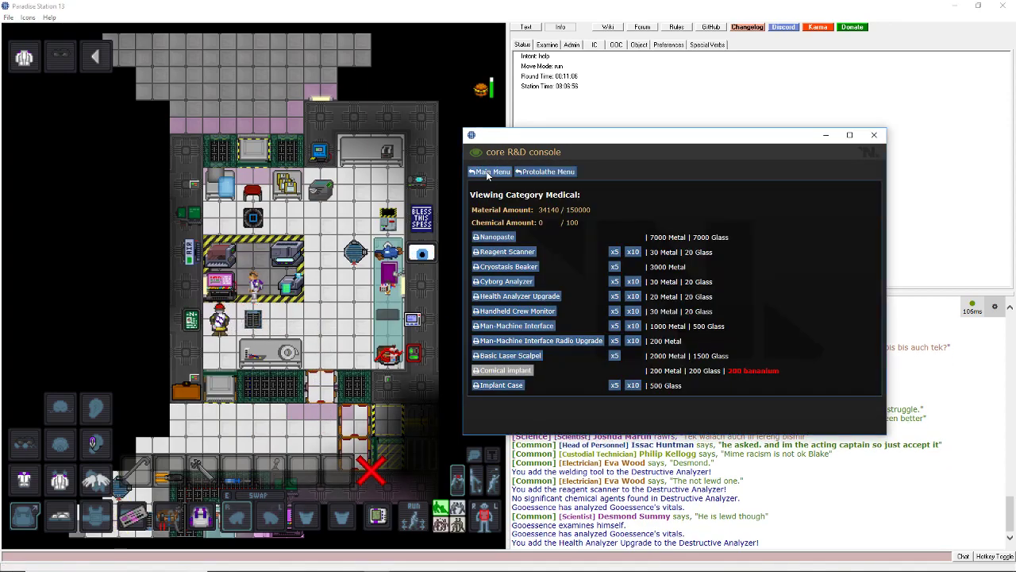
{"action": "left_click", "coordinate": [519, 296]}
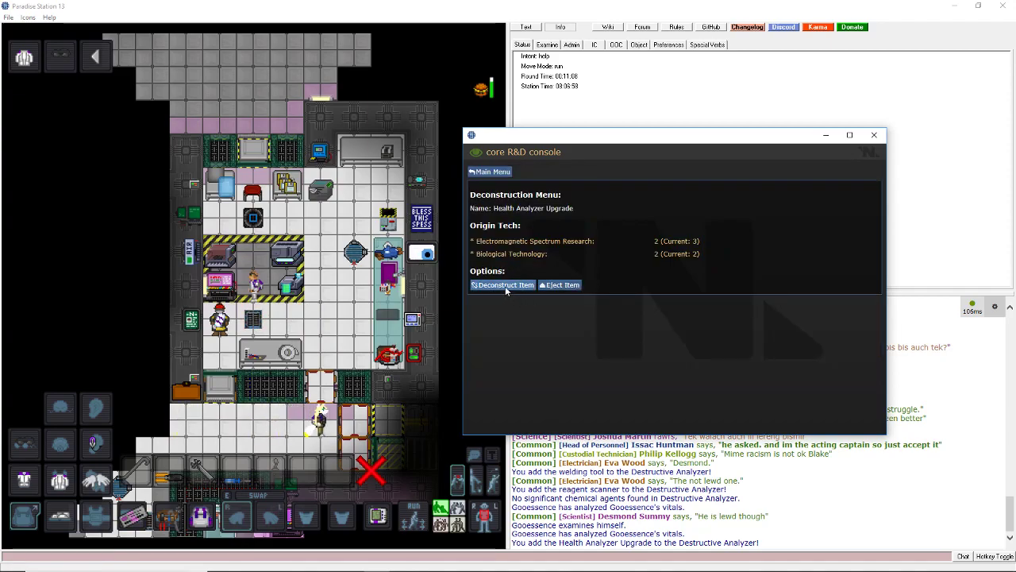
{"action": "left_click", "coordinate": [502, 284]}
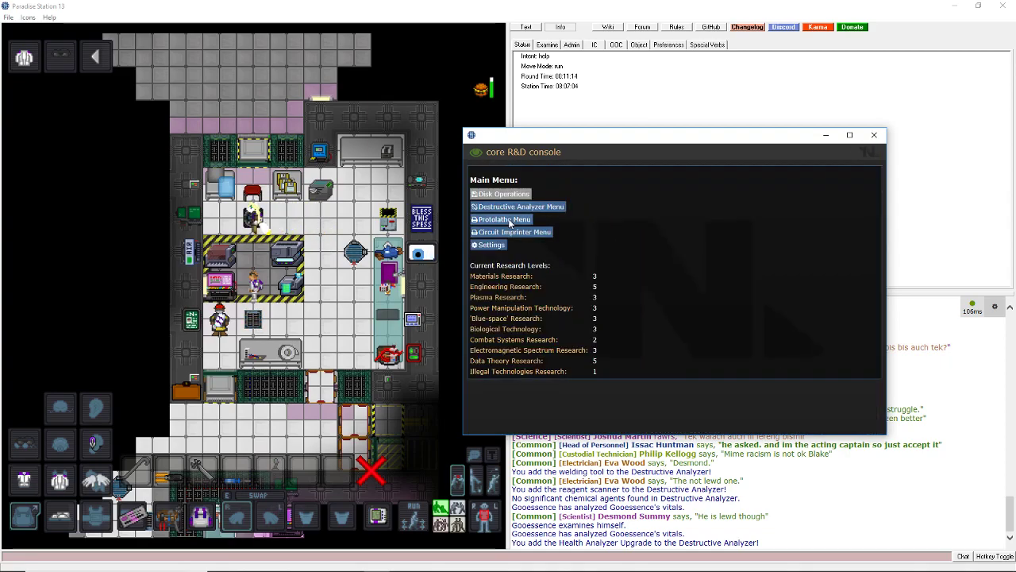
Eject the badly made object and deconstruct the advanced reagent scanner.
{"action": "left_click", "coordinate": [503, 220]}
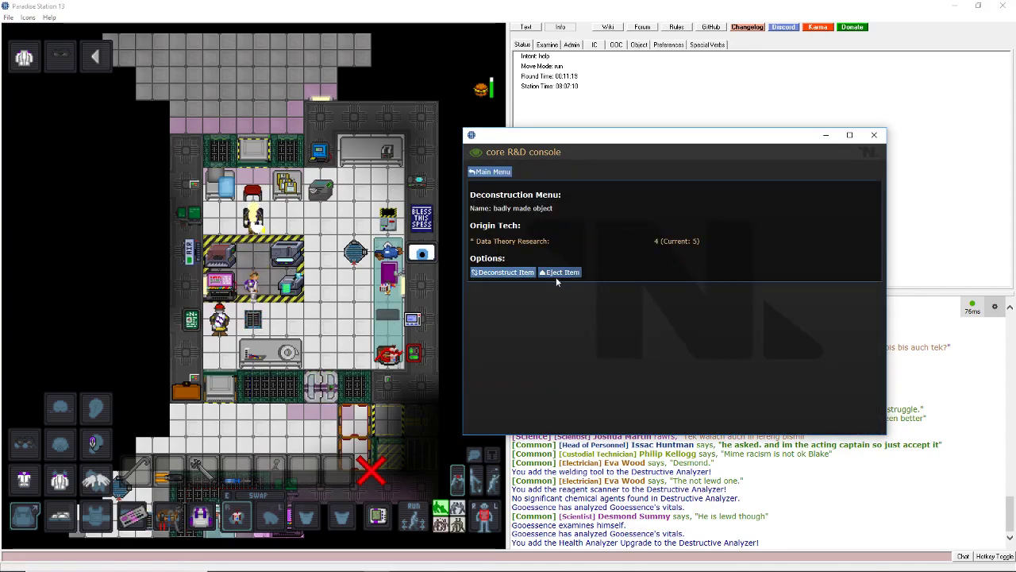
{"action": "left_click", "coordinate": [560, 272]}
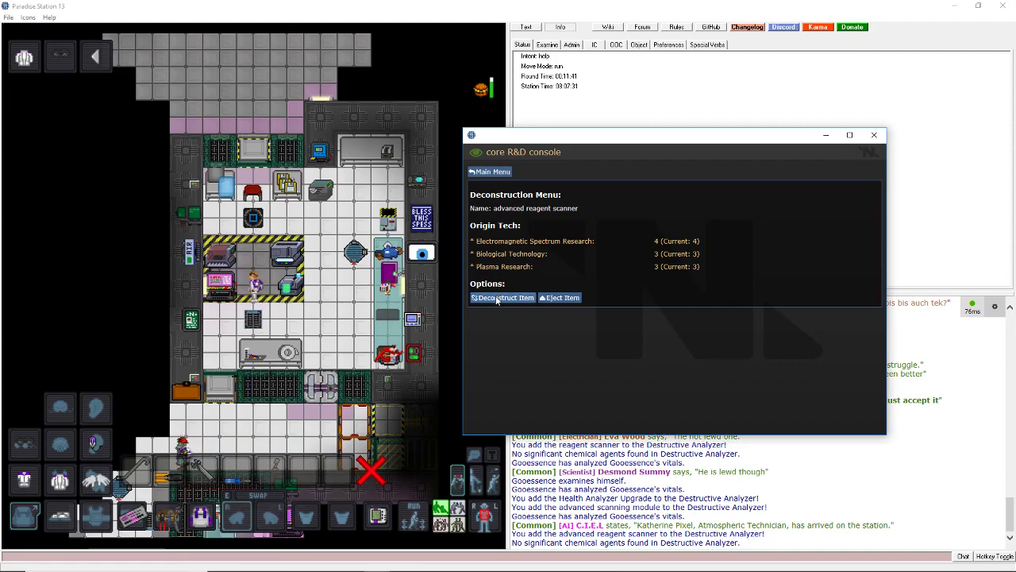
{"action": "left_click", "coordinate": [502, 297]}
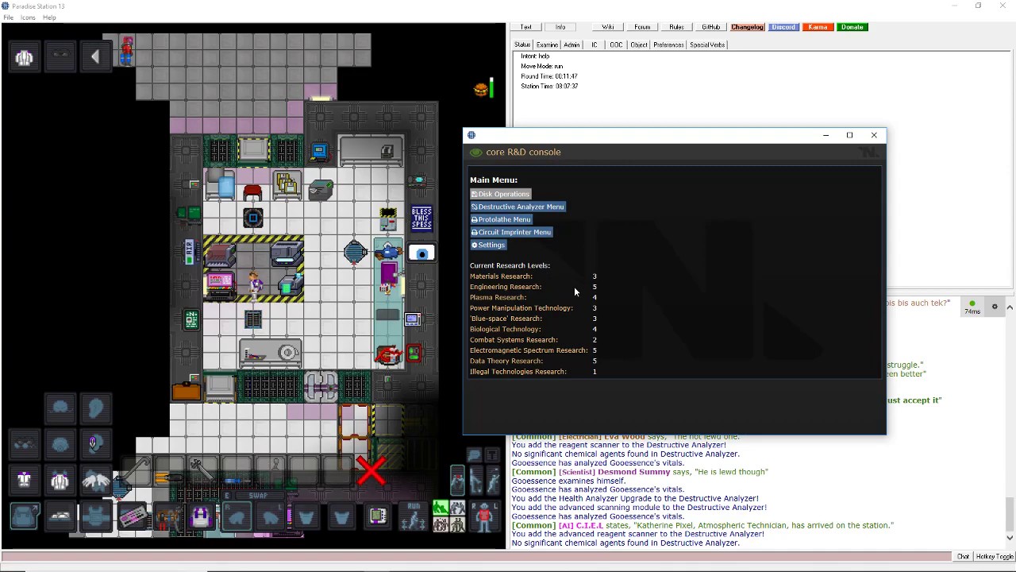
{"action": "mouse_move", "coordinate": [592, 242]}
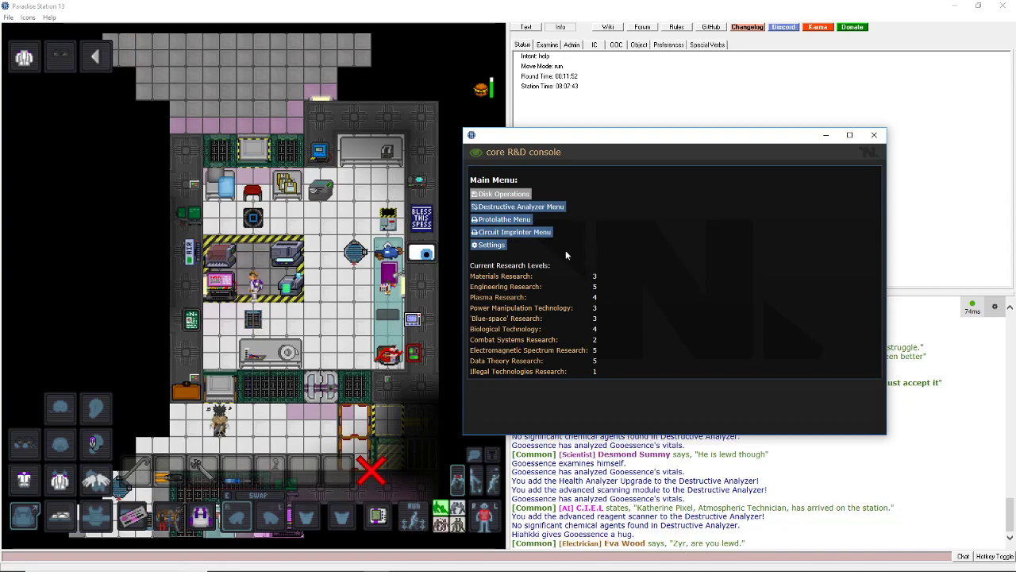
Deconstruct the advanced matter bin, then the super-capacity power cell.
{"action": "left_click", "coordinate": [504, 219]}
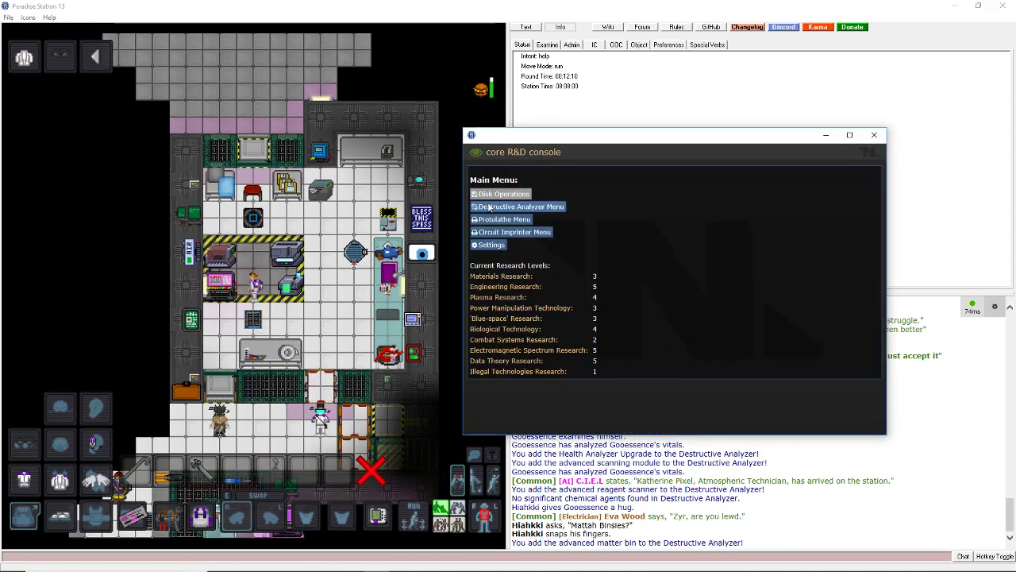
{"action": "left_click", "coordinate": [518, 206]}
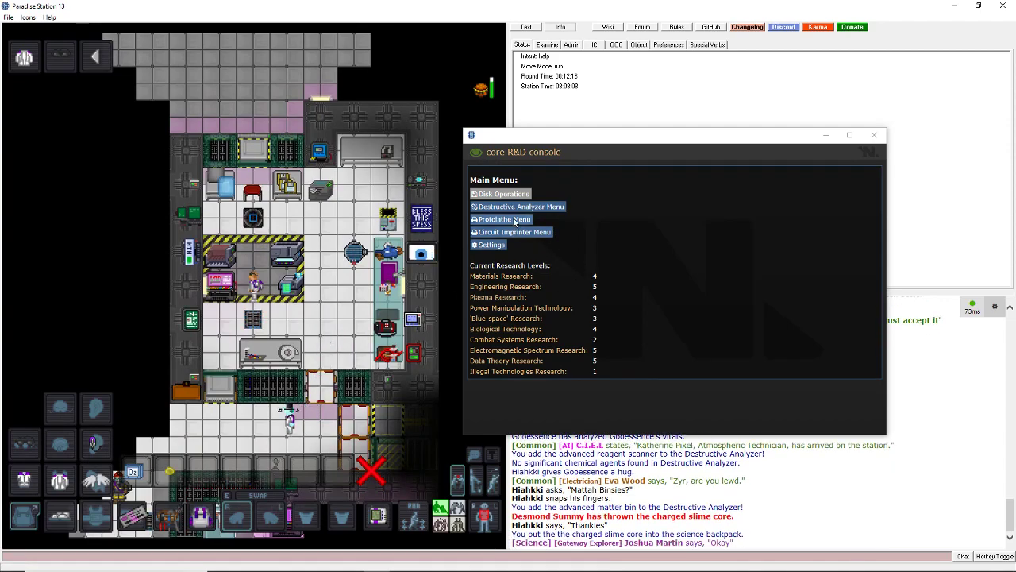
{"action": "left_click", "coordinate": [487, 245]}
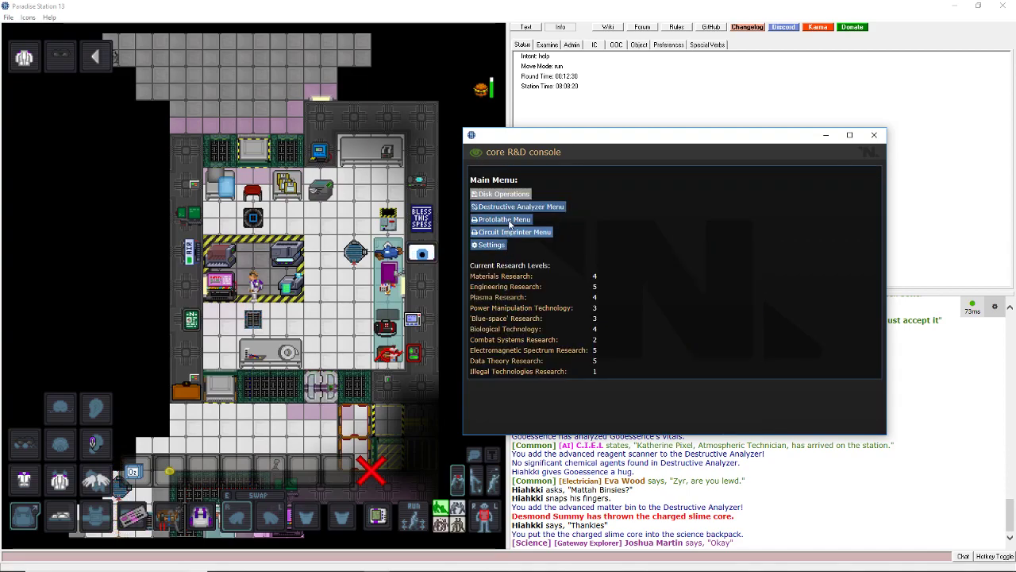
{"action": "left_click", "coordinate": [505, 219]}
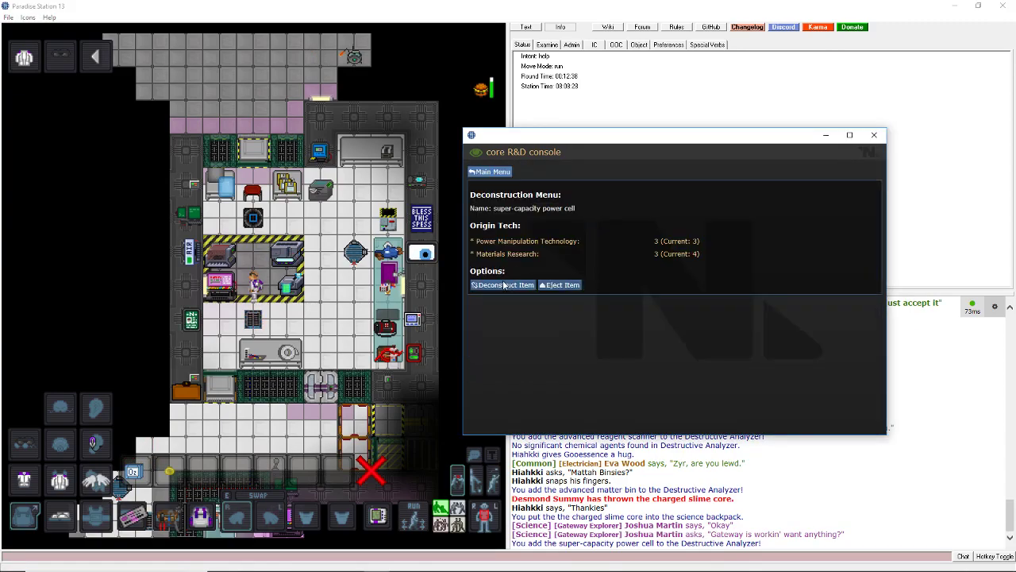
{"action": "left_click", "coordinate": [501, 284]}
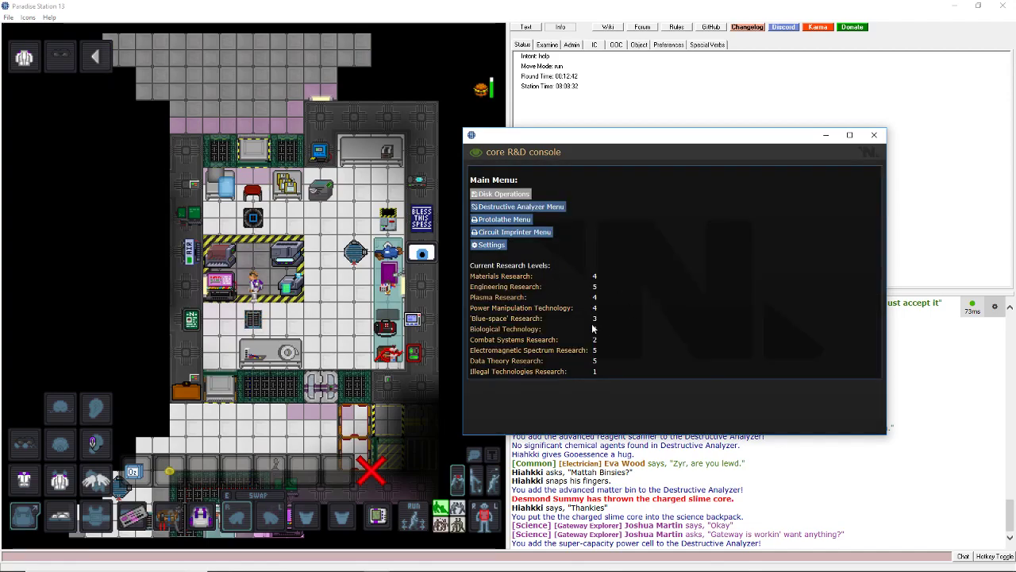
{"action": "mouse_move", "coordinate": [635, 234]}
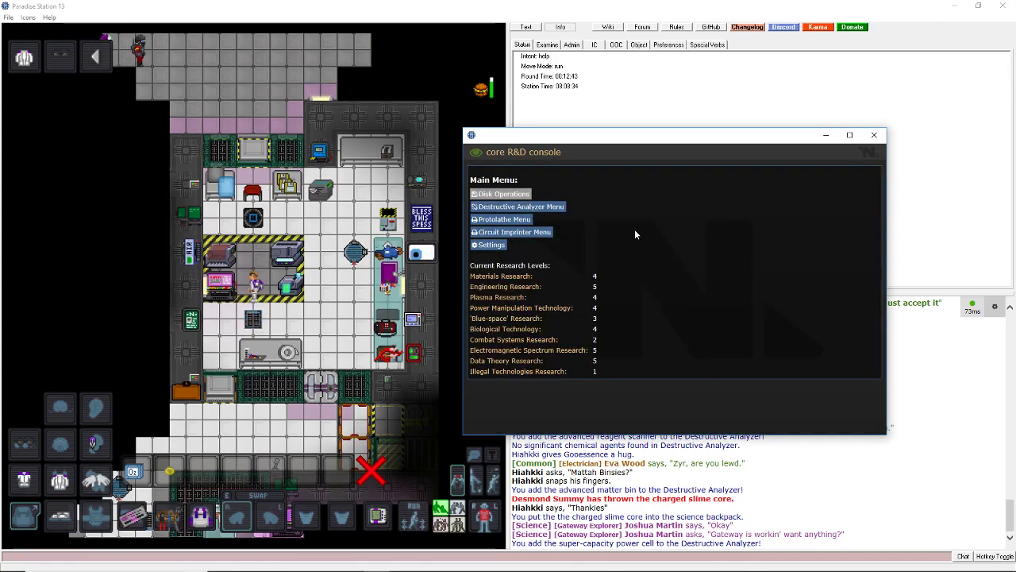
Print a Welding Shield Implant from the Medical designs and deconstruct it.
{"action": "left_click", "coordinate": [501, 219]}
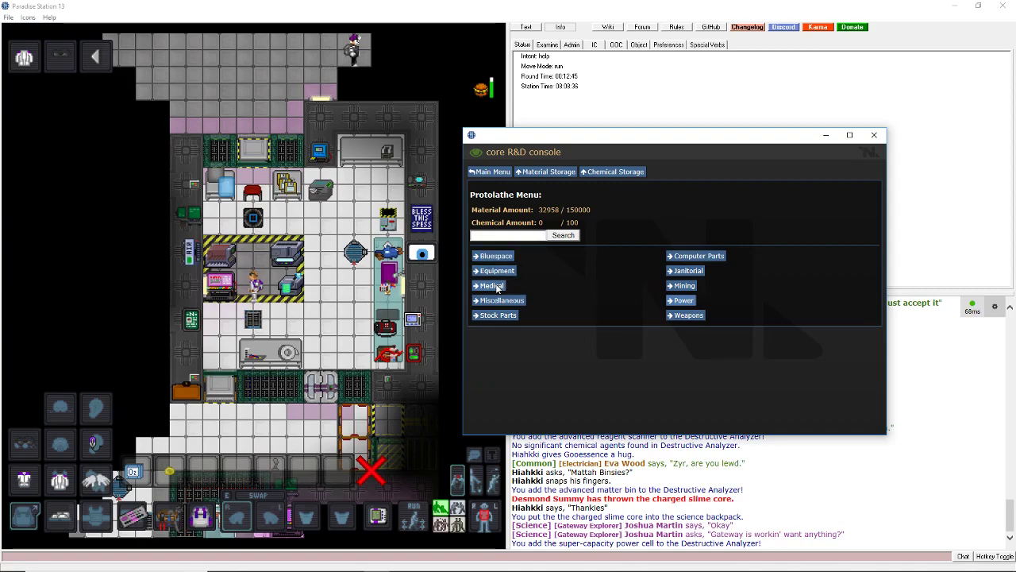
{"action": "left_click", "coordinate": [489, 285]}
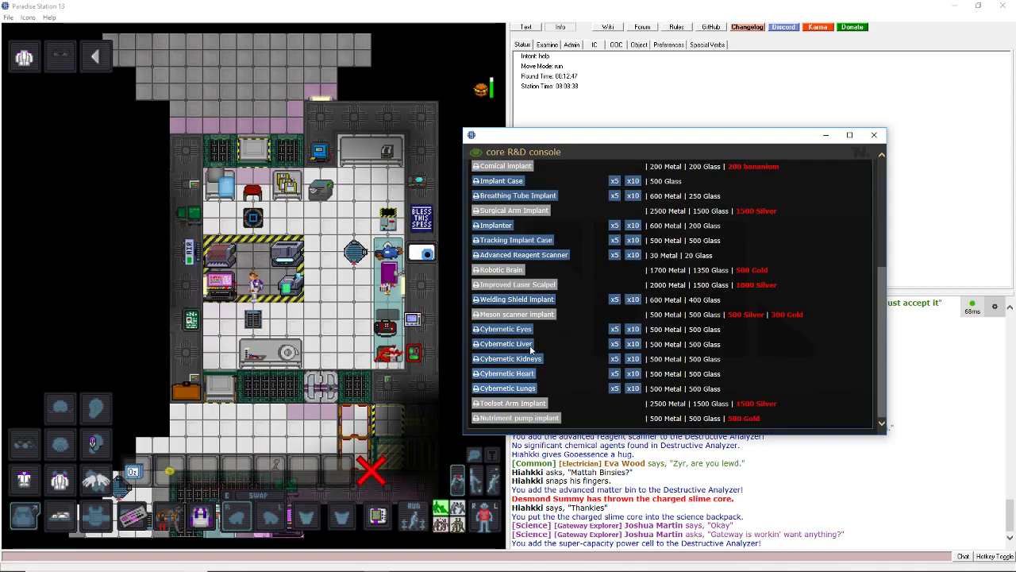
{"action": "left_click", "coordinate": [502, 342]}
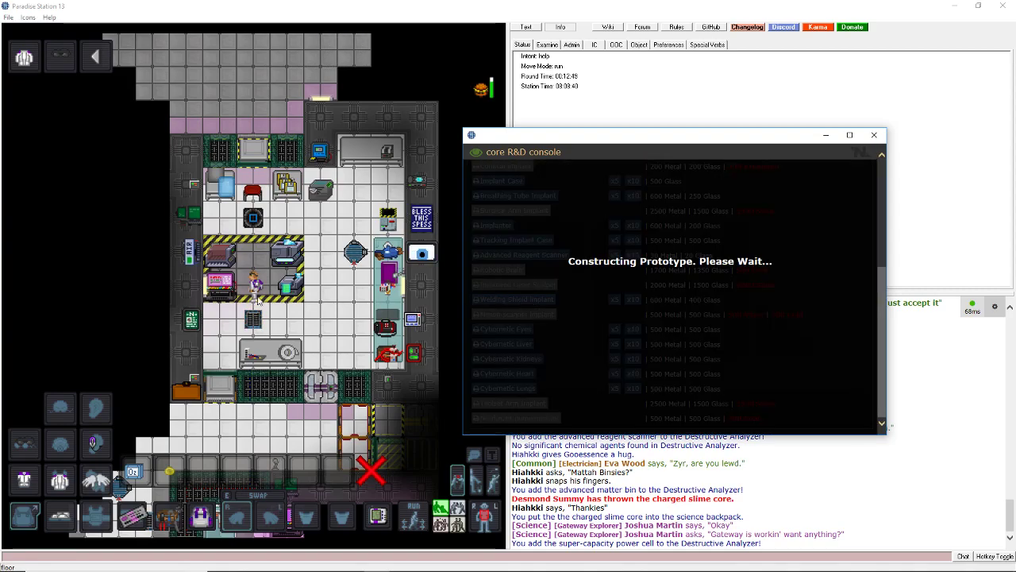
{"action": "mouse_move", "coordinate": [286, 245]}
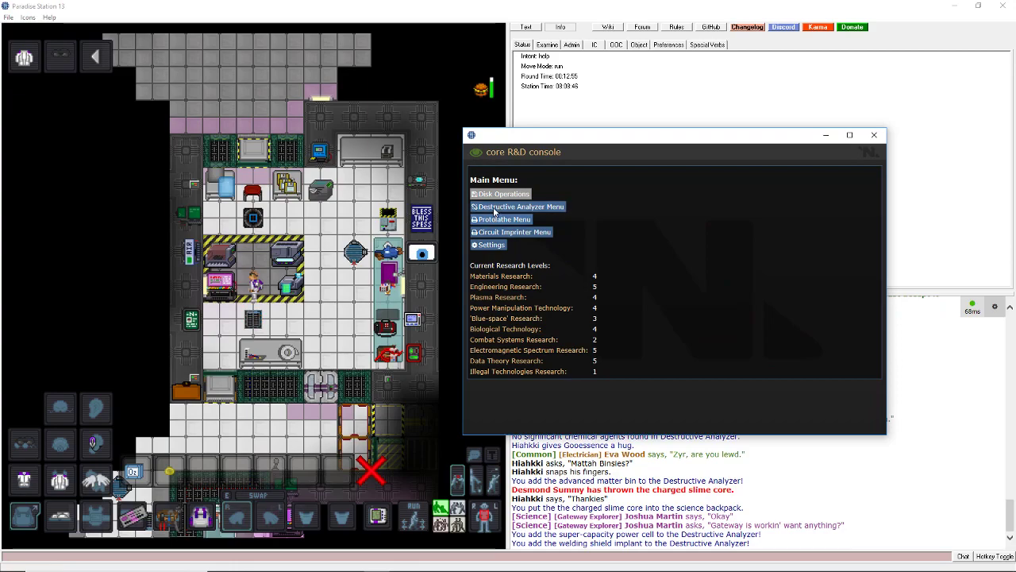
{"action": "left_click", "coordinate": [521, 206]}
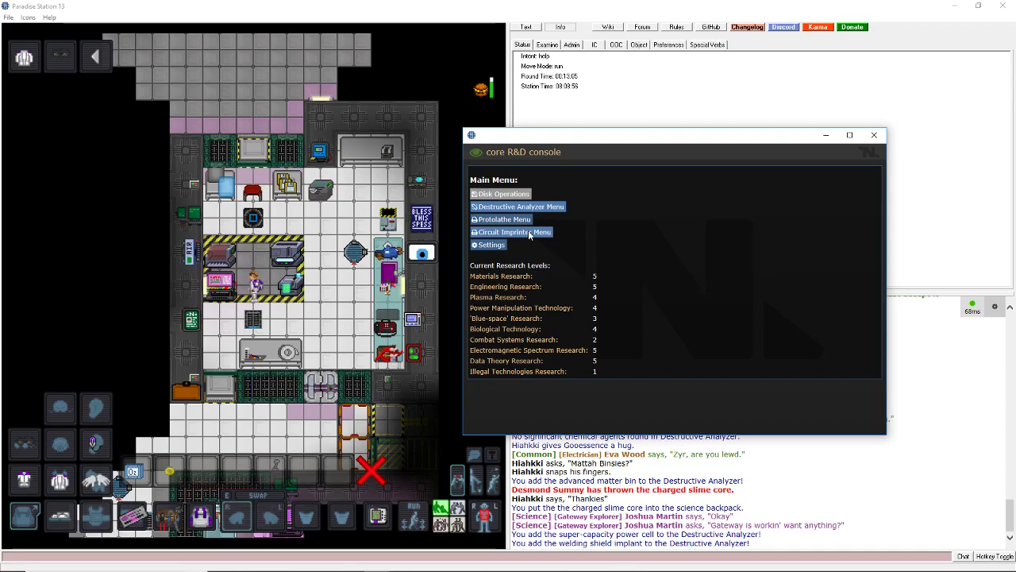
Print the Power Turbine board from the Engineering Machinery designs.
{"action": "left_click", "coordinate": [512, 232]}
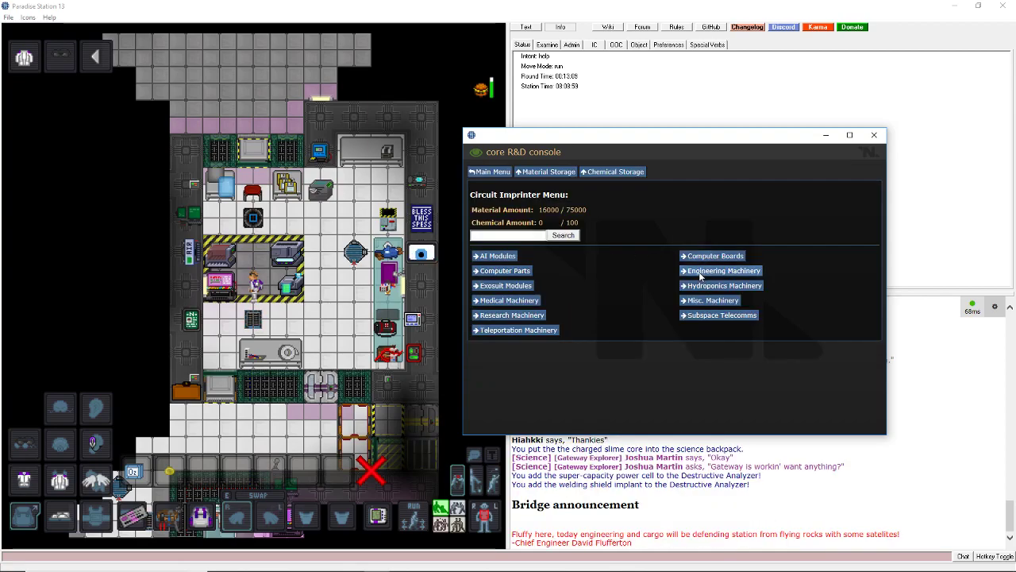
{"action": "left_click", "coordinate": [724, 270]}
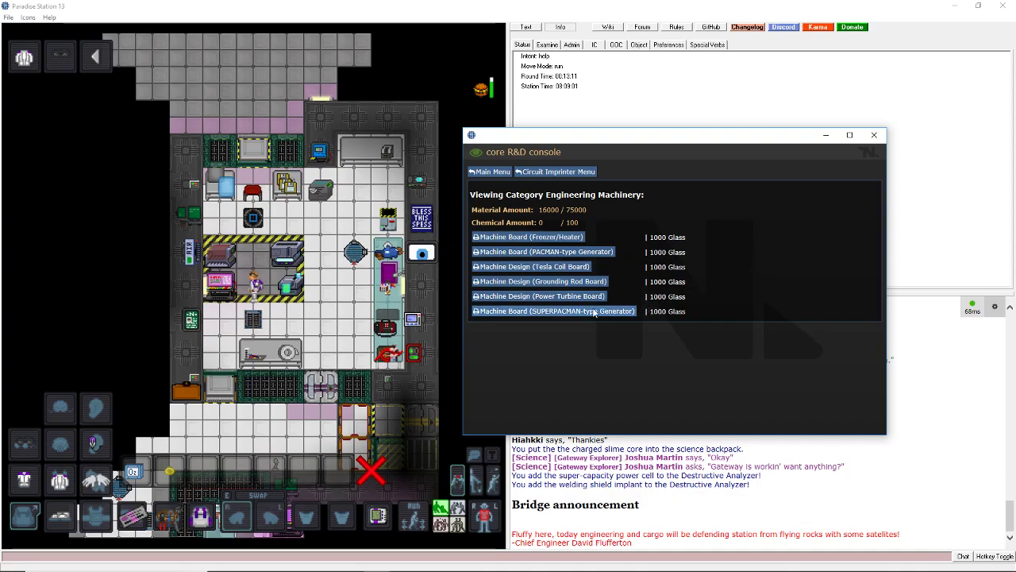
{"action": "left_click", "coordinate": [554, 310]}
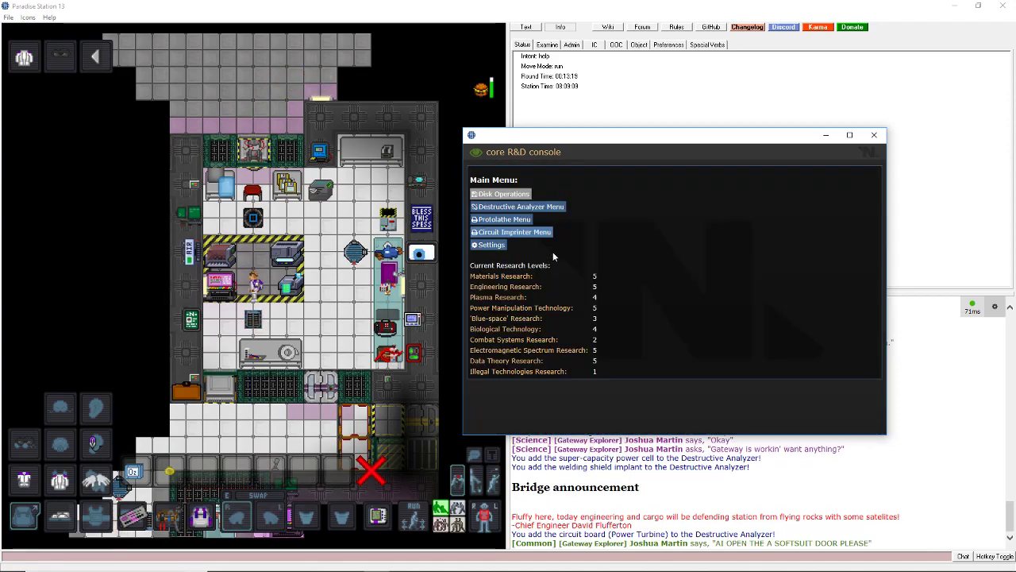
Print the MRSPACMAN-type Generator board and deconstruct it in the destructive analyzer.
{"action": "left_click", "coordinate": [511, 232]}
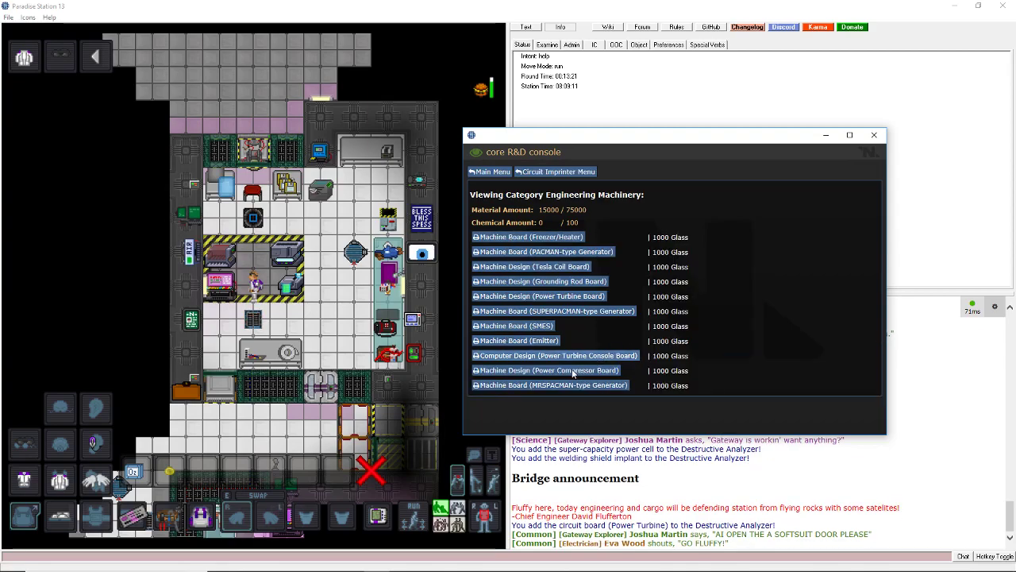
{"action": "left_click", "coordinate": [546, 370]}
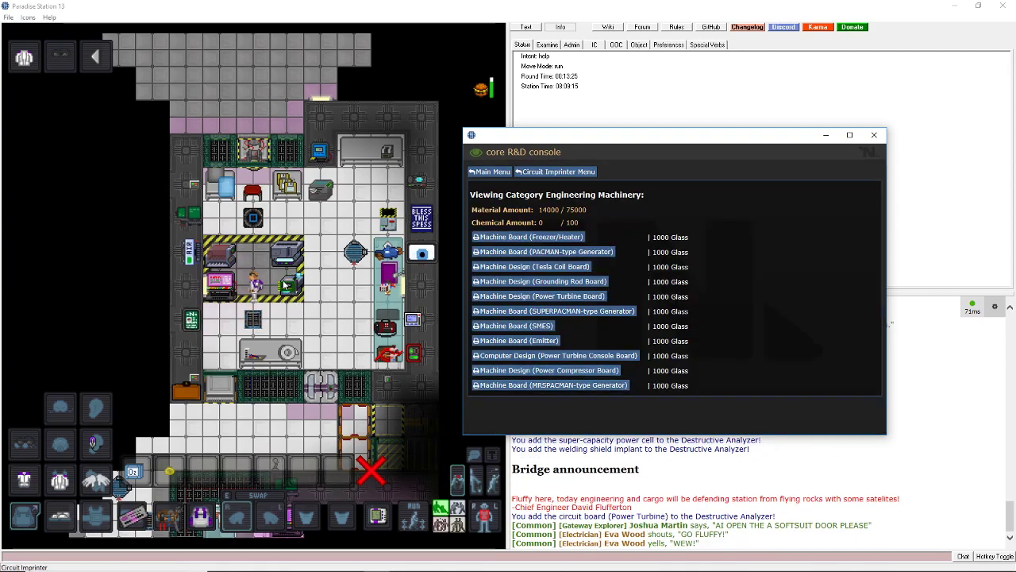
{"action": "left_click", "coordinate": [490, 171]}
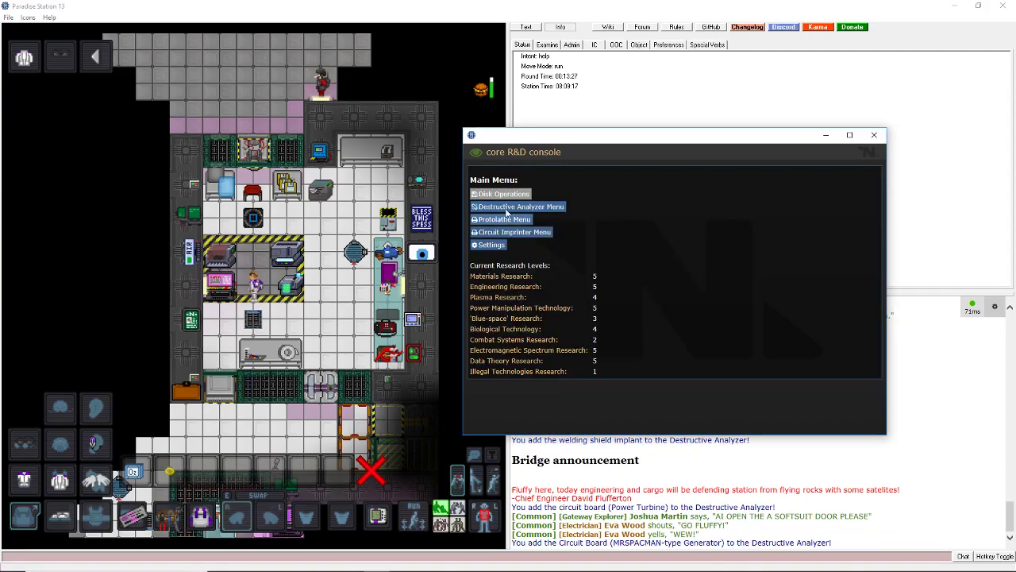
{"action": "left_click", "coordinate": [521, 207]}
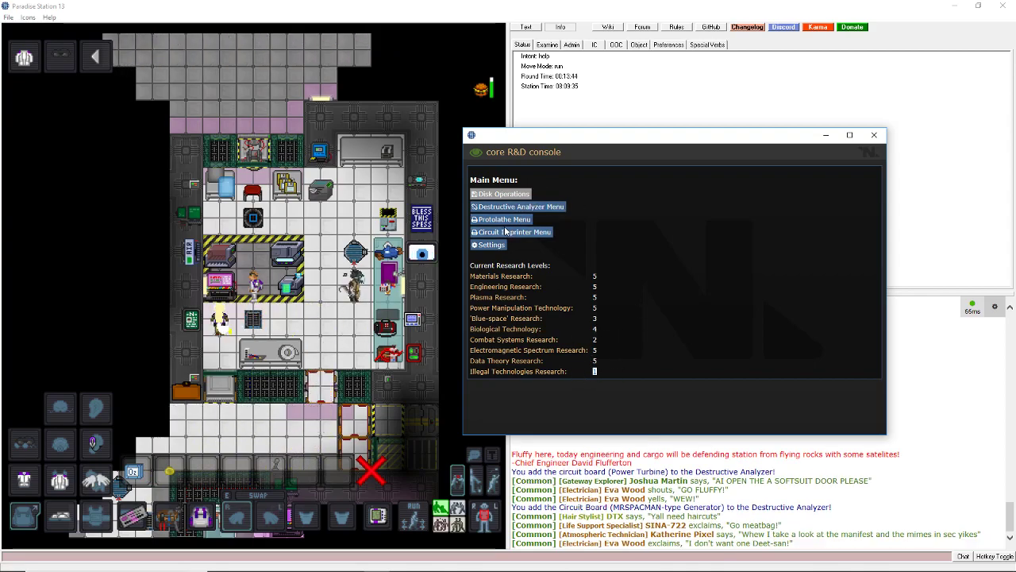
Print the Teleporter Console board from the Computer Boards designs.
{"action": "left_click", "coordinate": [514, 231]}
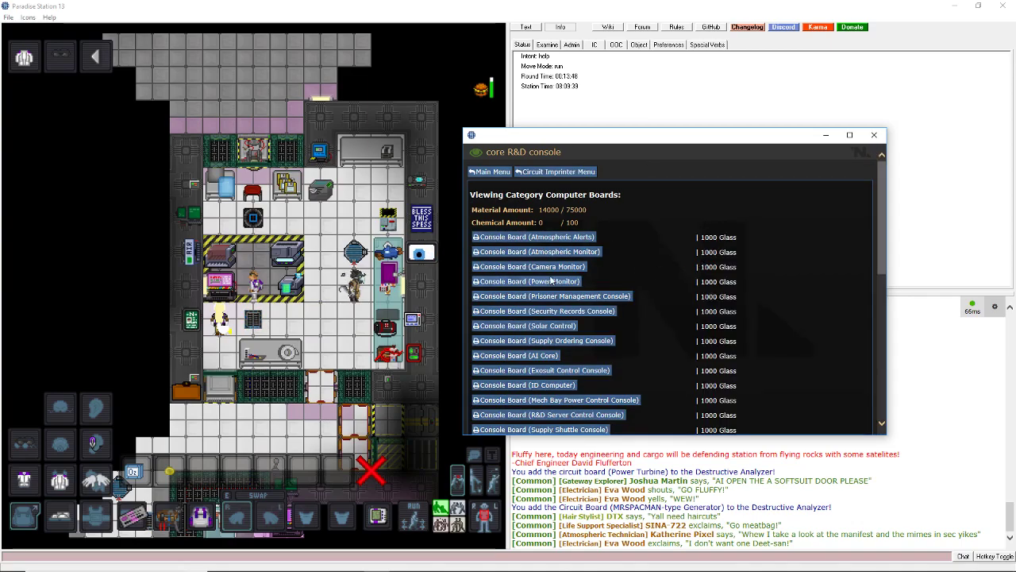
{"action": "scroll", "scroll_direction": "down", "scroll_amount": 3}
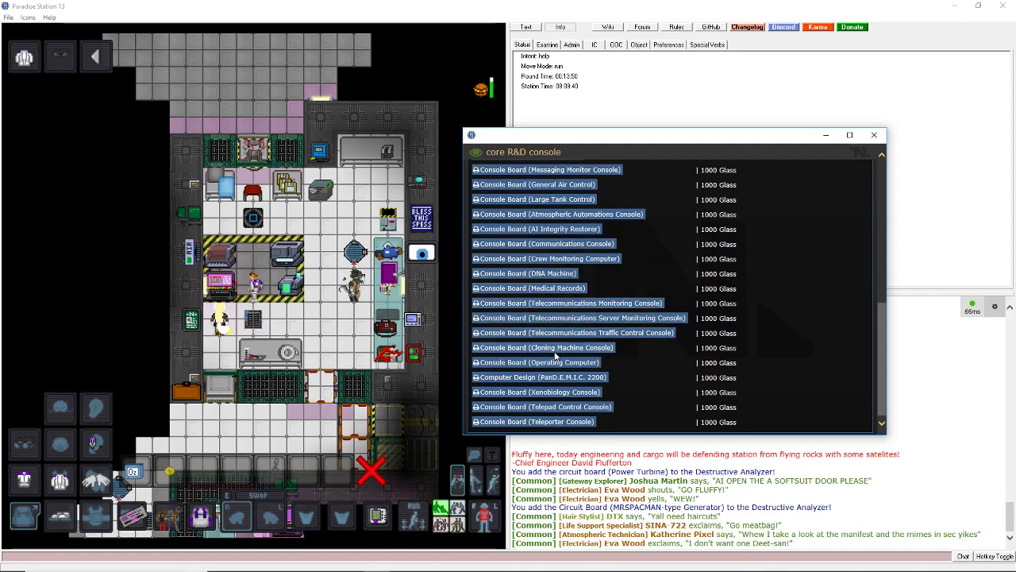
{"action": "left_click", "coordinate": [556, 362]}
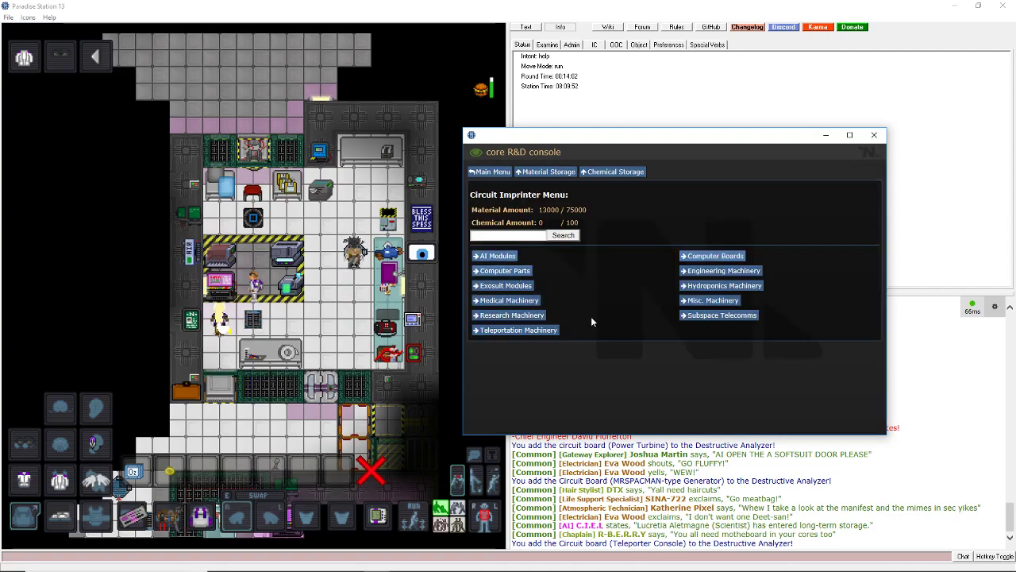
Print the Teleporter Station board and deconstruct it for research.
{"action": "left_click", "coordinate": [515, 329]}
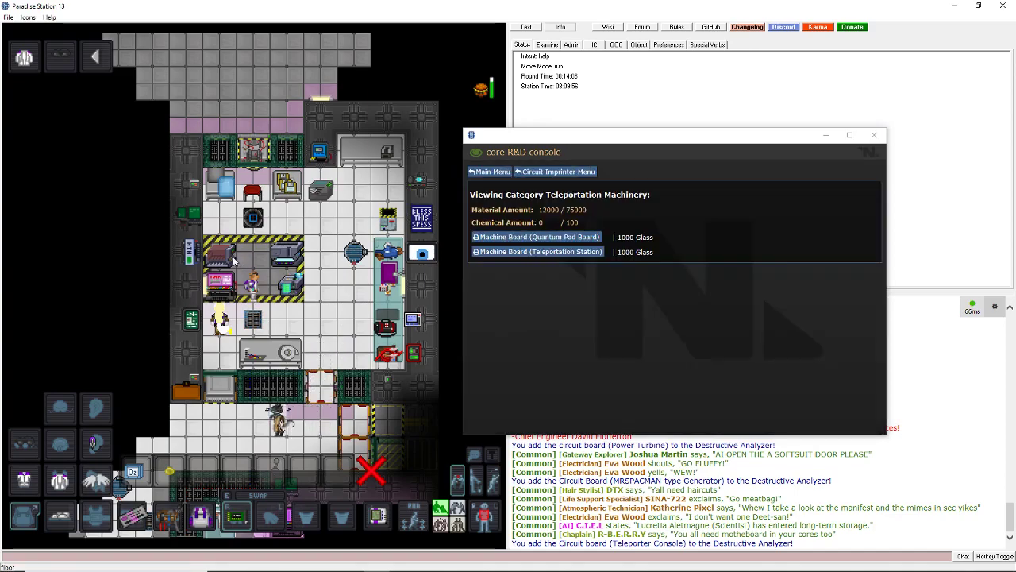
{"action": "left_click", "coordinate": [538, 252]}
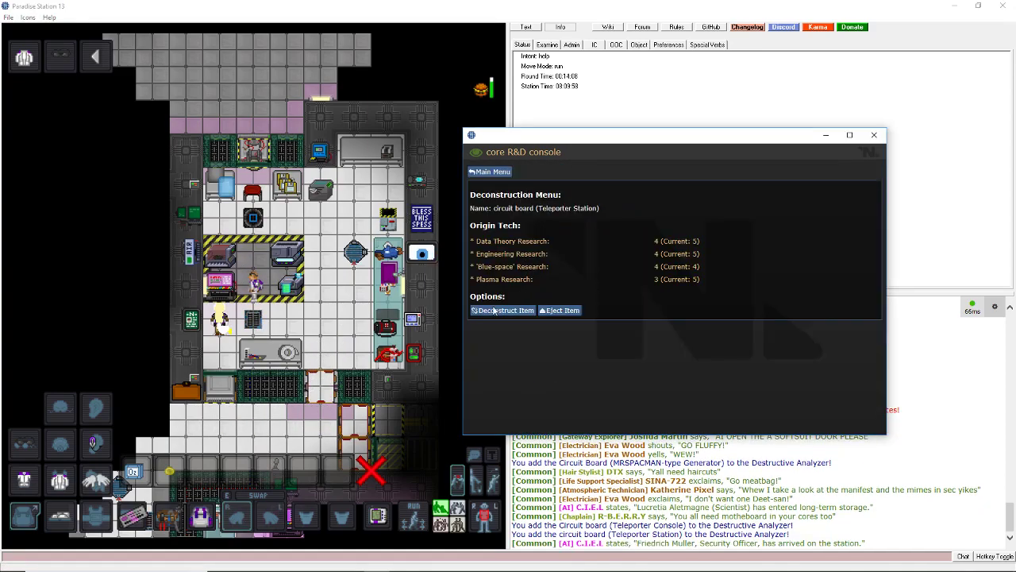
{"action": "left_click", "coordinate": [501, 309]}
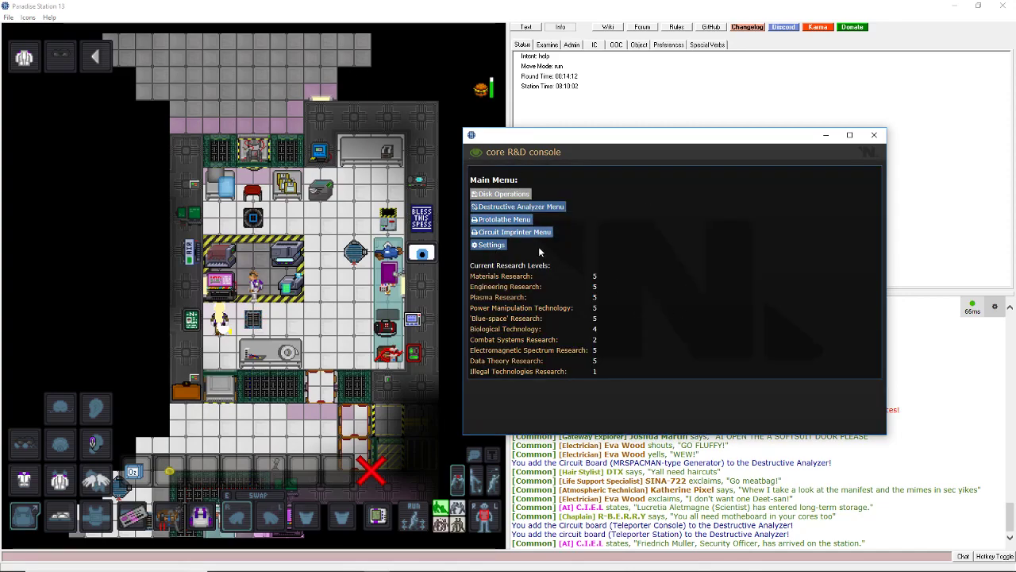
{"action": "mouse_move", "coordinate": [516, 246]}
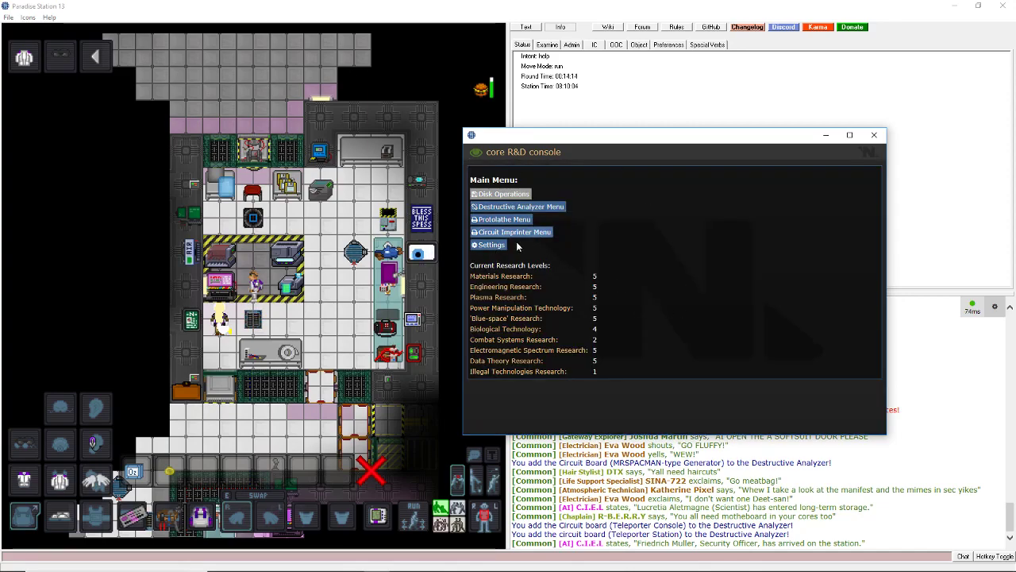
Load metal sheets into the protolathe and build ten pico-manipulators from Stock Parts.
{"action": "left_click", "coordinate": [488, 244]}
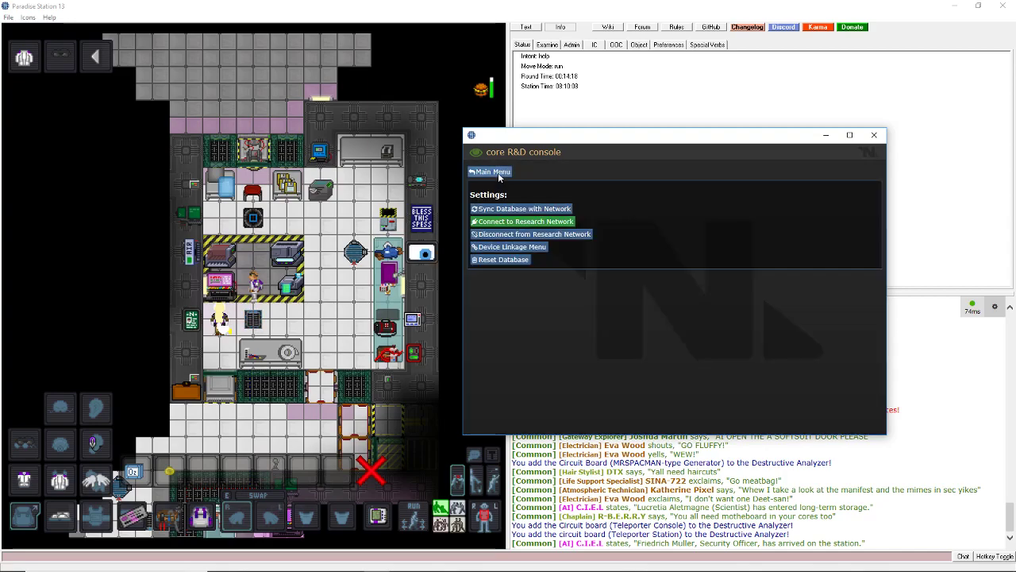
{"action": "left_click", "coordinate": [490, 171]}
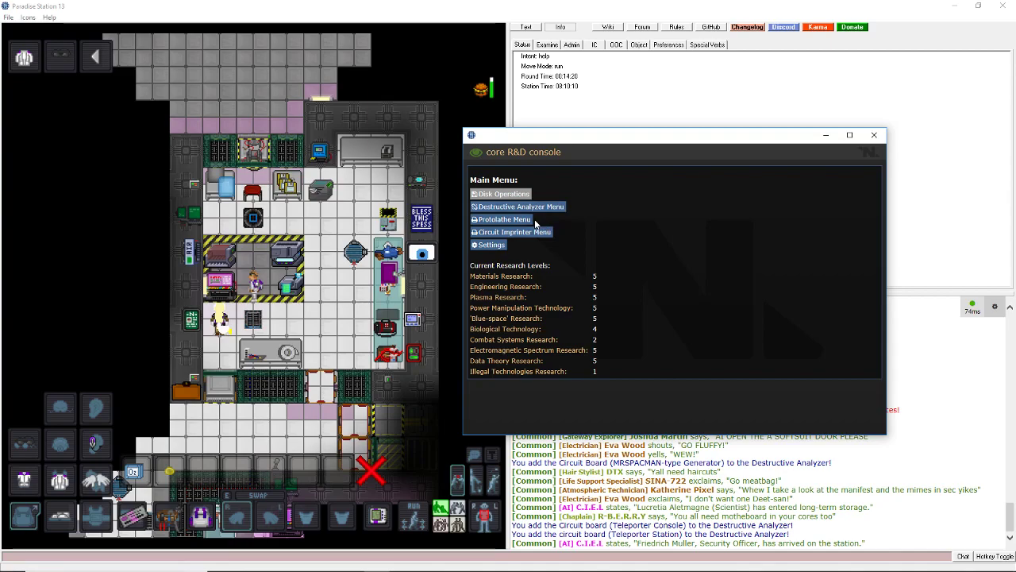
{"action": "left_click", "coordinate": [506, 219]}
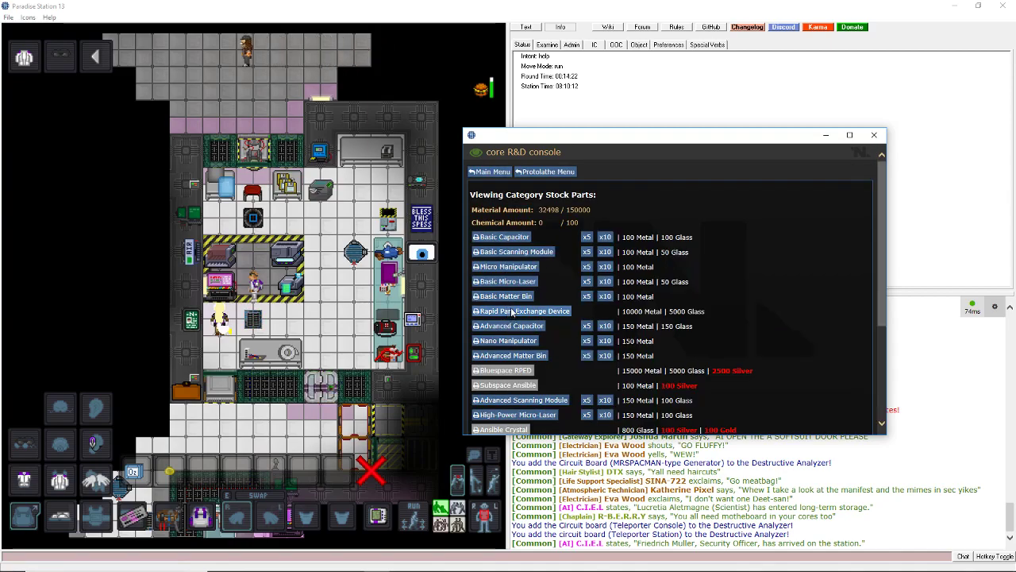
{"action": "scroll", "scroll_direction": "down", "scroll_amount": 3}
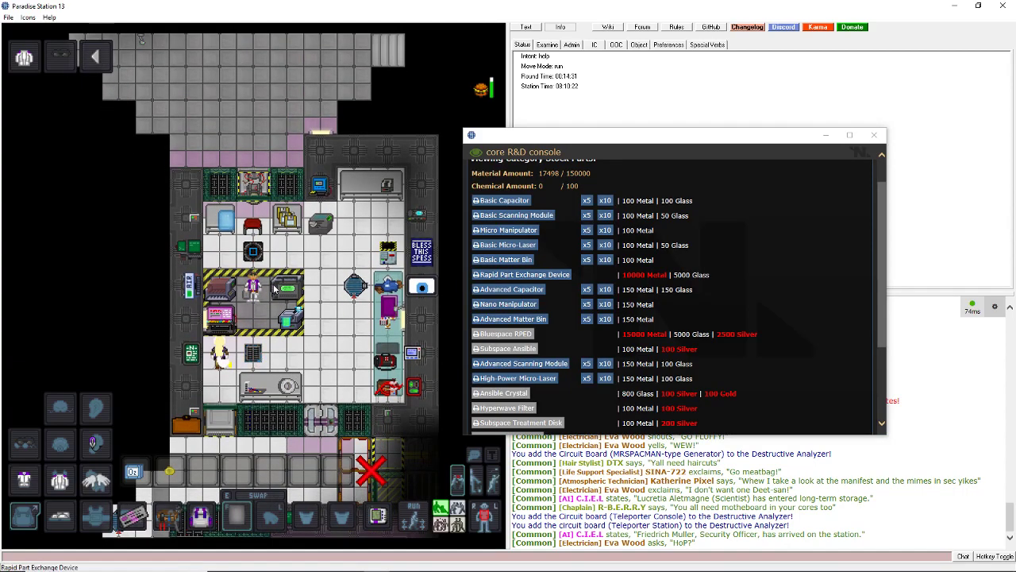
{"action": "left_click", "coordinate": [520, 274]}
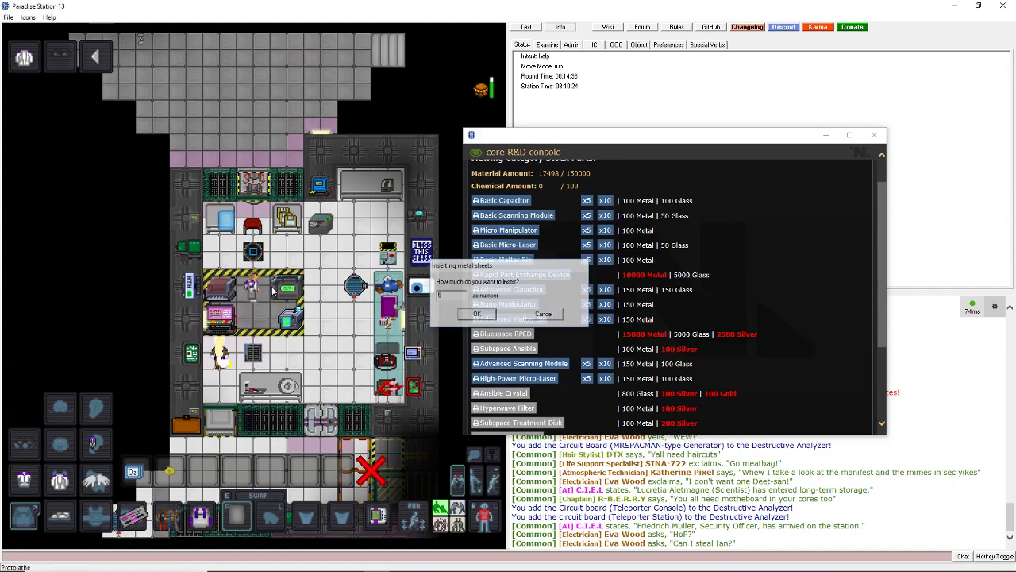
{"action": "left_click", "coordinate": [477, 314]}
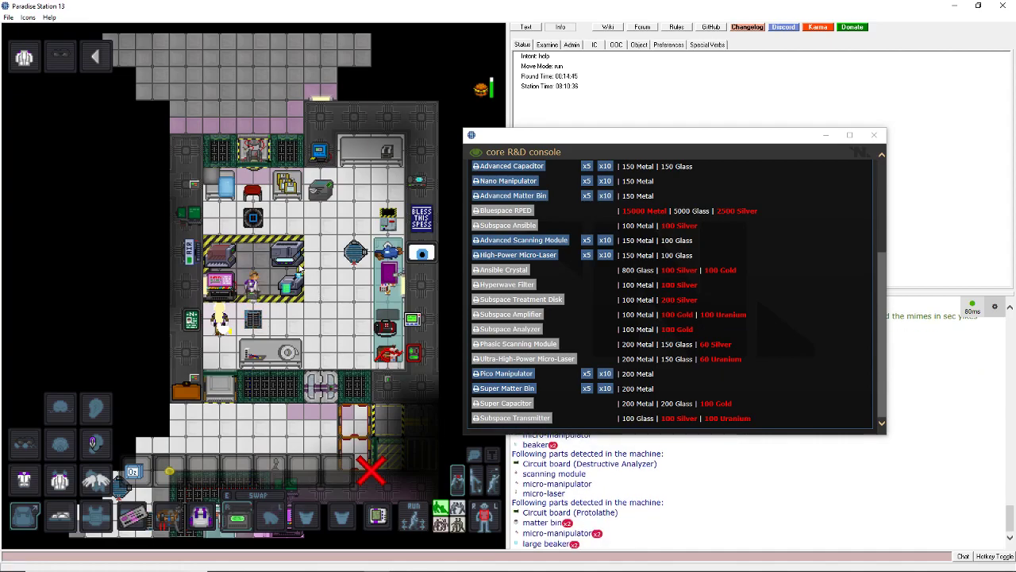
{"action": "left_click", "coordinate": [605, 373]}
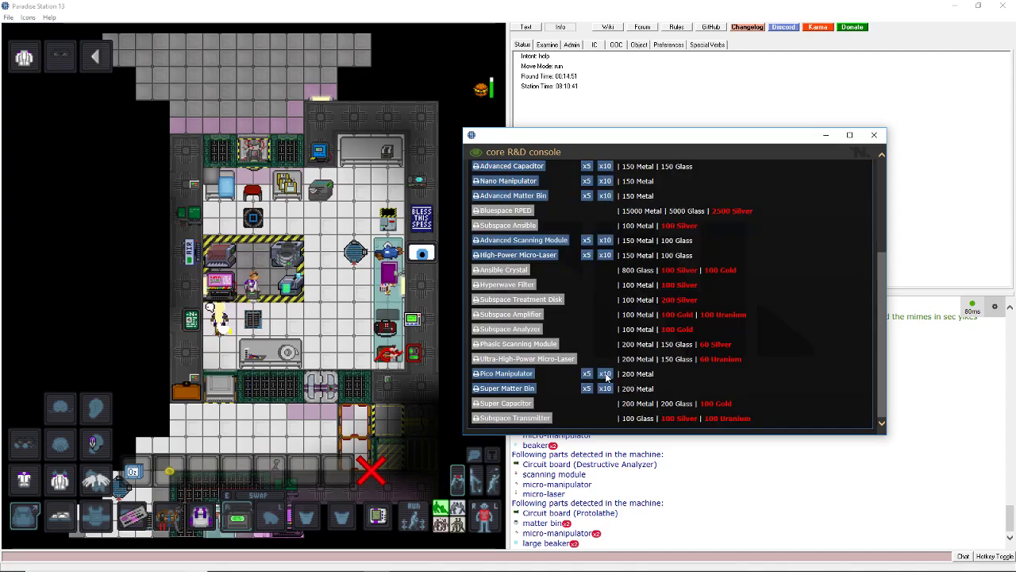
{"action": "left_click", "coordinate": [605, 373]}
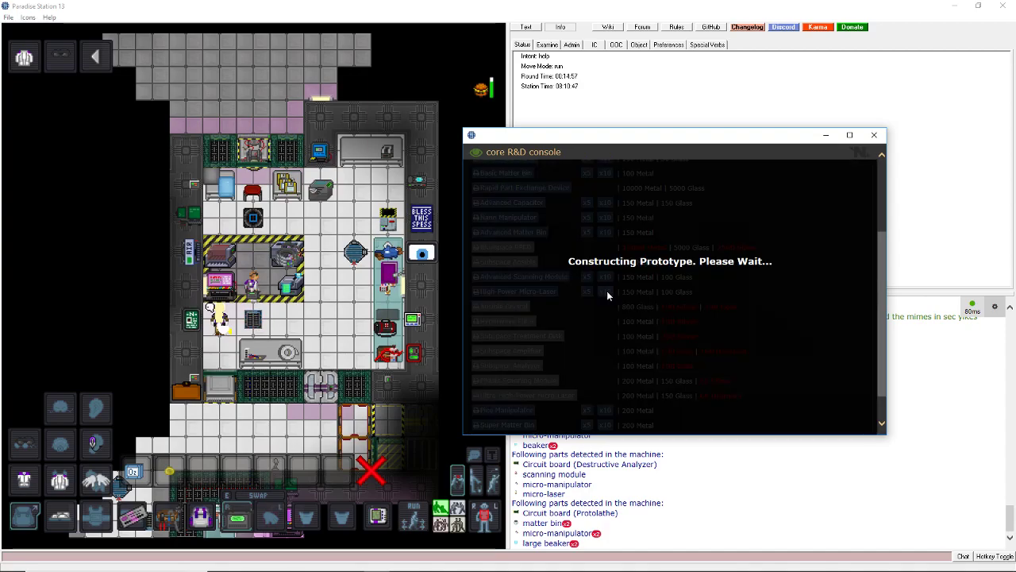
{"action": "mouse_move", "coordinate": [588, 283]}
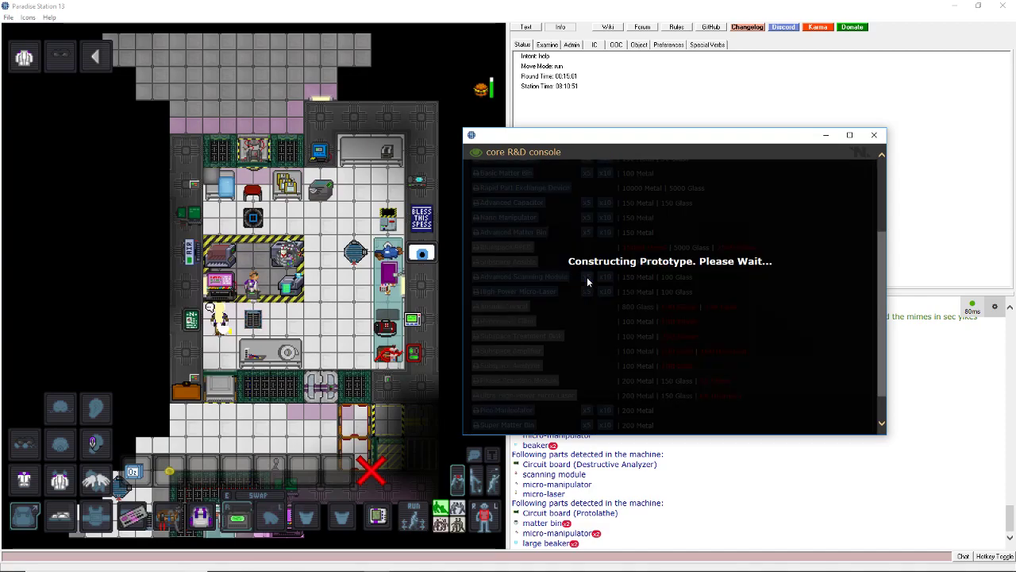
{"action": "scroll", "scroll_direction": "down", "scroll_amount": 3}
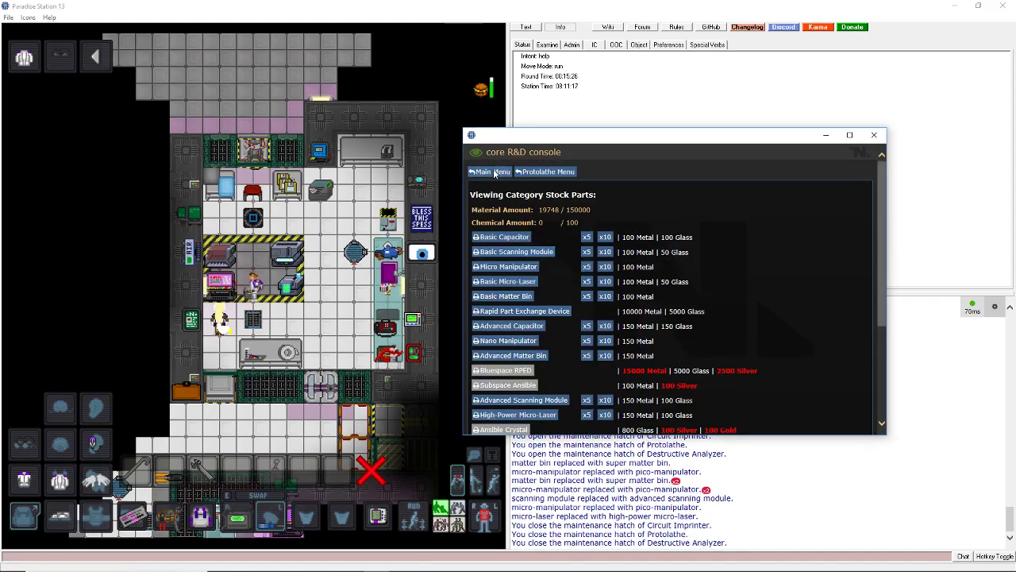
Re-sync the console with nearby devices from Settings > Device Linkage Menu.
{"action": "left_click", "coordinate": [489, 172]}
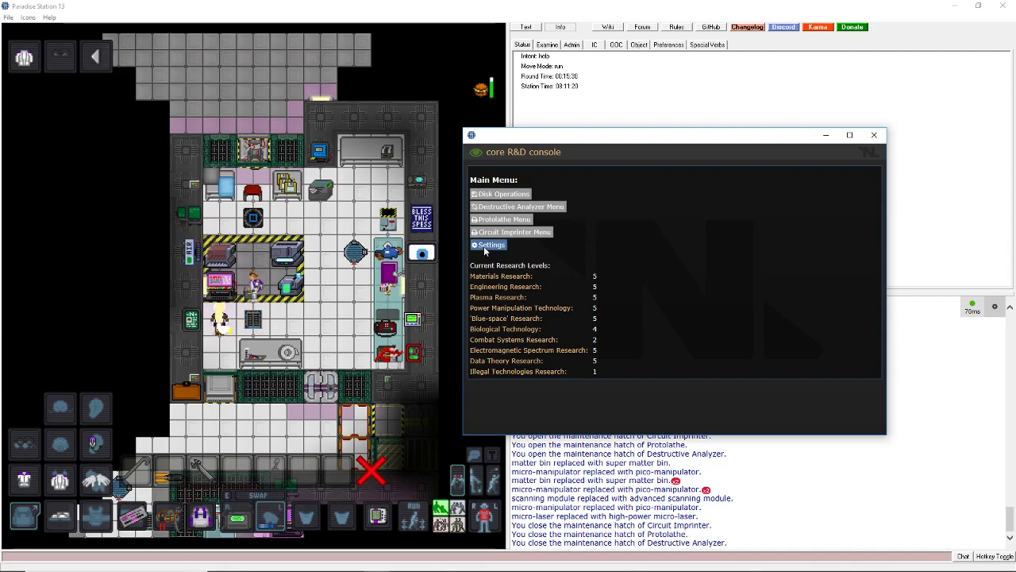
{"action": "left_click", "coordinate": [488, 245]}
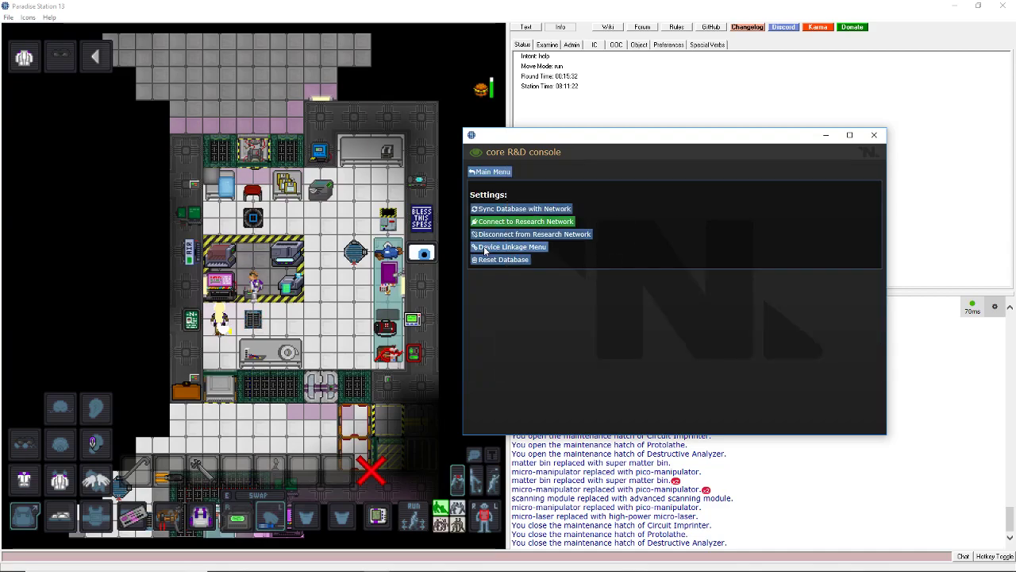
{"action": "left_click", "coordinate": [508, 247]}
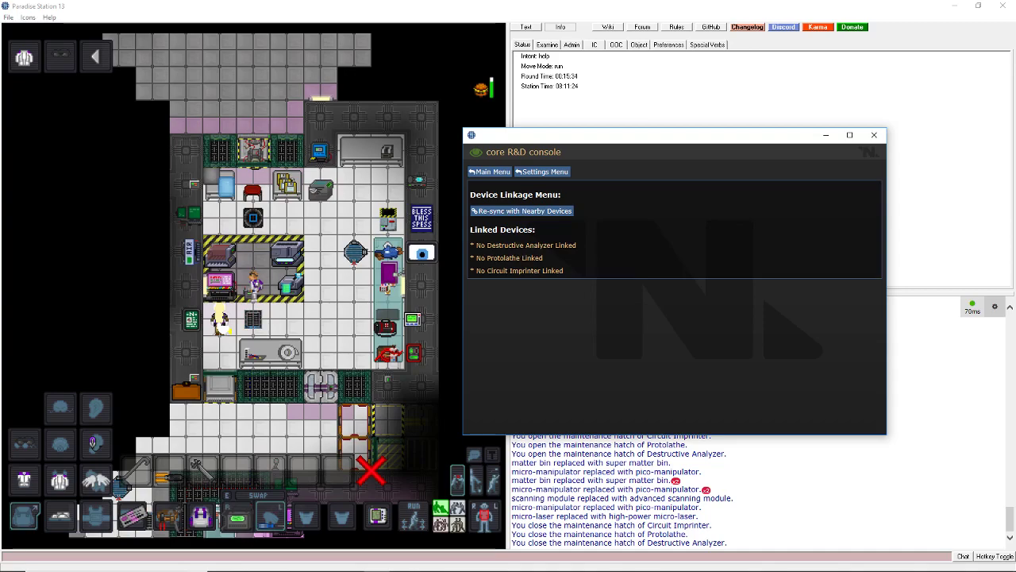
{"action": "left_click", "coordinate": [522, 210]}
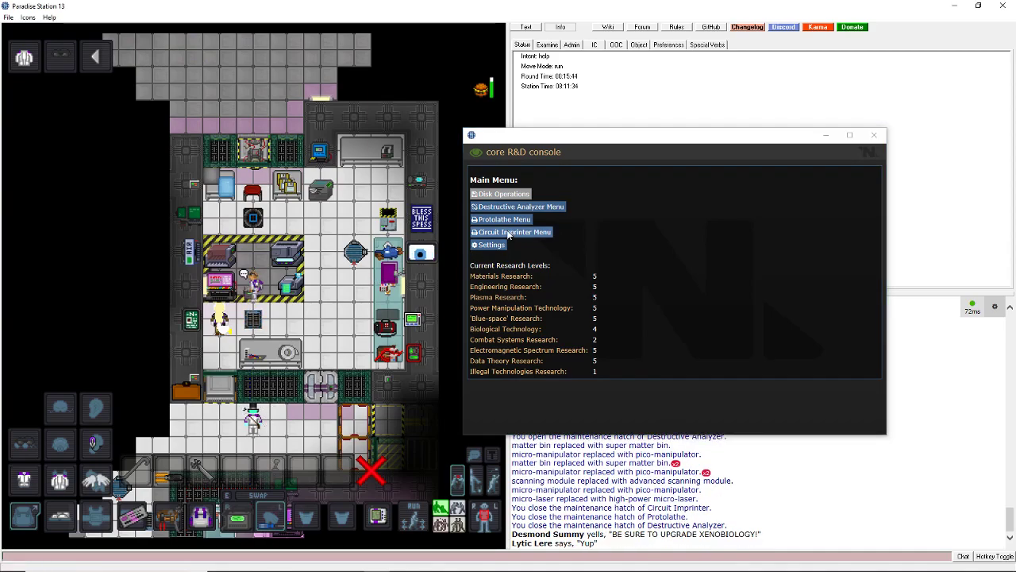
Deconstruct the Security HUD, raising Combat Systems to 4.
{"action": "left_click", "coordinate": [505, 219]}
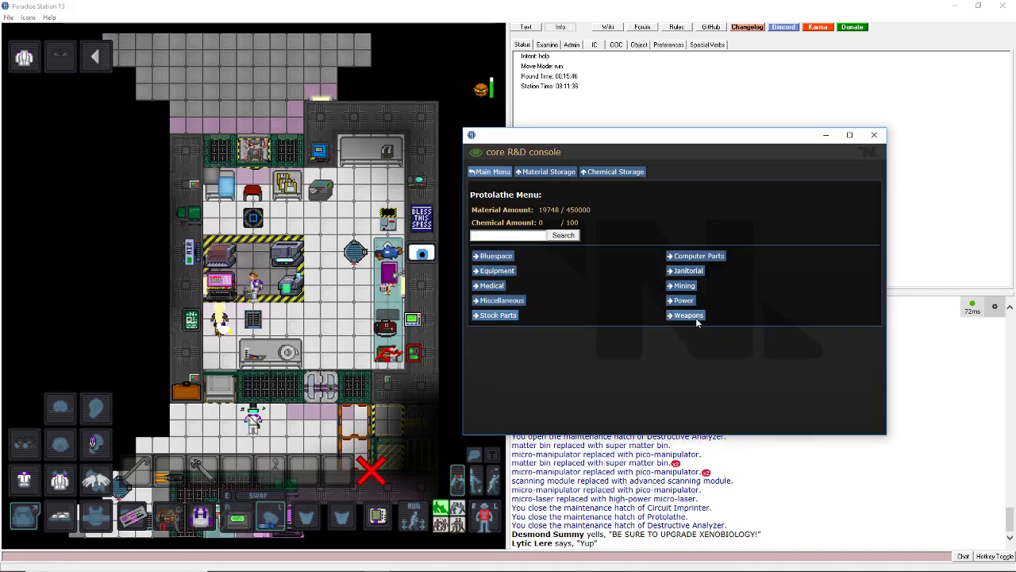
{"action": "left_click", "coordinate": [687, 316]}
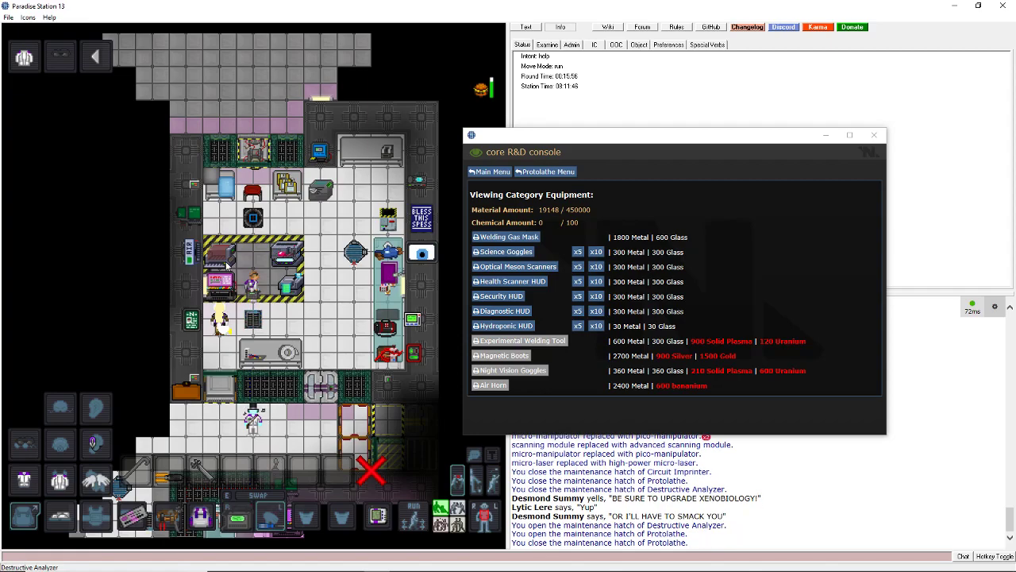
{"action": "left_click", "coordinate": [490, 171]}
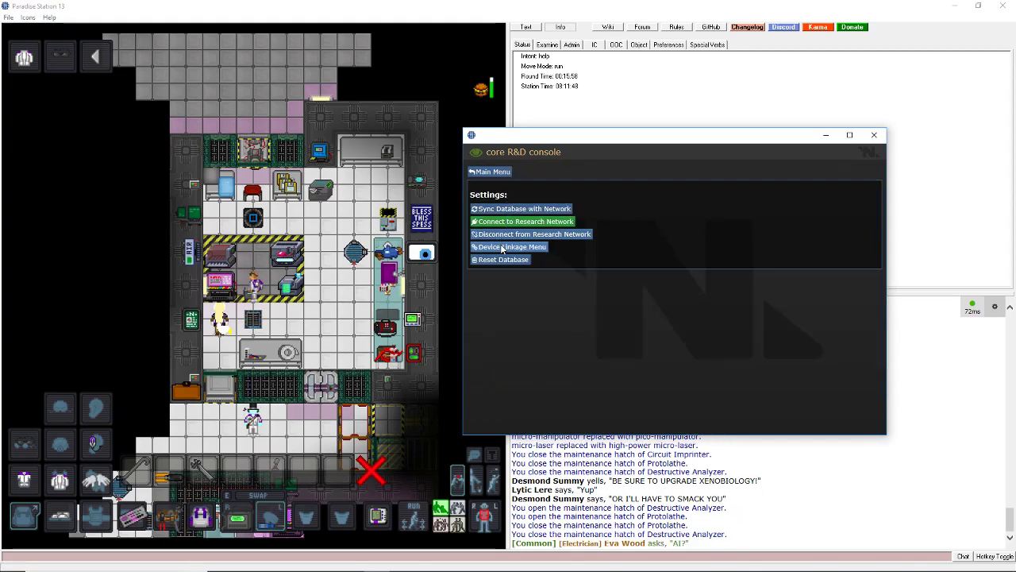
{"action": "left_click", "coordinate": [508, 246]}
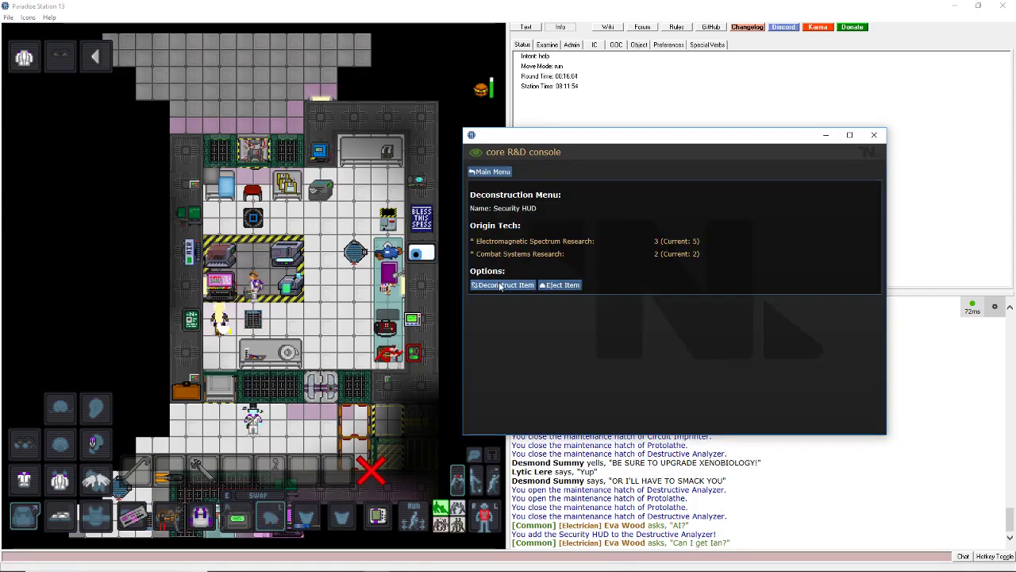
{"action": "left_click", "coordinate": [502, 285]}
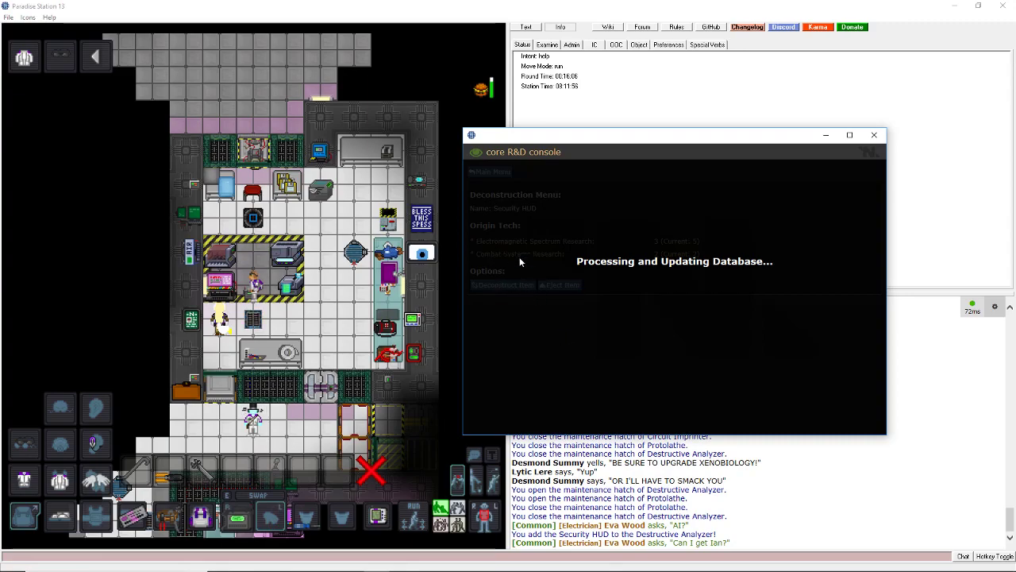
Print a large grenade casing from the protolathe Weapons designs.
{"action": "left_click", "coordinate": [684, 314]}
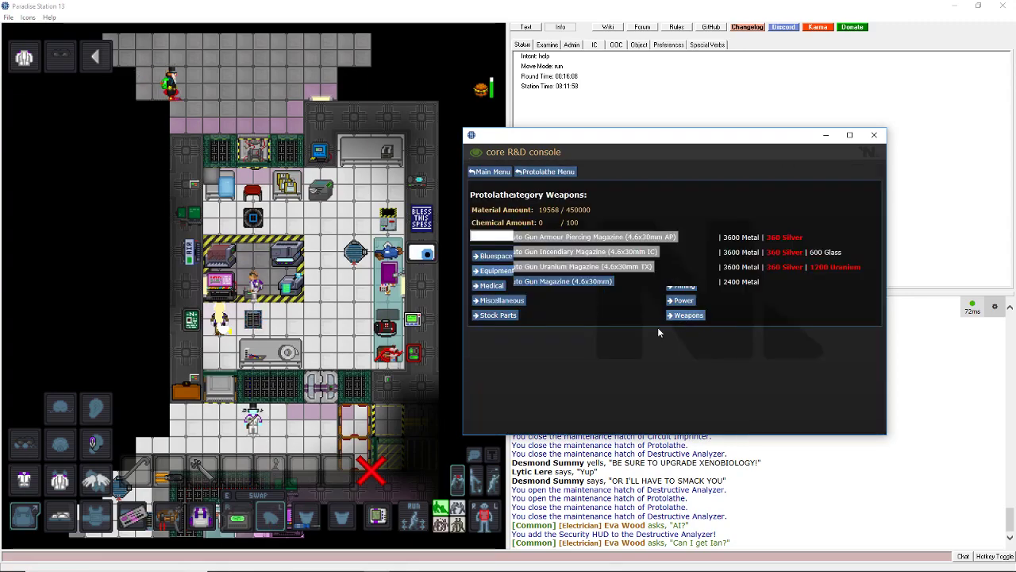
{"action": "left_click", "coordinate": [689, 314]}
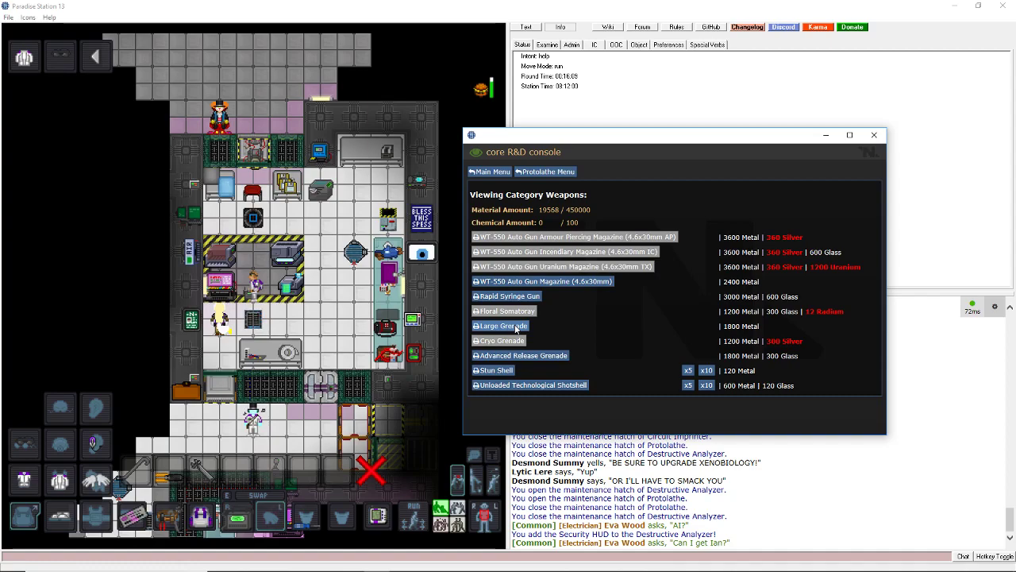
{"action": "left_click", "coordinate": [501, 326]}
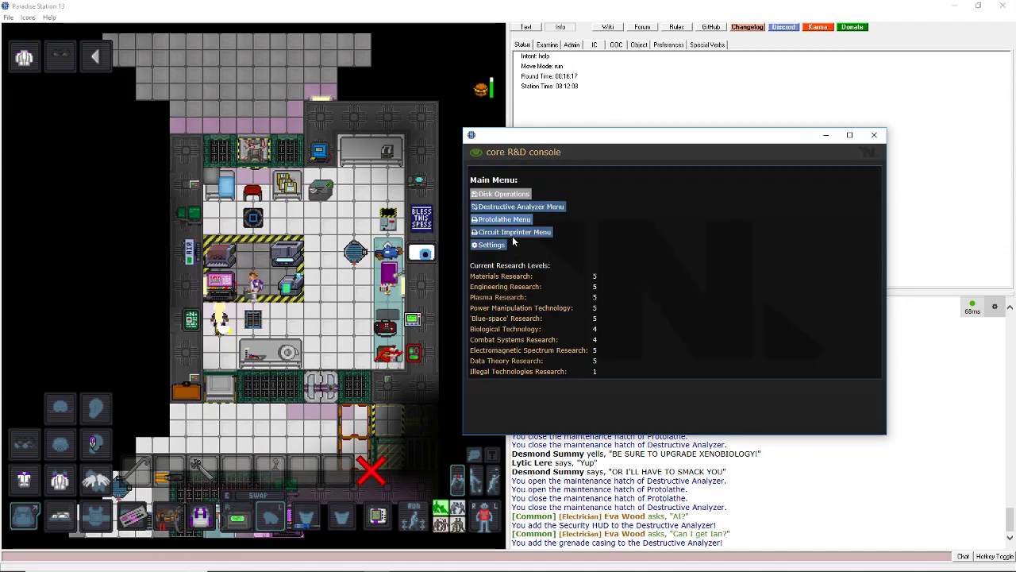
Analyze the Durand targeting board for Combat Systems 5, sync the database, close the console.
{"action": "left_click", "coordinate": [504, 219]}
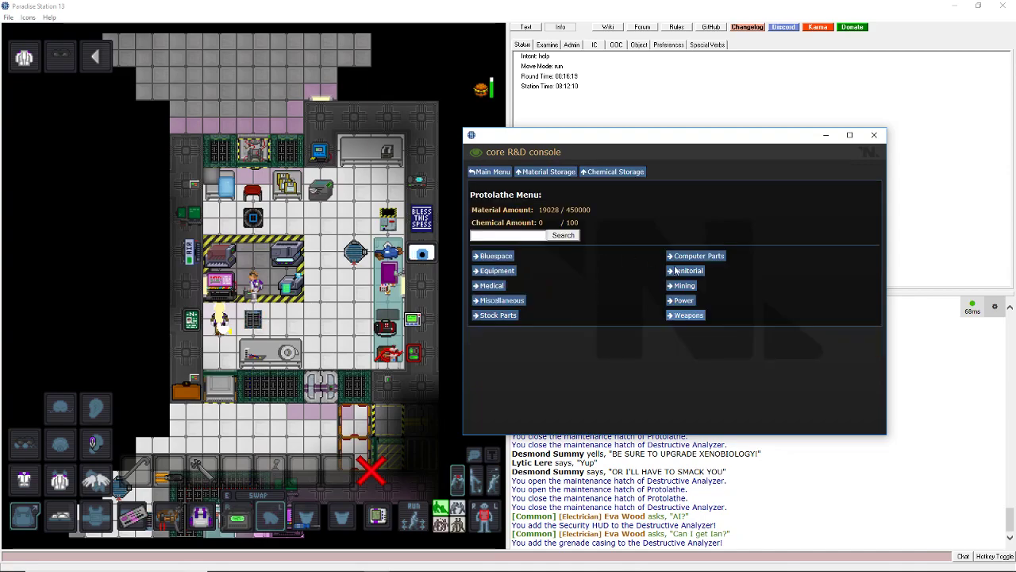
{"action": "left_click", "coordinate": [687, 315]}
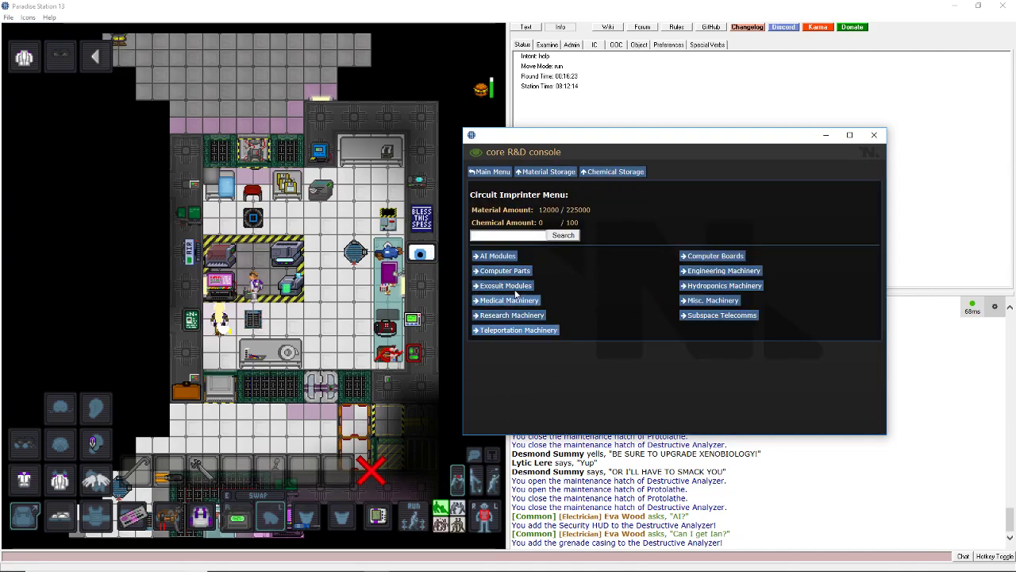
{"action": "left_click", "coordinate": [505, 285]}
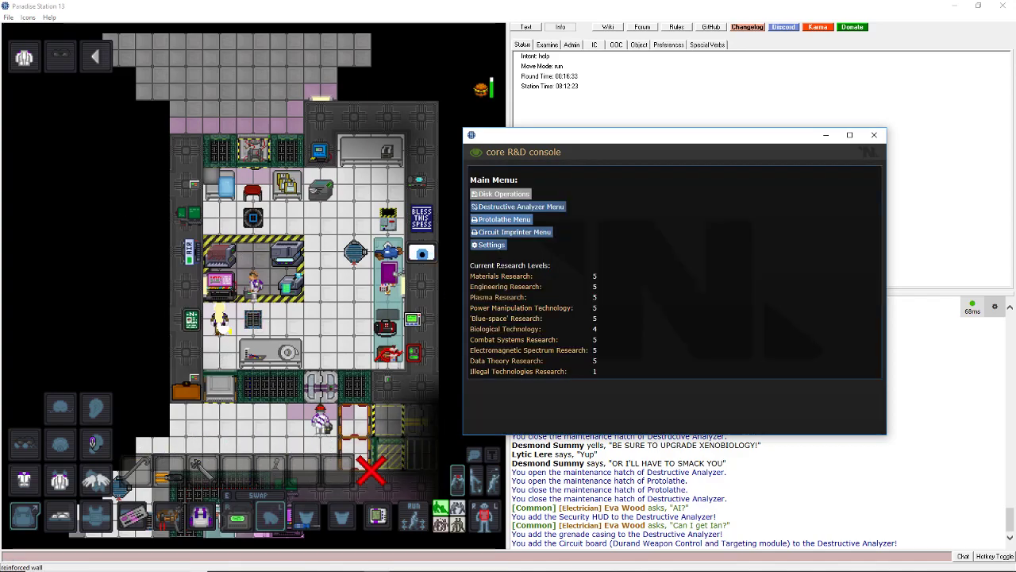
{"action": "left_click", "coordinate": [486, 243]}
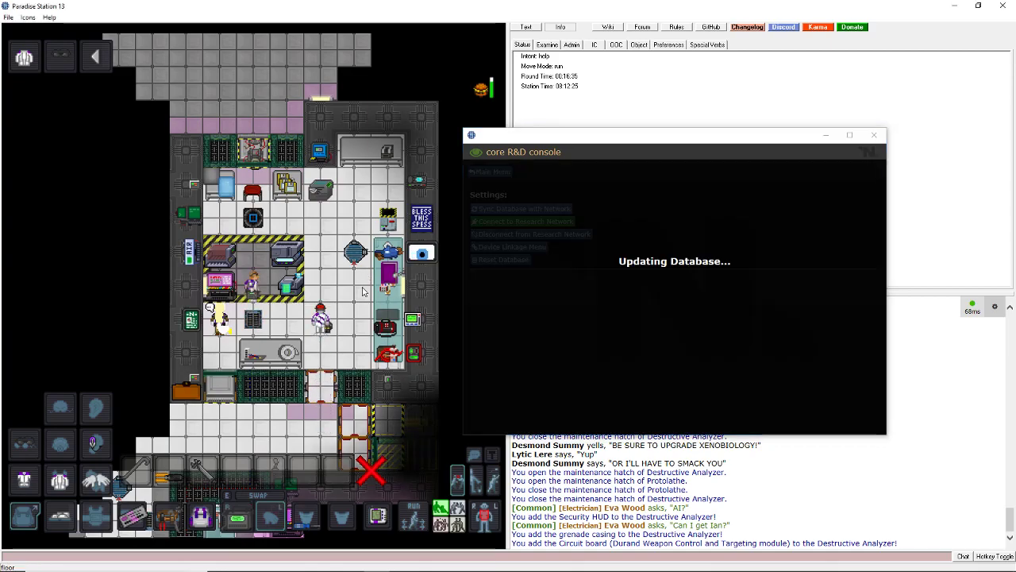
{"action": "mouse_move", "coordinate": [874, 135]}
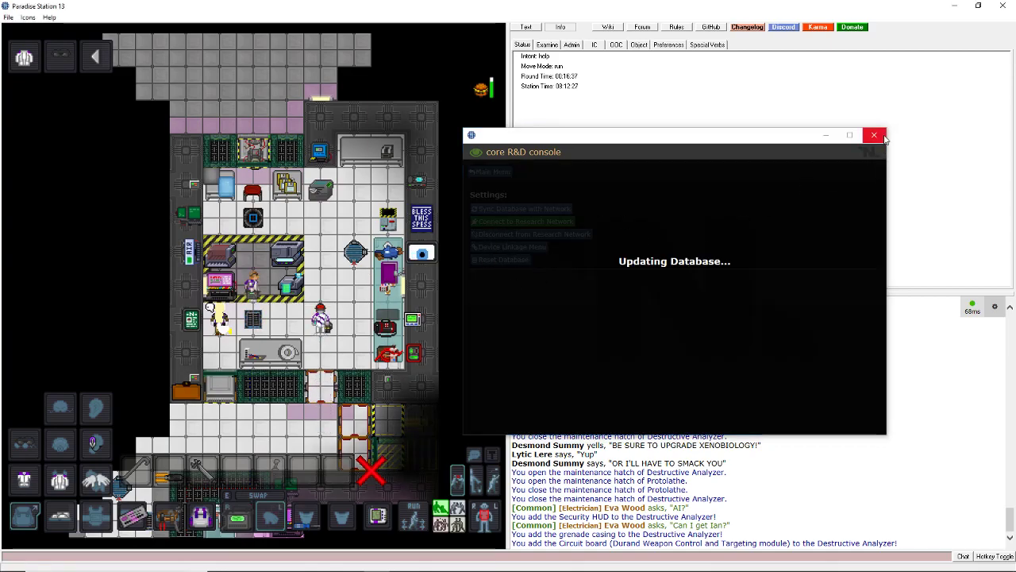
{"action": "left_click", "coordinate": [874, 135]}
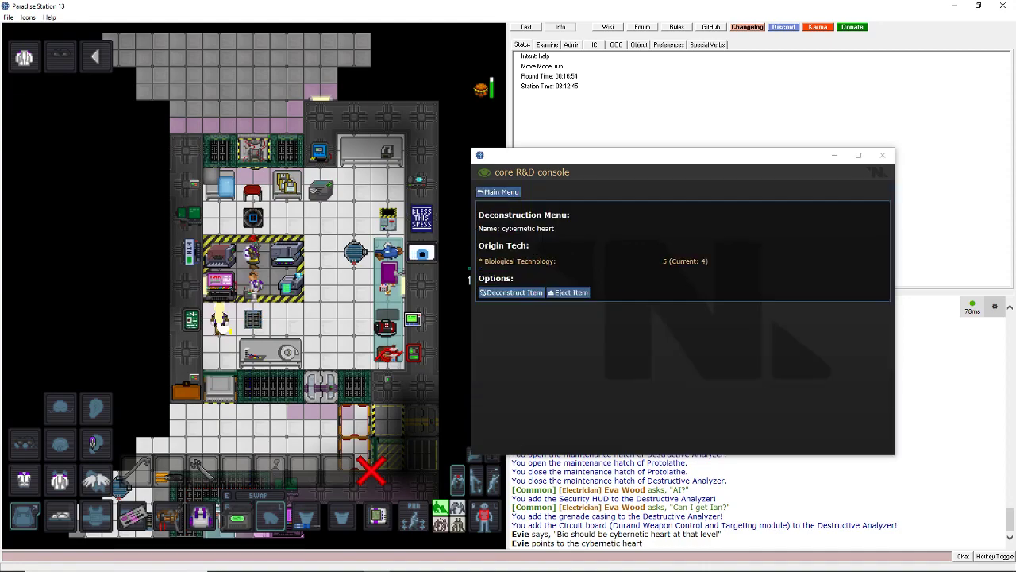
Deconstruct two cybernetic hearts for Biological Technology 6, then sync the database.
{"action": "left_click", "coordinate": [511, 292]}
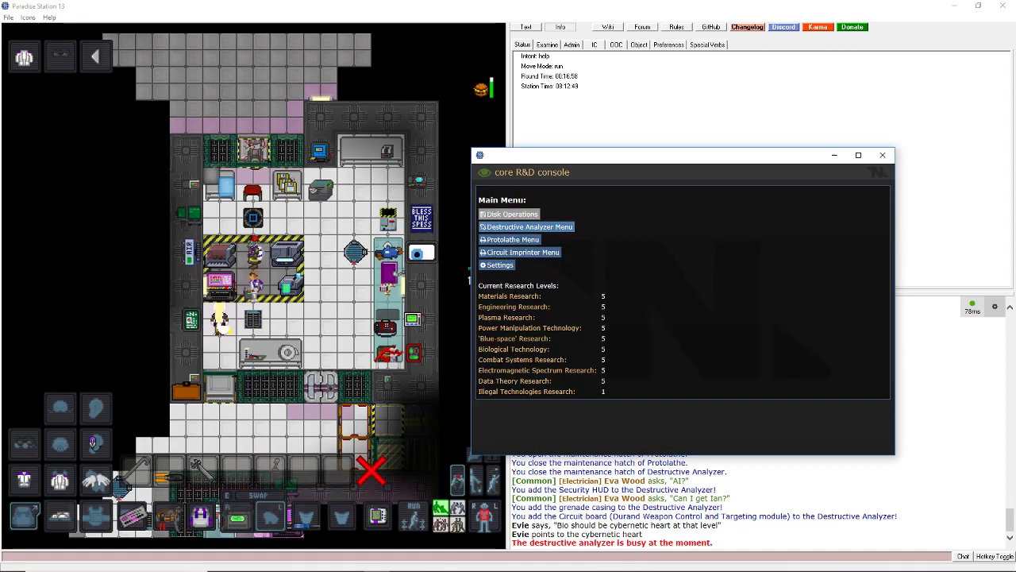
{"action": "left_click", "coordinate": [526, 226]}
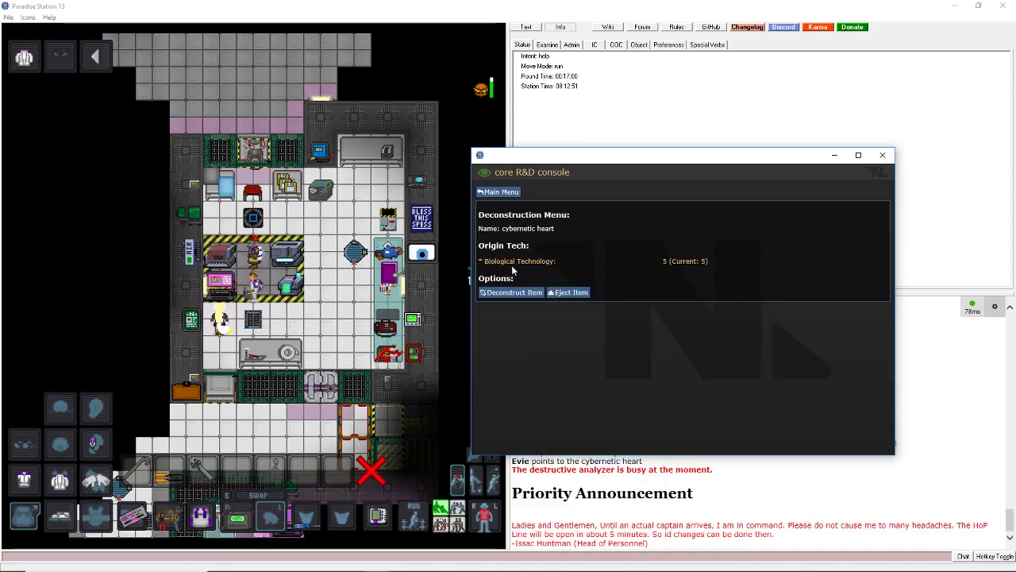
{"action": "left_click", "coordinate": [511, 292]}
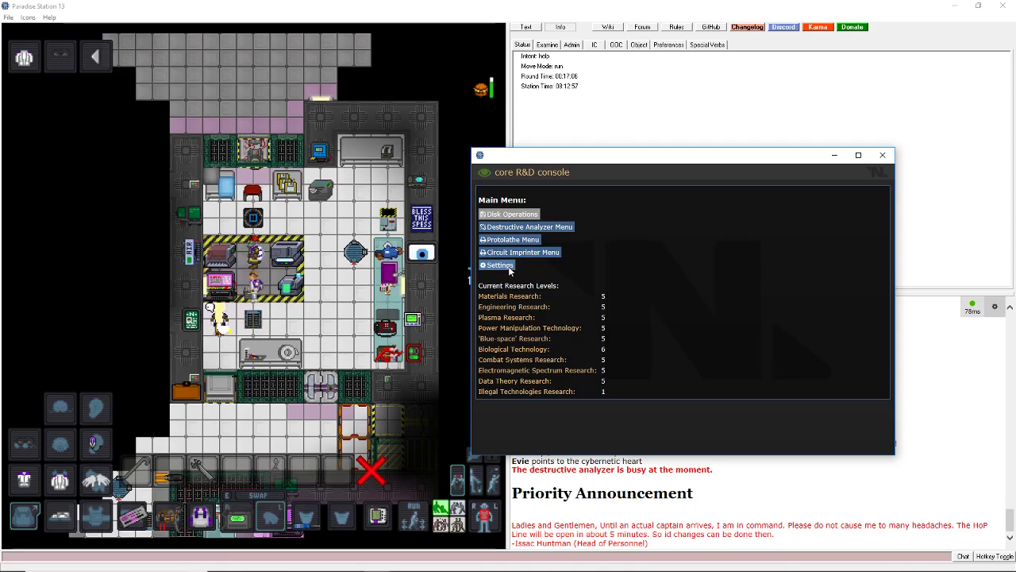
{"action": "left_click", "coordinate": [497, 265]}
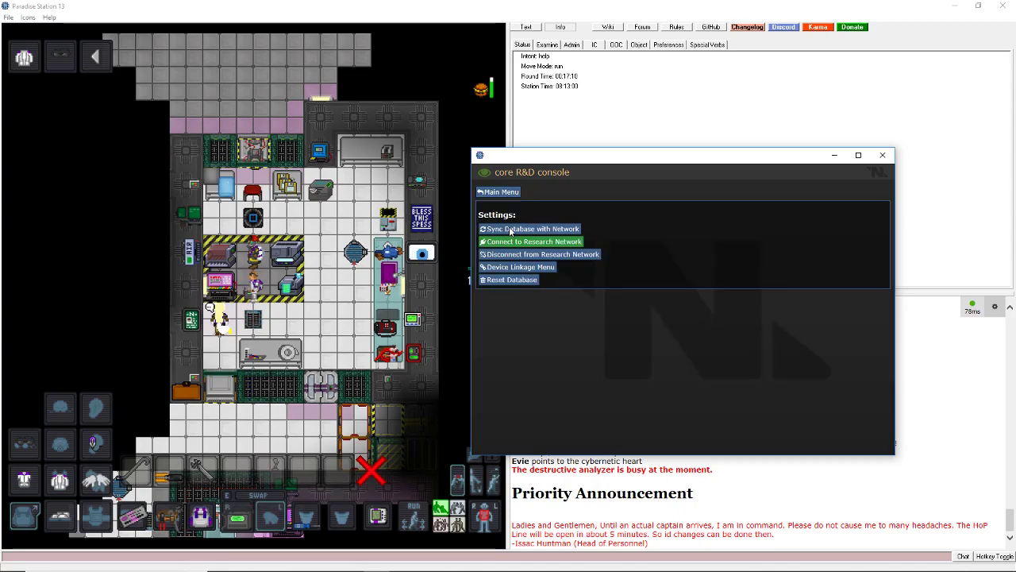
{"action": "left_click", "coordinate": [498, 191]}
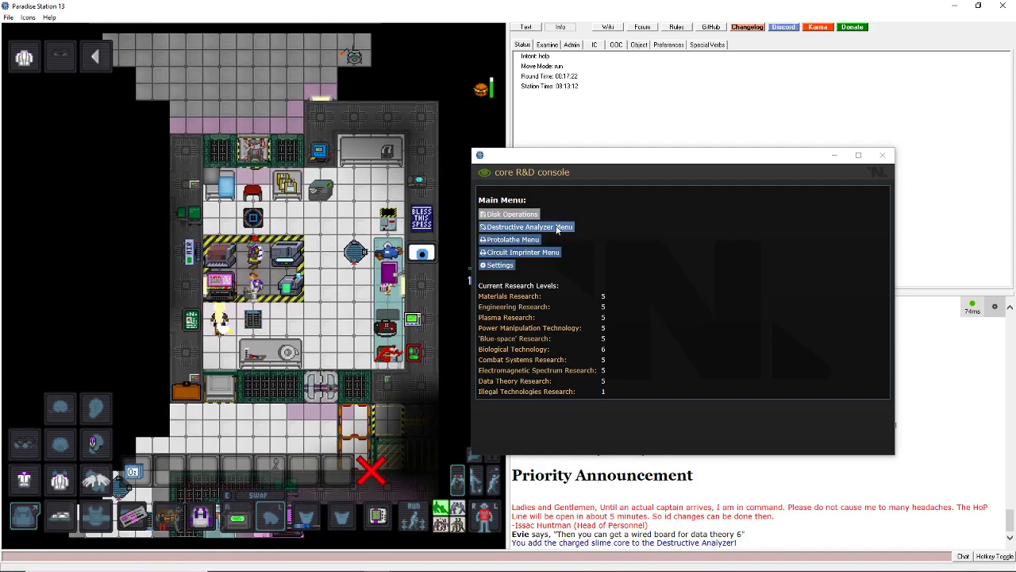
Deconstruct the charged slime core for Power Manipulation 6, then browse Hydroponics Machinery boards.
{"action": "left_click", "coordinate": [525, 227]}
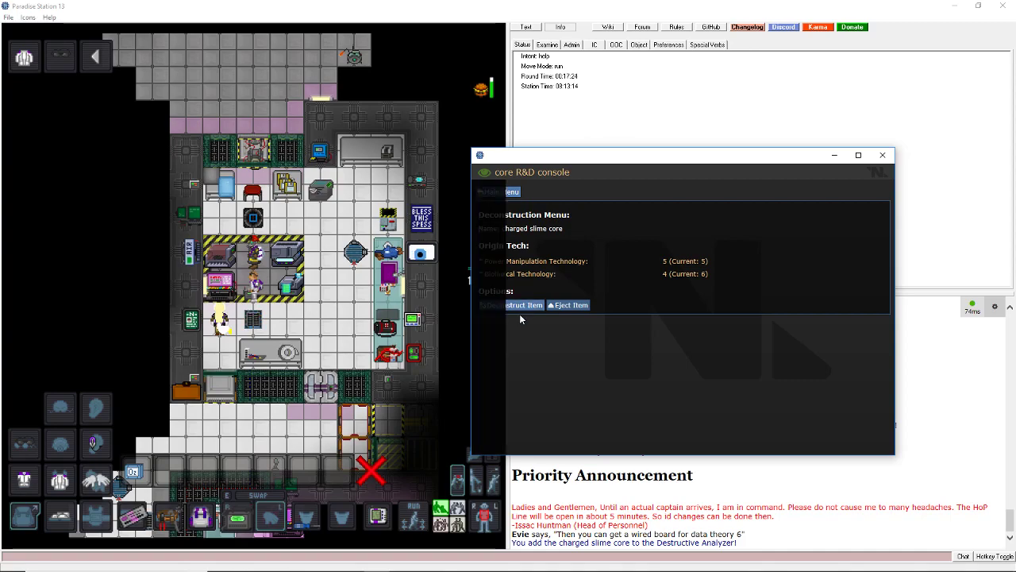
{"action": "left_click", "coordinate": [522, 304]}
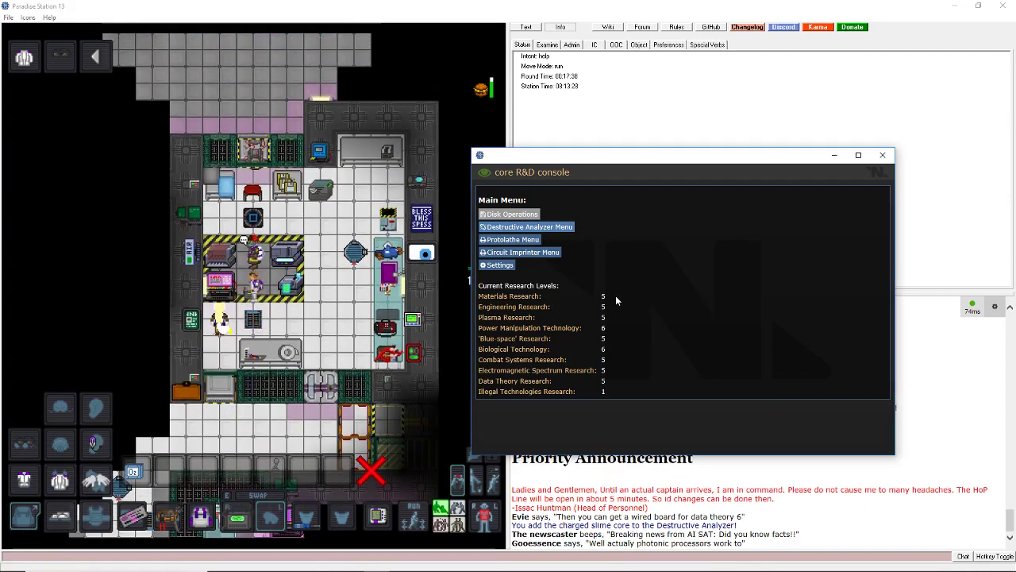
{"action": "left_click", "coordinate": [519, 252]}
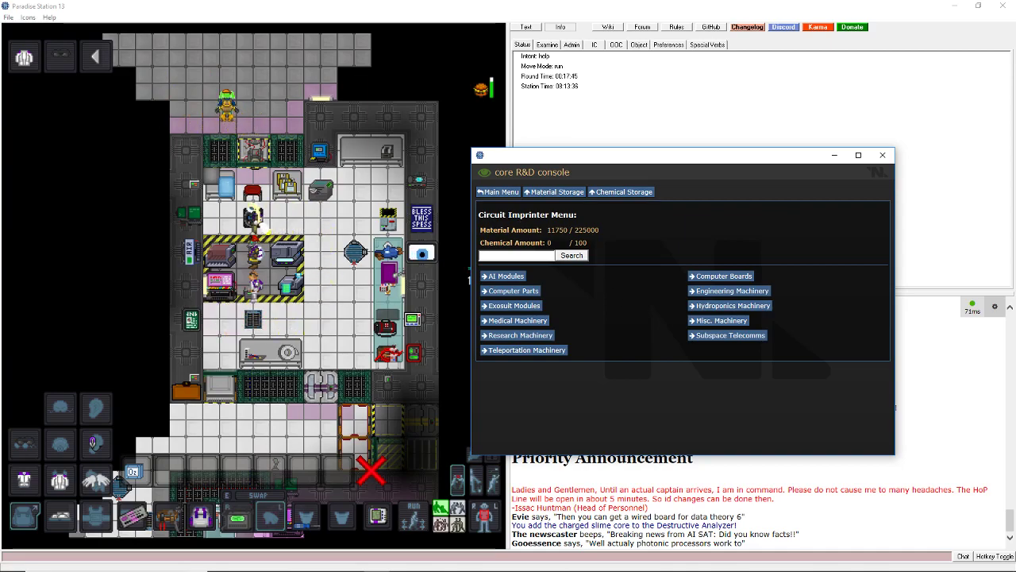
{"action": "left_click", "coordinate": [497, 191]}
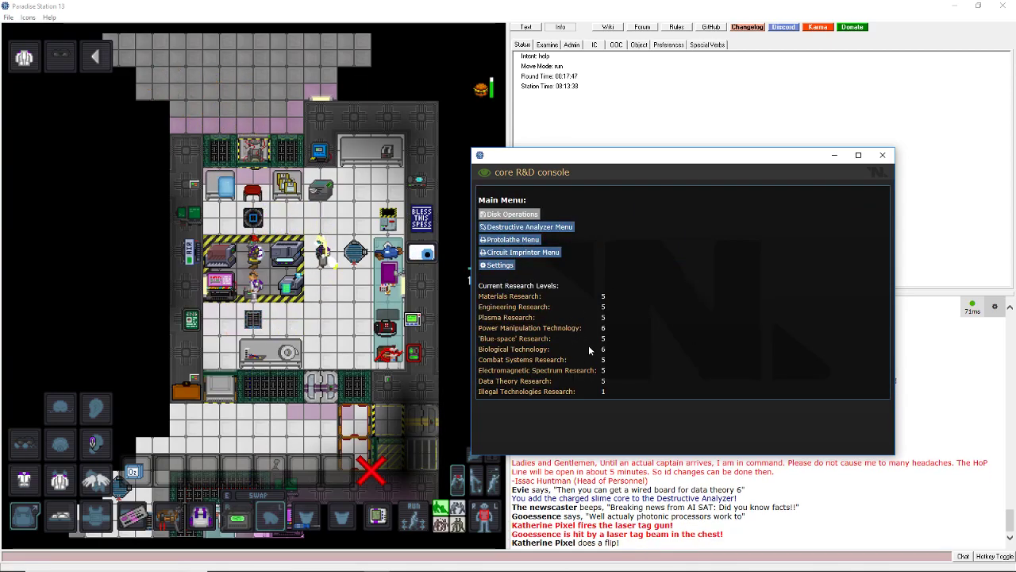
{"action": "left_click", "coordinate": [520, 251]}
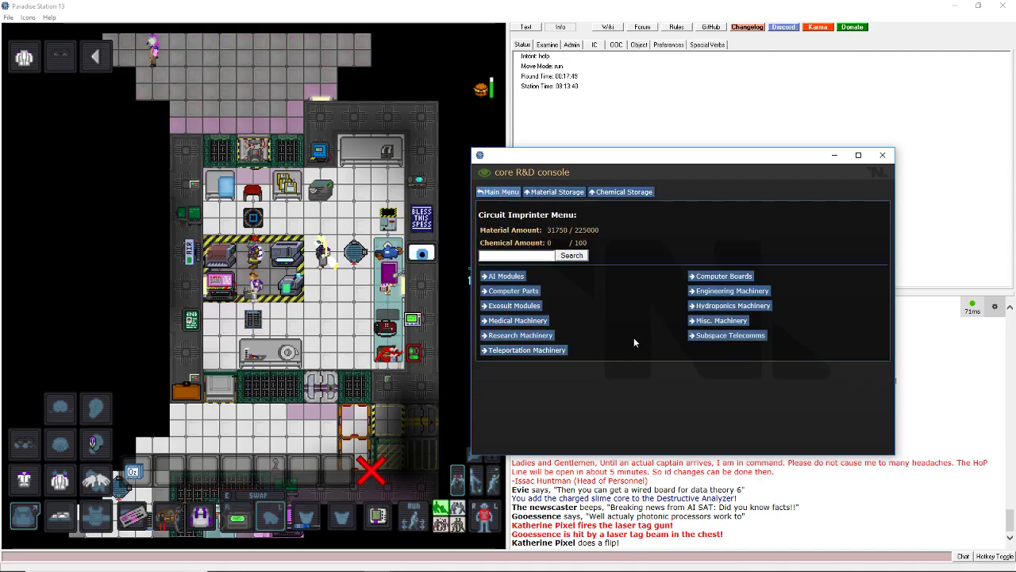
{"action": "left_click", "coordinate": [729, 306]}
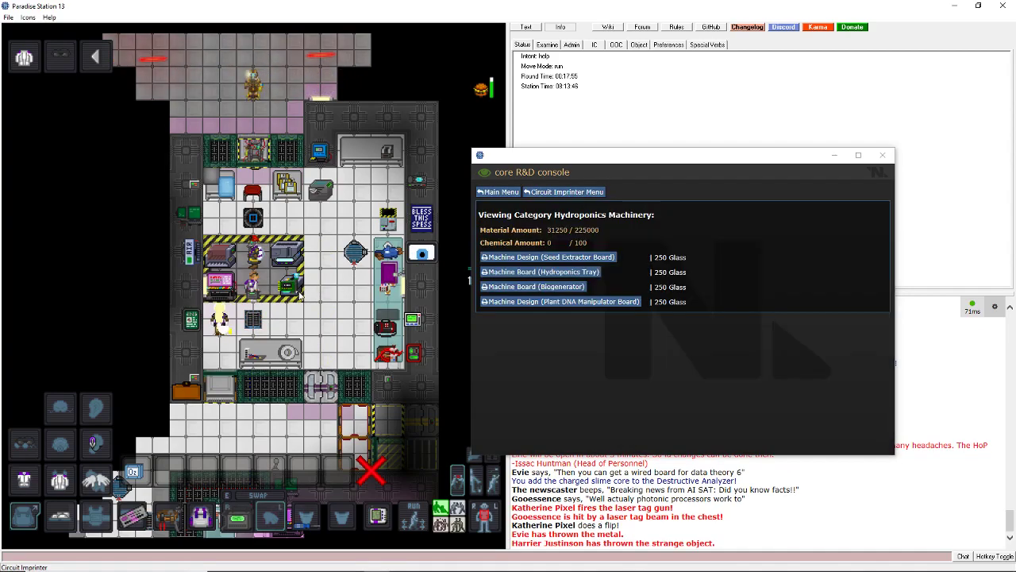
Print a hydroponics machine board and search the imprinter designs for 'wired'.
{"action": "left_click", "coordinate": [540, 272]}
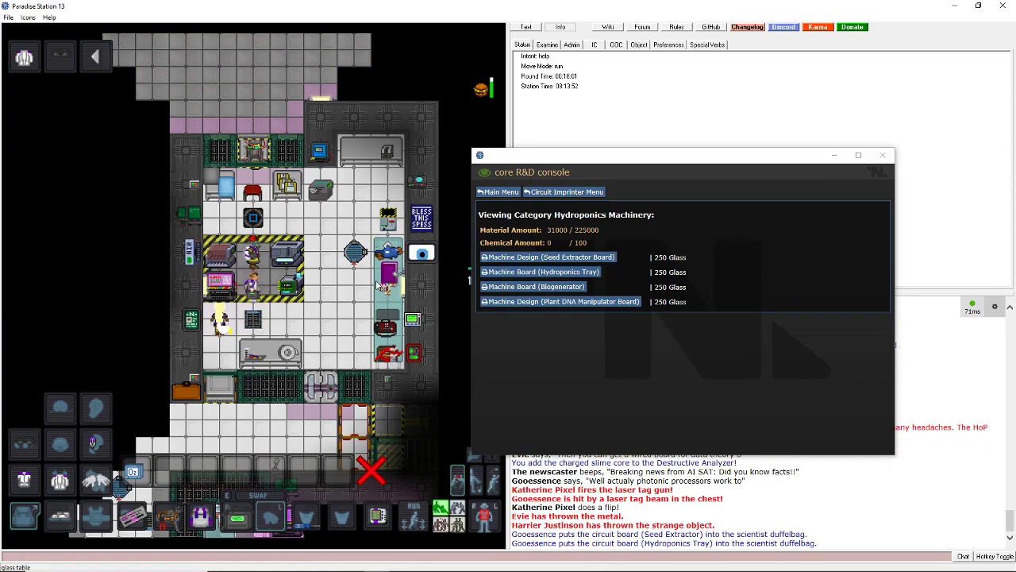
{"action": "left_click", "coordinate": [498, 192]}
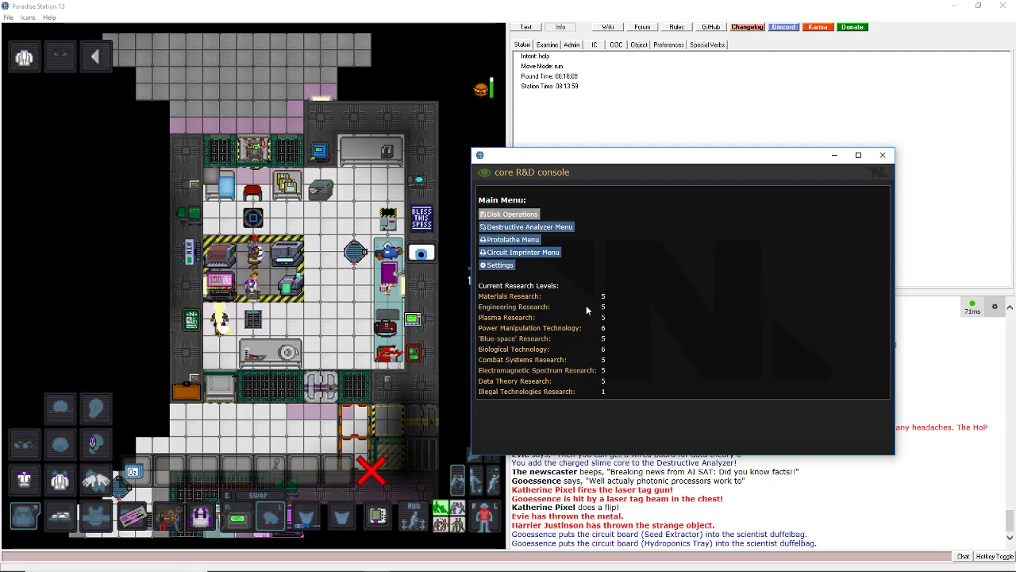
{"action": "left_click", "coordinate": [519, 252]}
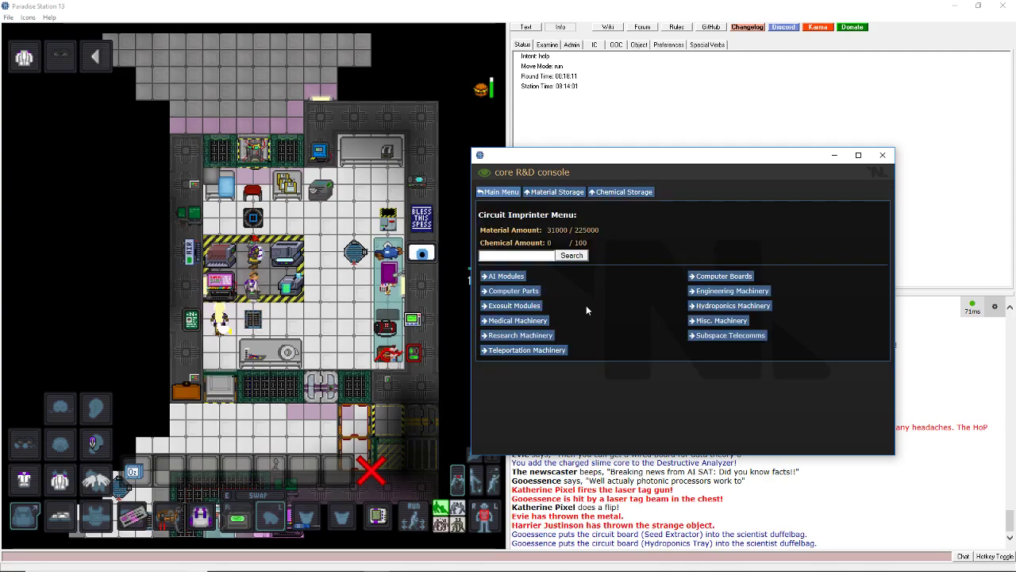
{"action": "left_click", "coordinate": [515, 256]}
{"action": "type", "text": "wired"}
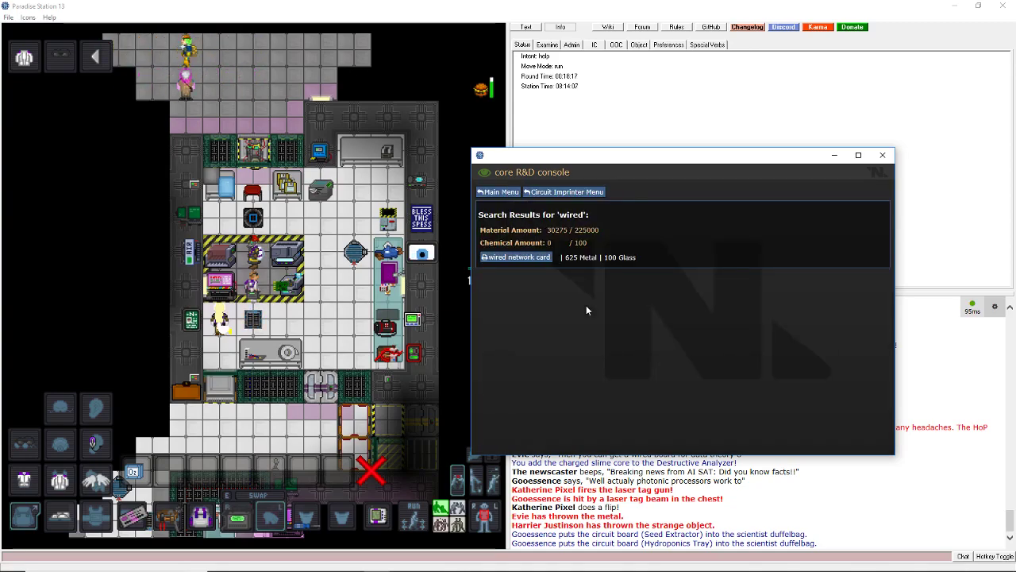
{"action": "left_click", "coordinate": [498, 191]}
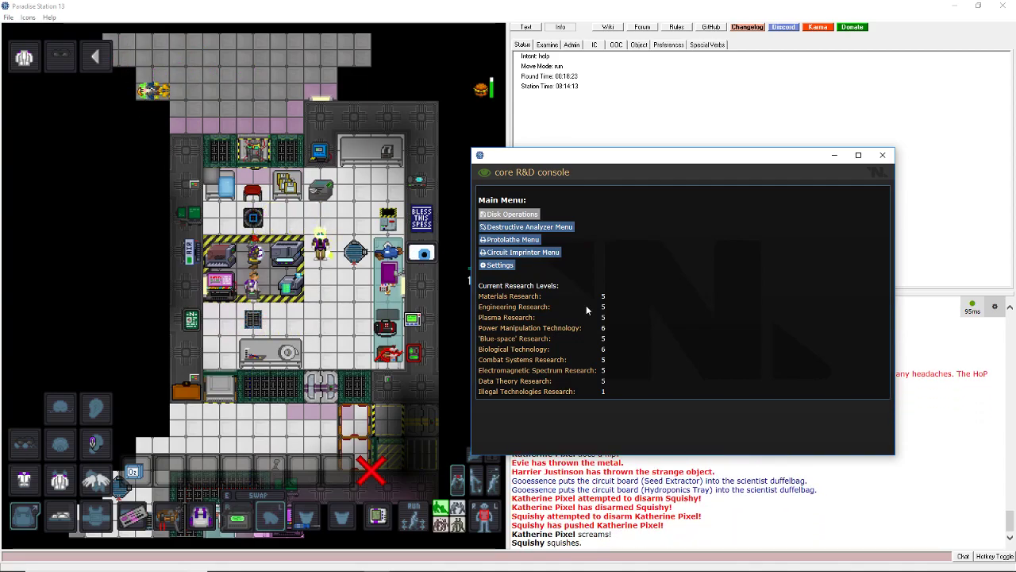
{"action": "left_click", "coordinate": [526, 227]}
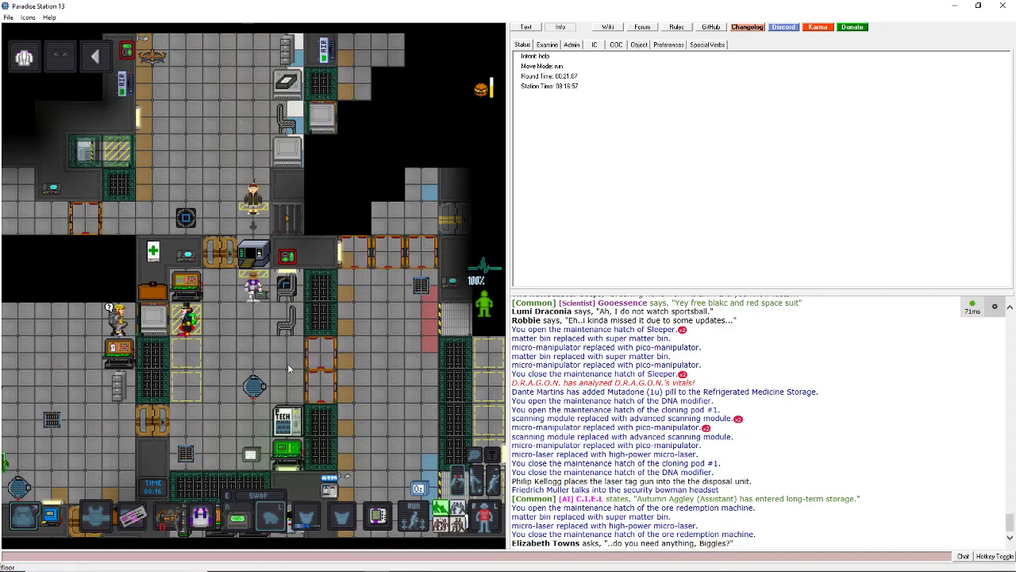
{"action": "mouse_move", "coordinate": [318, 385]}
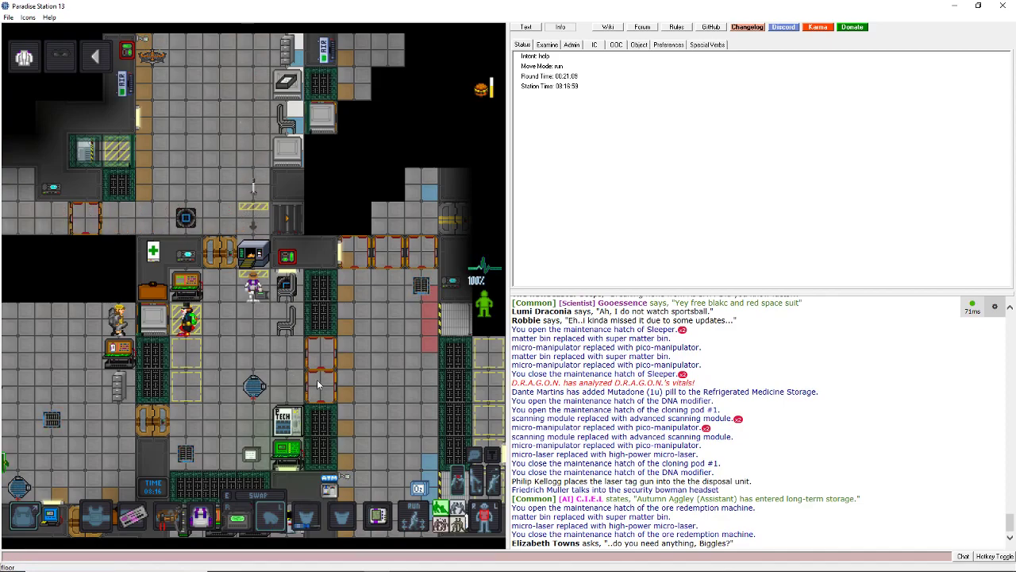